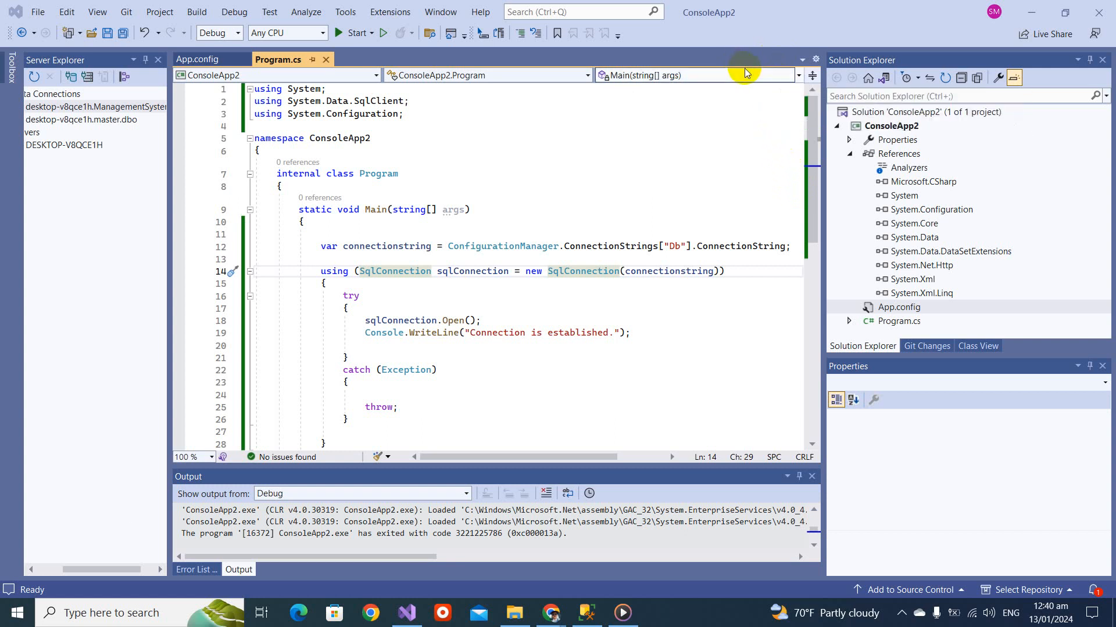
pyautogui.moveTo(757, 49)
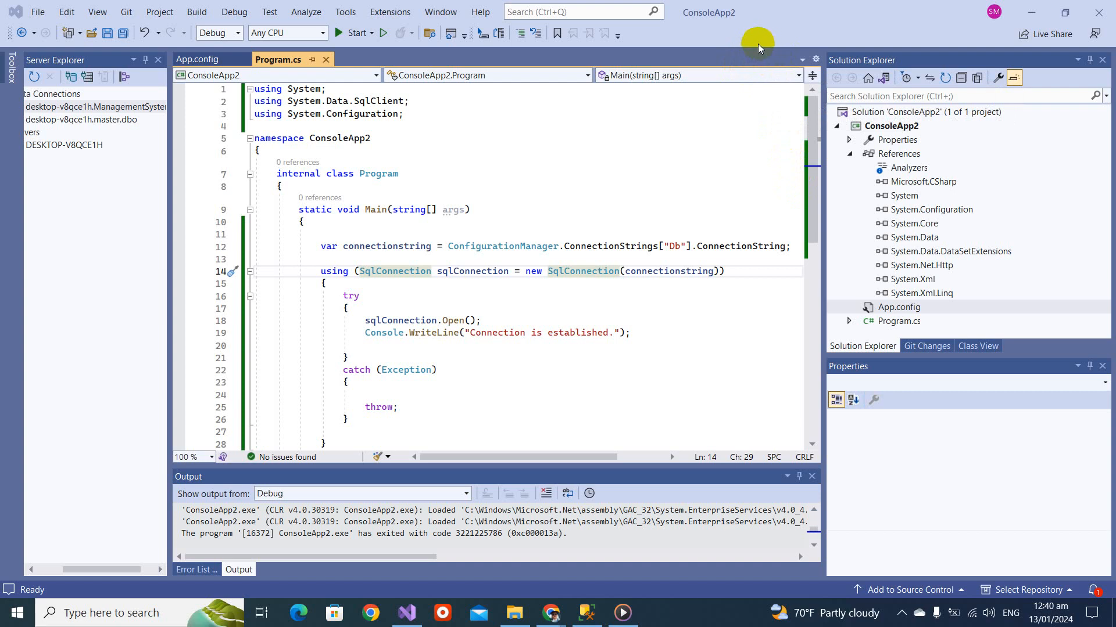
pyautogui.moveTo(730, 401)
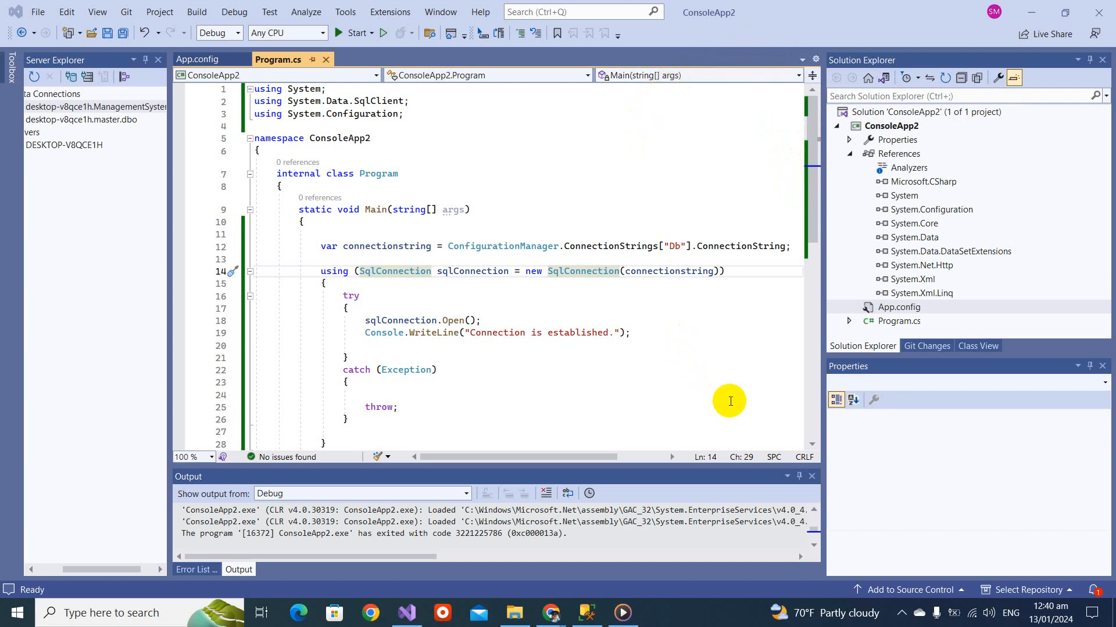
pyautogui.moveTo(725, 414)
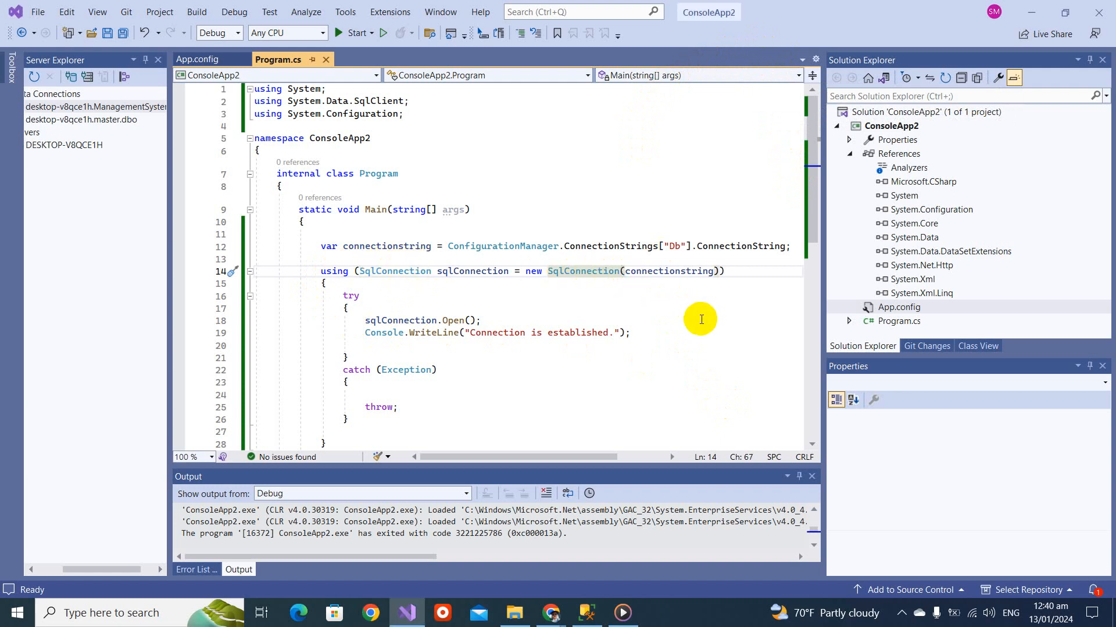
pyautogui.moveTo(479, 340)
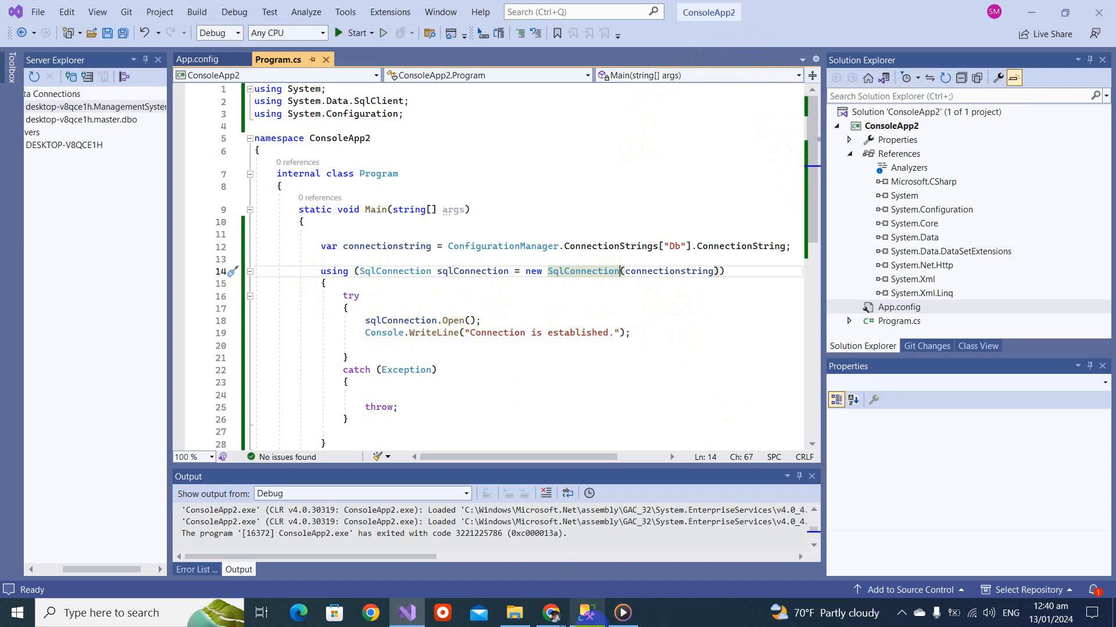
# Step: Reconnect to the server as sa, switch to ManagementSystem and rerun 'select * from employee' returning five rows
pyautogui.click(586, 614)
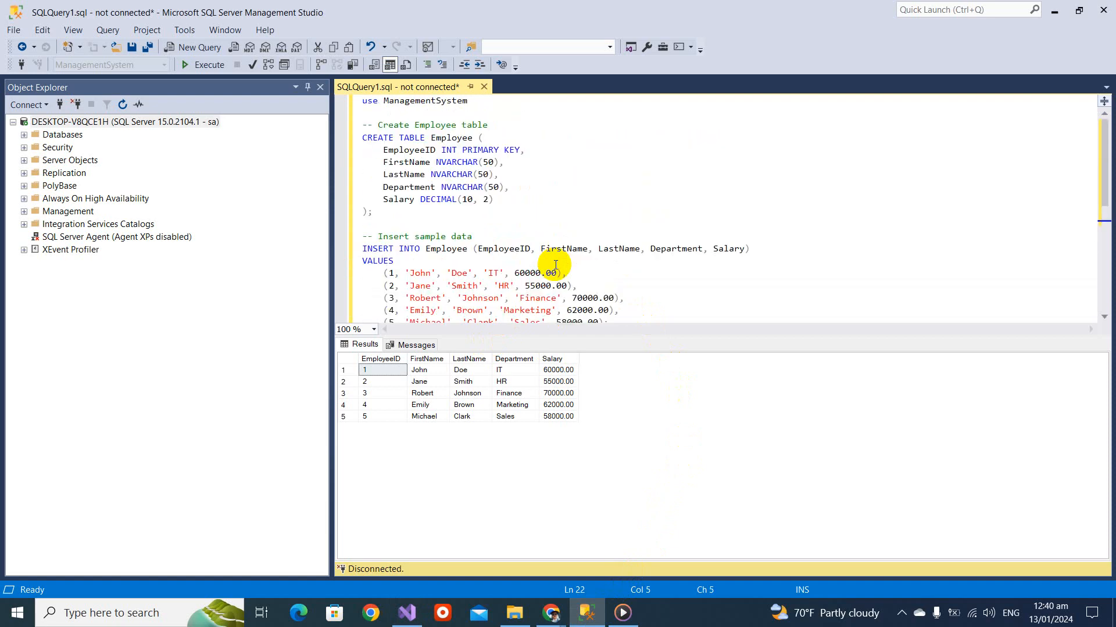
pyautogui.click(468, 100)
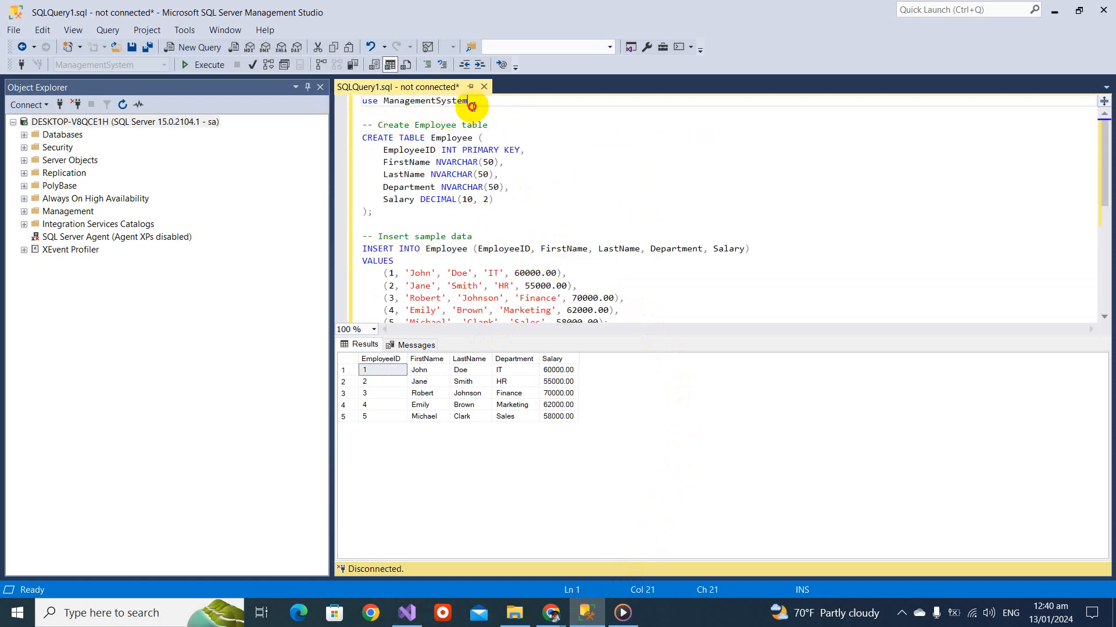
pyautogui.moveTo(363, 137); pyautogui.dragTo(373, 212)
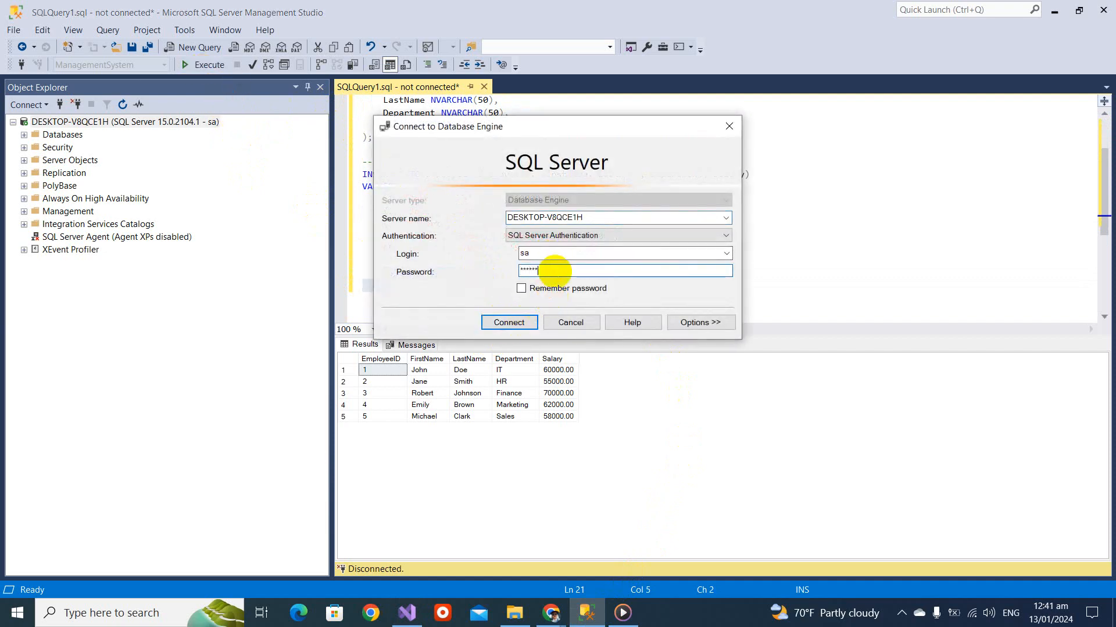
pyautogui.click(509, 323)
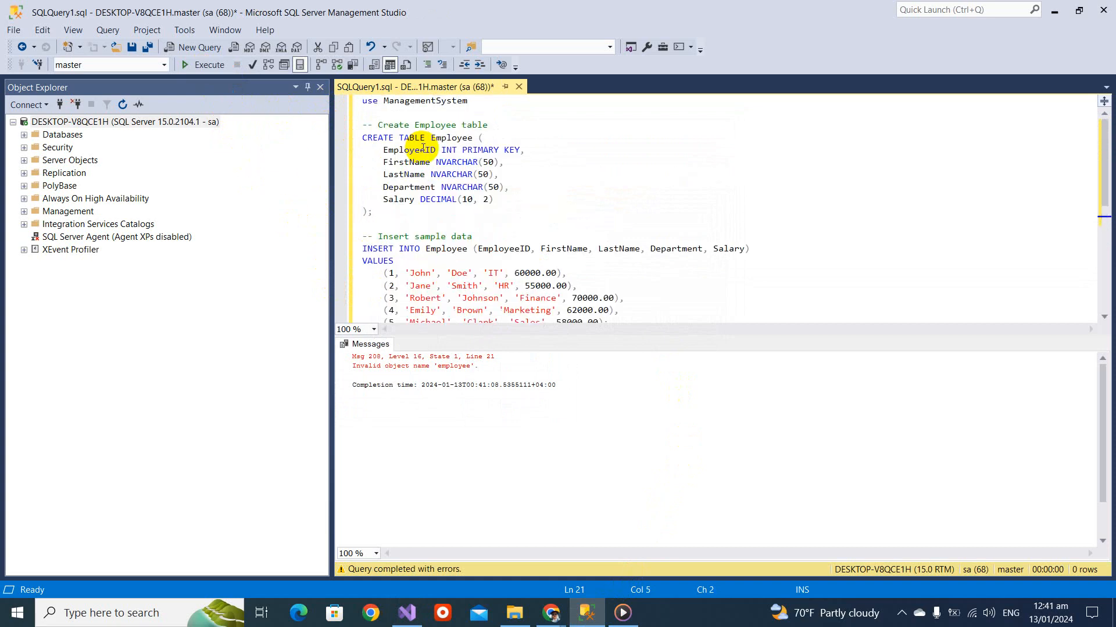
pyautogui.click(208, 65)
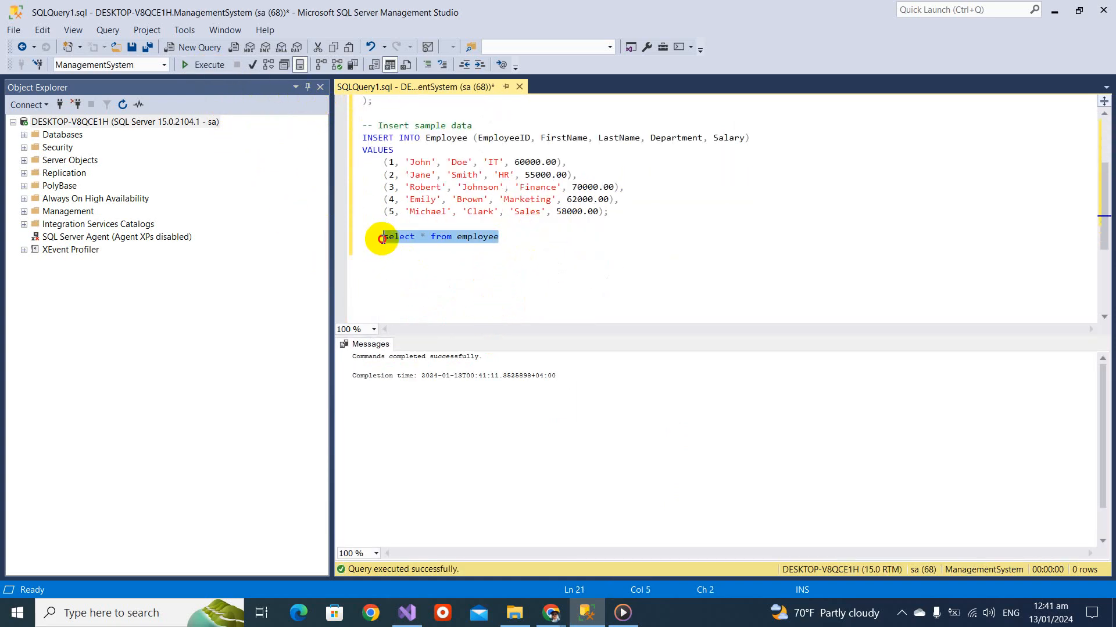
pyautogui.click(185, 65)
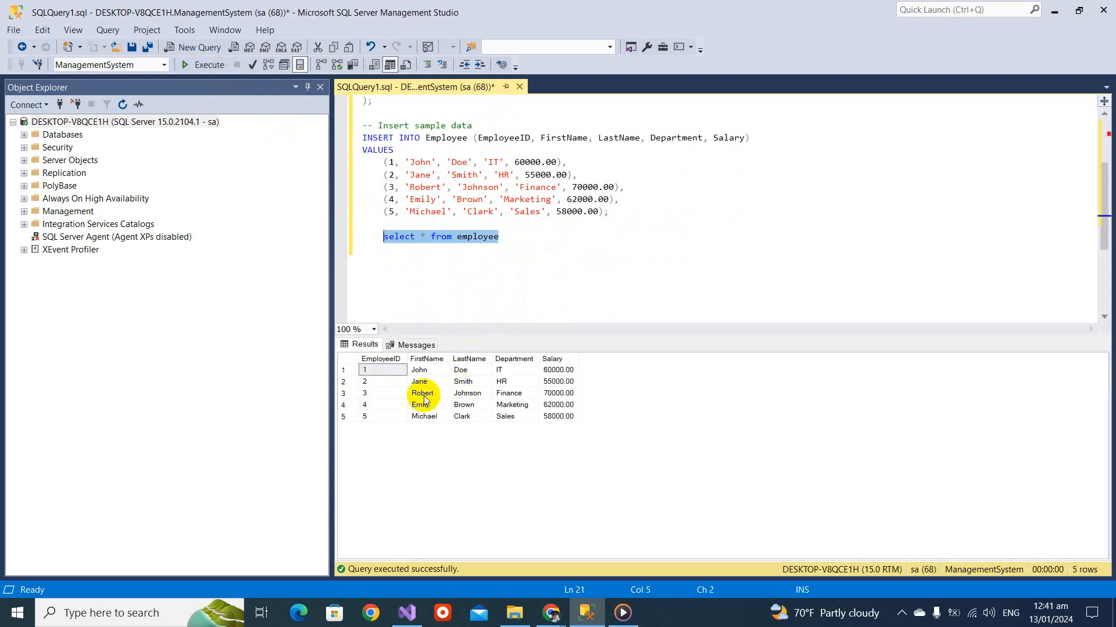
pyautogui.moveTo(578, 391)
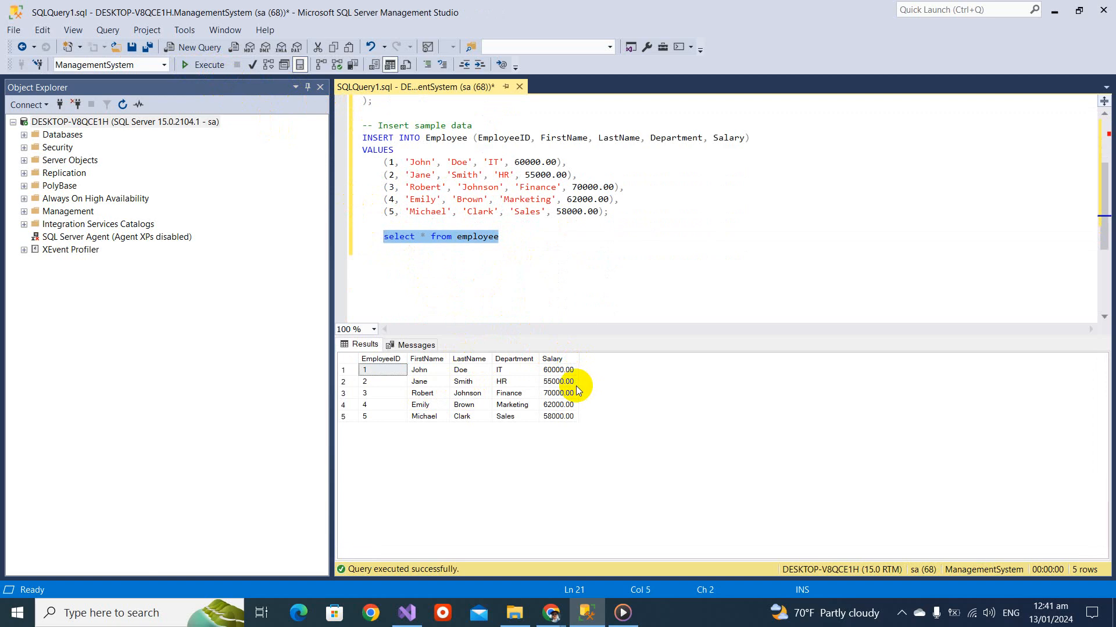
pyautogui.moveTo(576, 387)
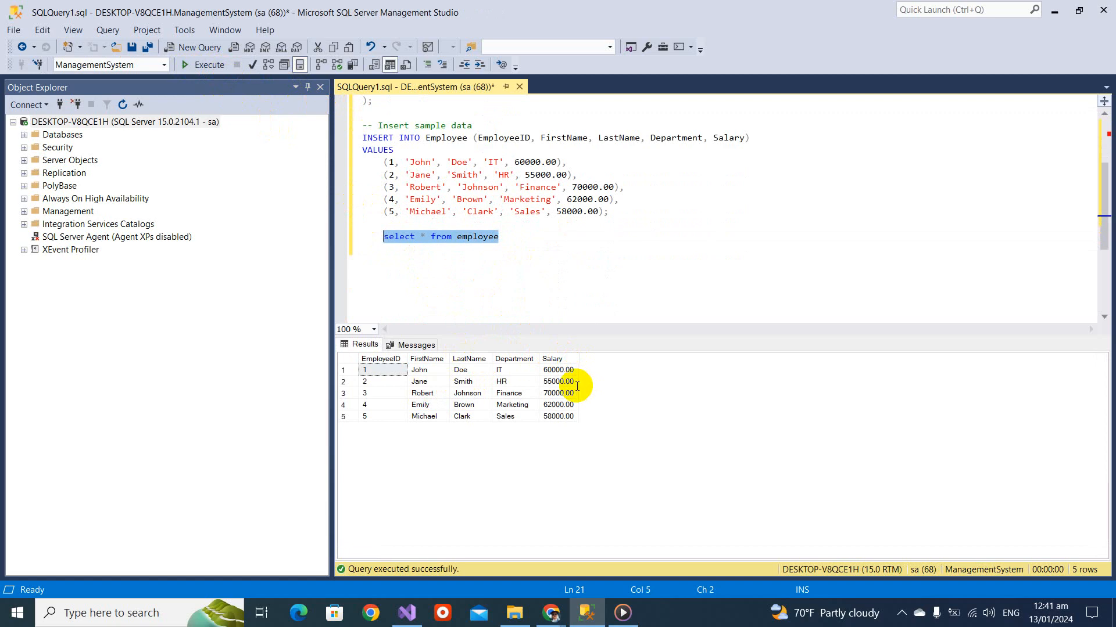
pyautogui.moveTo(555, 332)
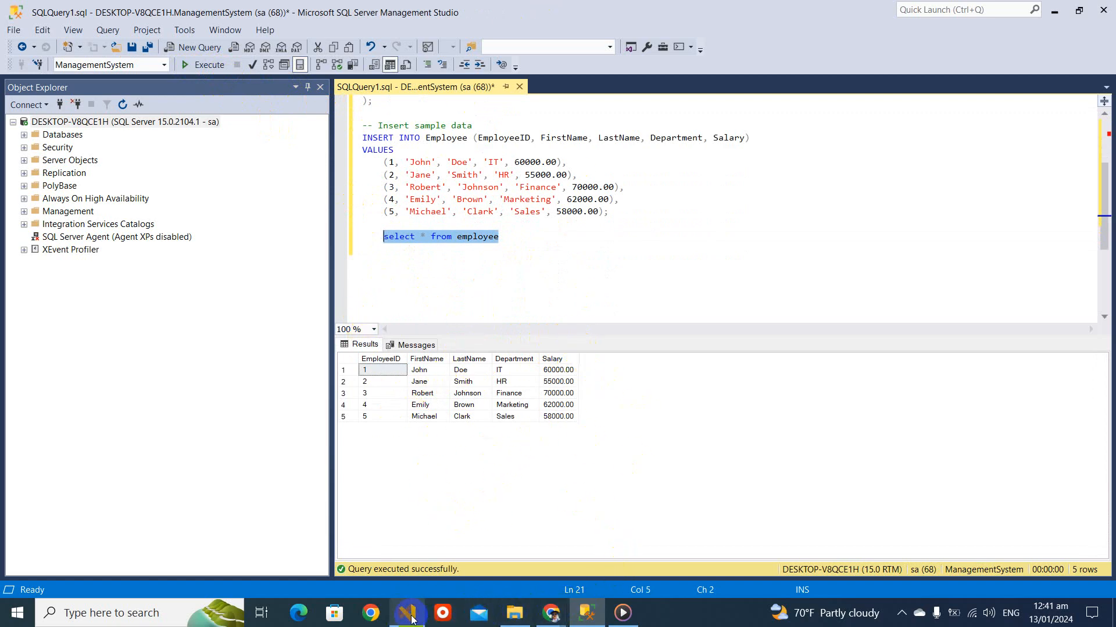
# Step: Declare SqlCommand sqlCommand = new SqlCommand() on a new line above sqlConnection.Open()
pyautogui.click(406, 614)
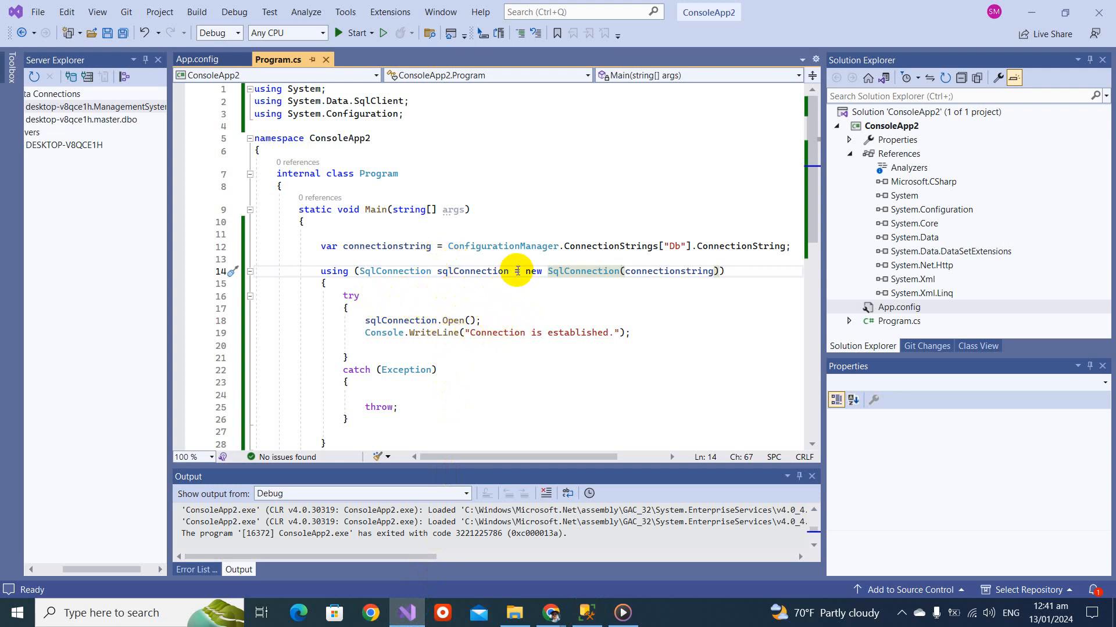
pyautogui.moveTo(398, 272)
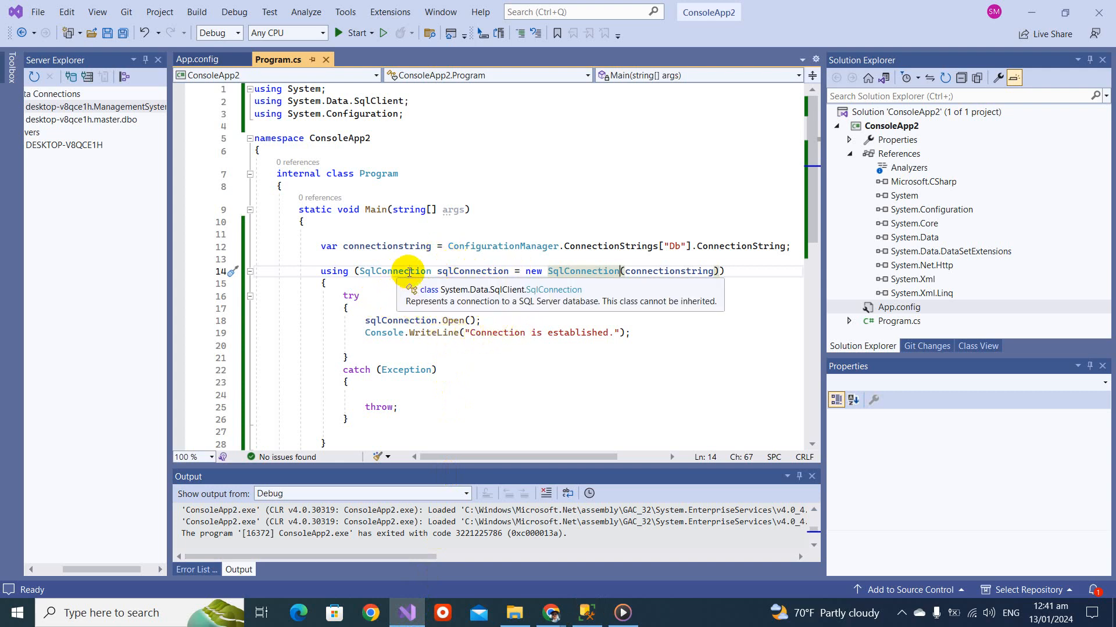
pyautogui.click(486, 344)
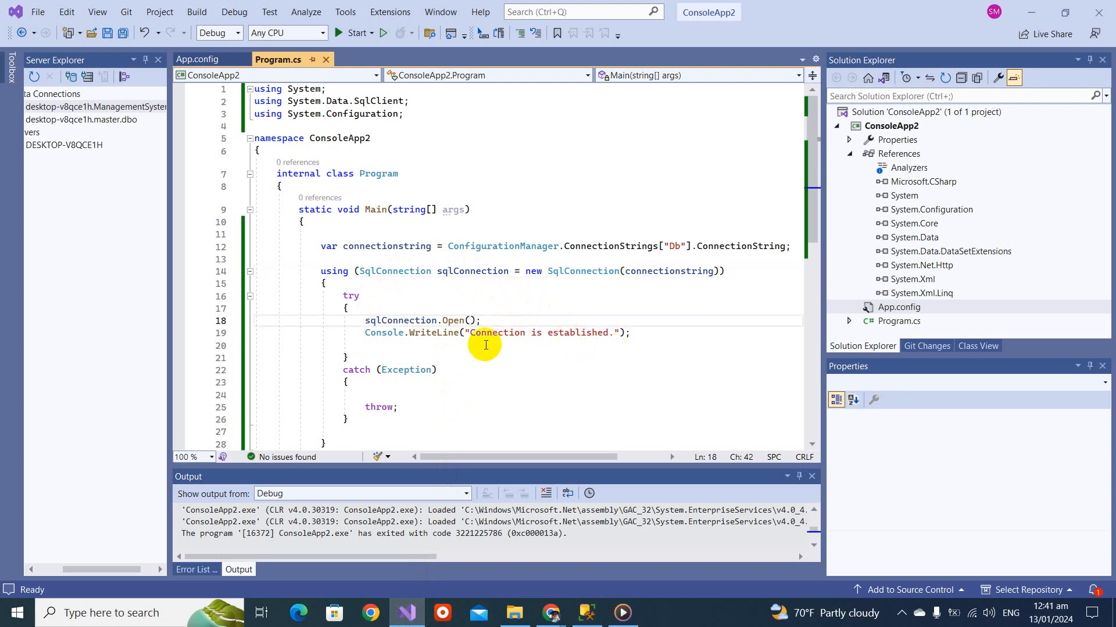
pyautogui.press('Enter')
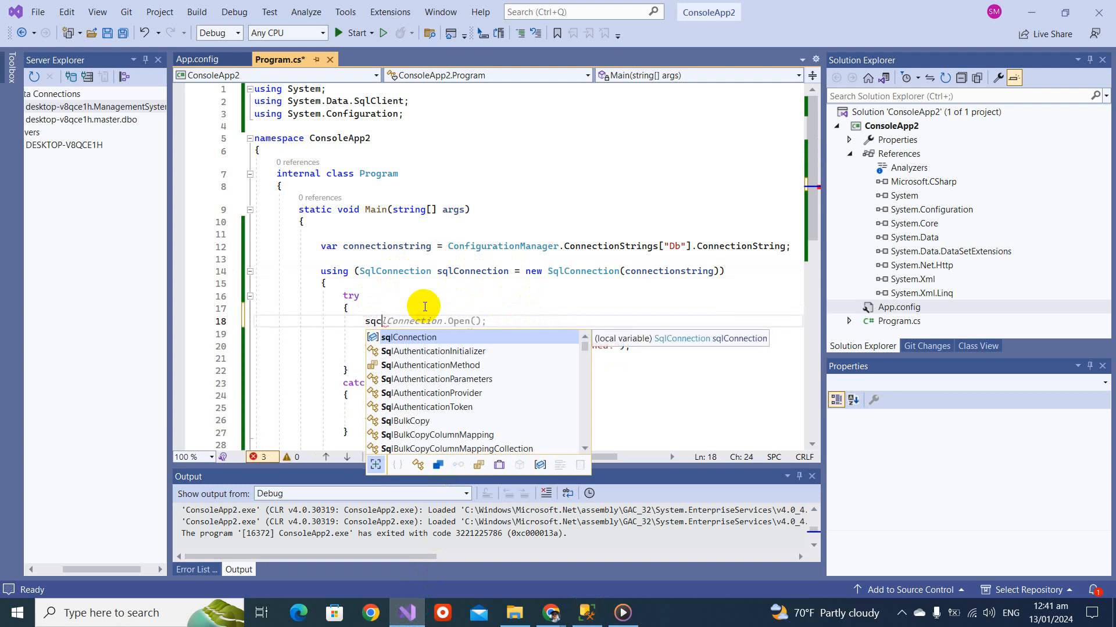
pyautogui.write('SqlCommand c')
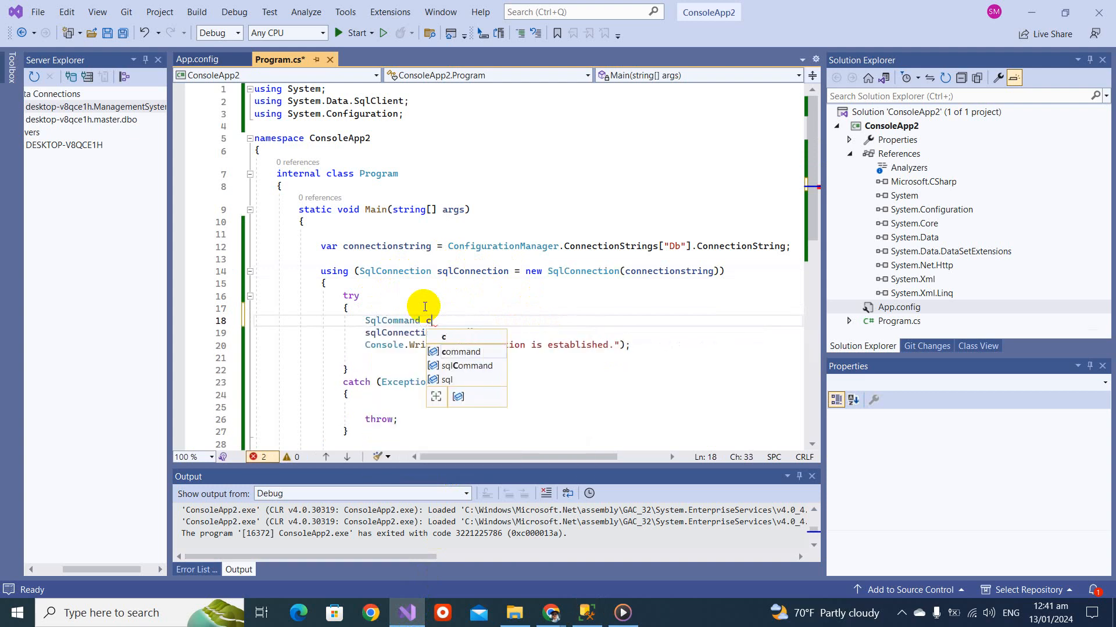
pyautogui.write('sqlCommand = sqlConnection.CreateCommand();')
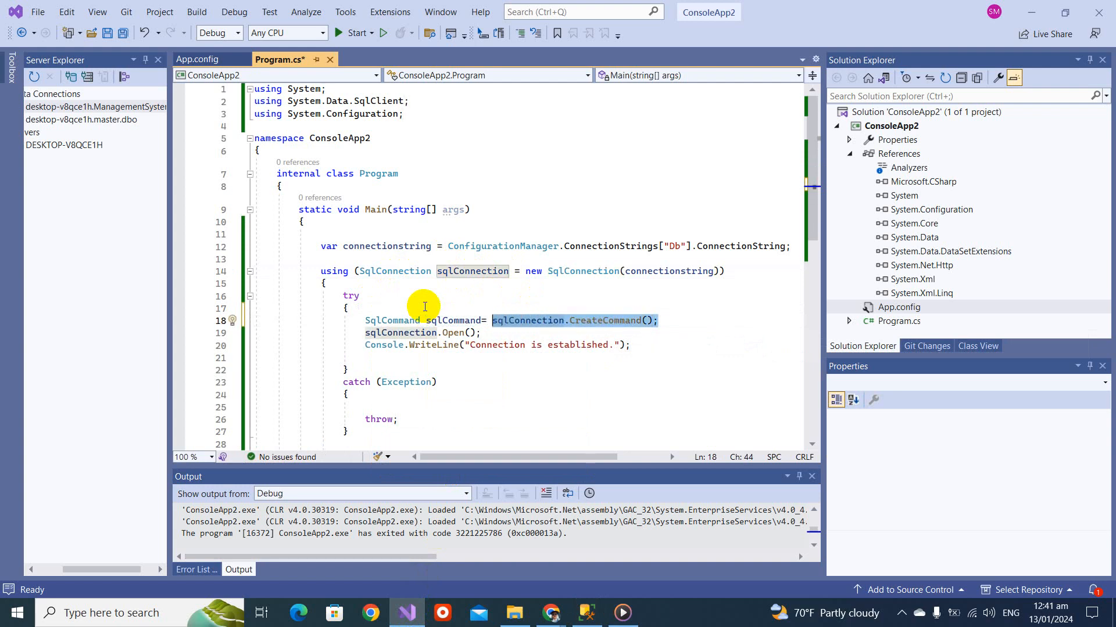
pyautogui.write('new SqlCommand')
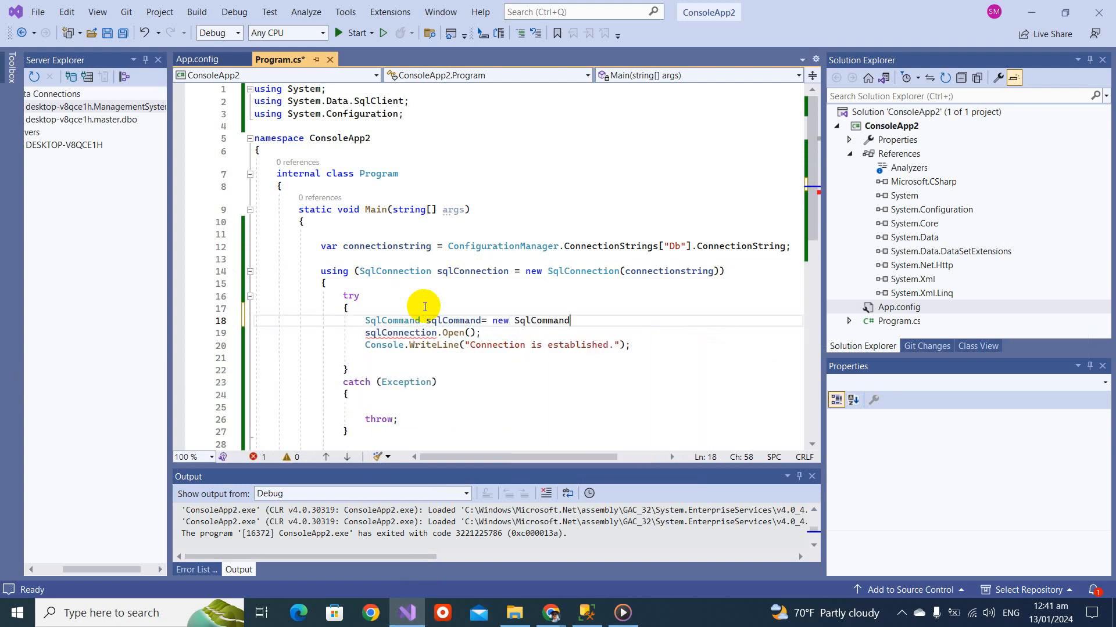
pyautogui.write('()')
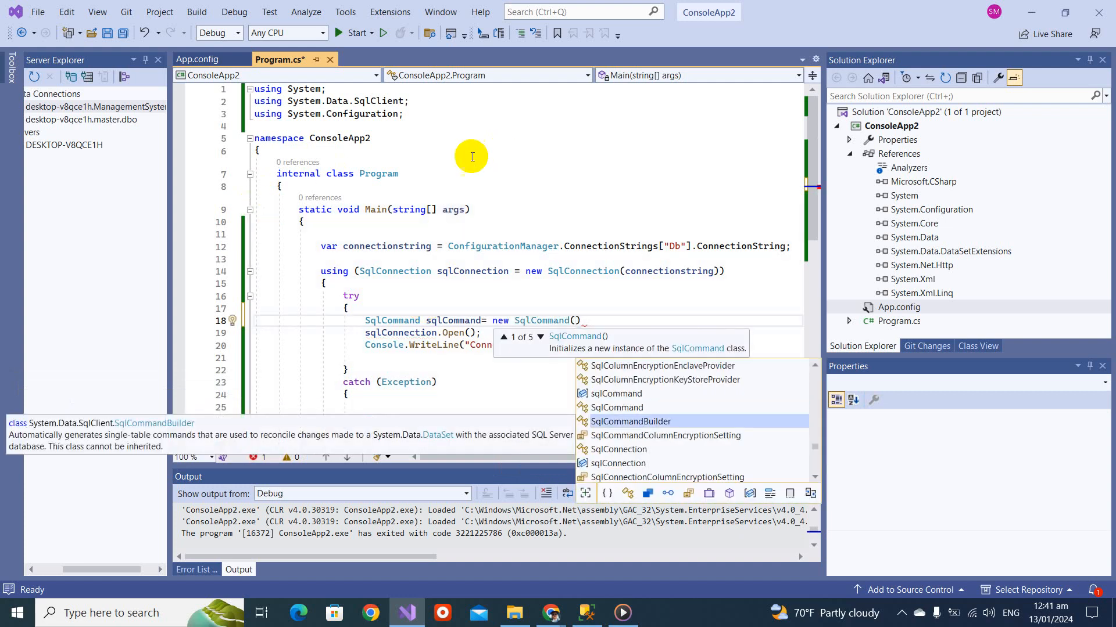
# Step: Use the query-text-and-connection overload, passing empty text and sqlConnection to the constructor
pyautogui.click(540, 337)
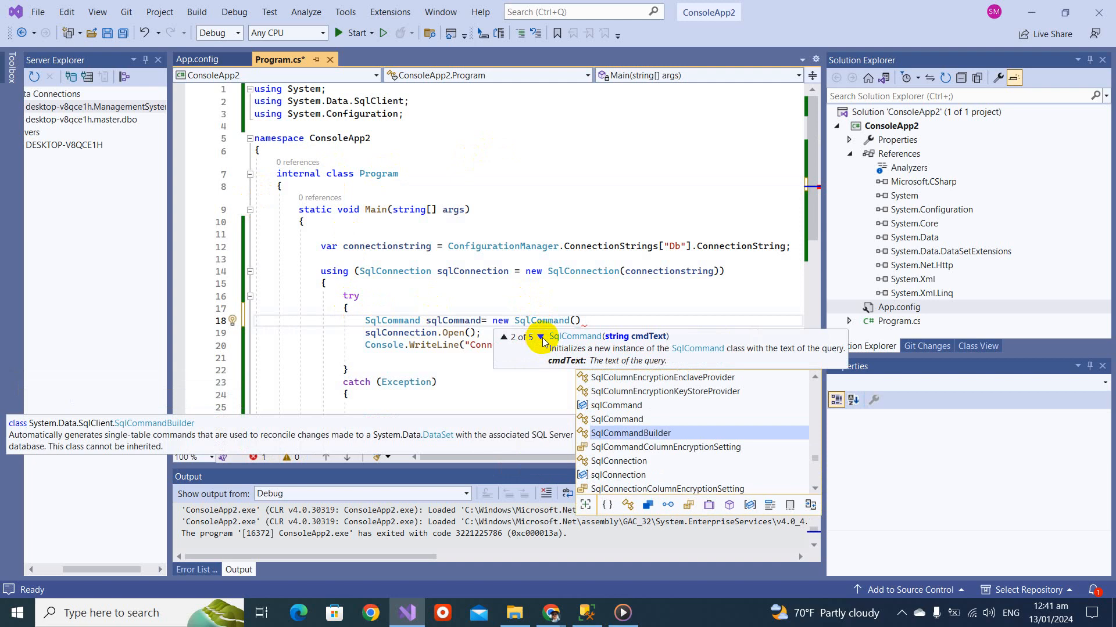
pyautogui.click(539, 337)
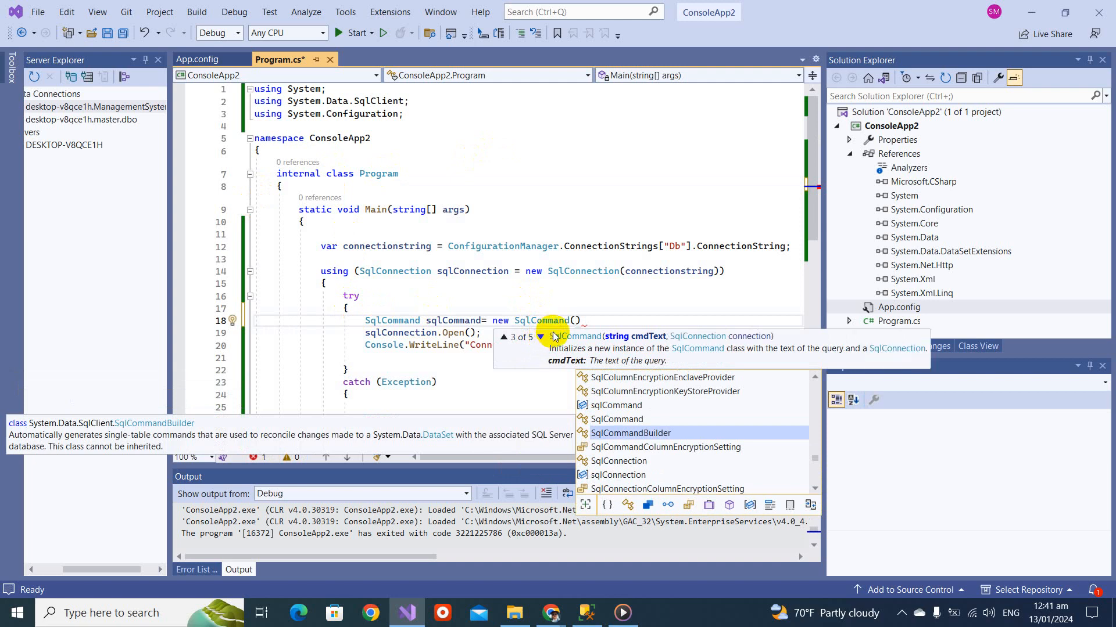
pyautogui.moveTo(649, 336)
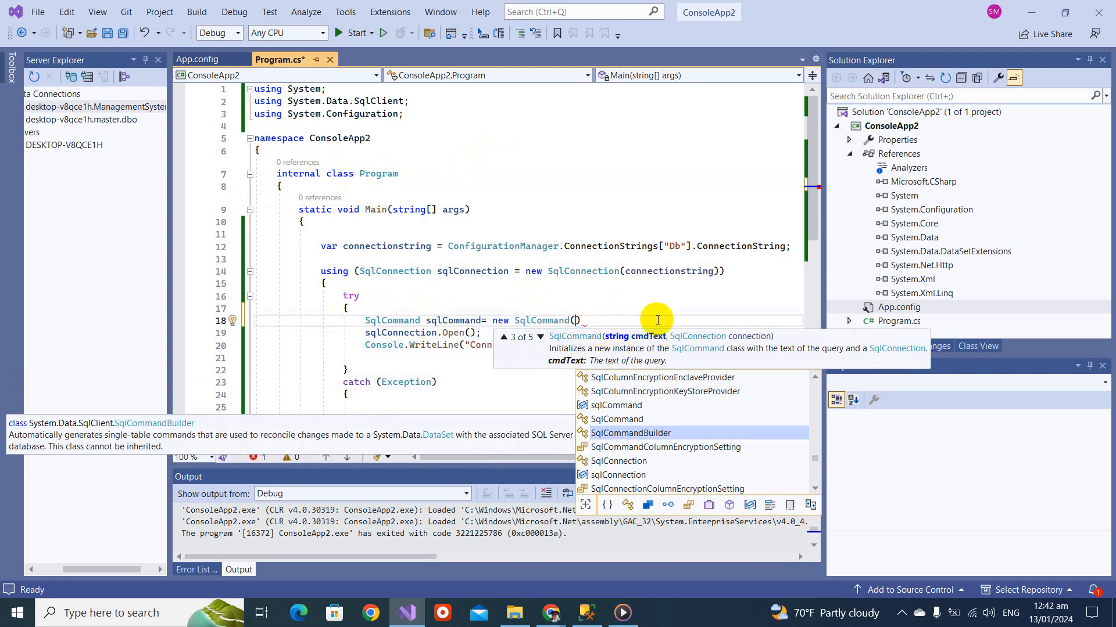
pyautogui.moveTo(716, 340)
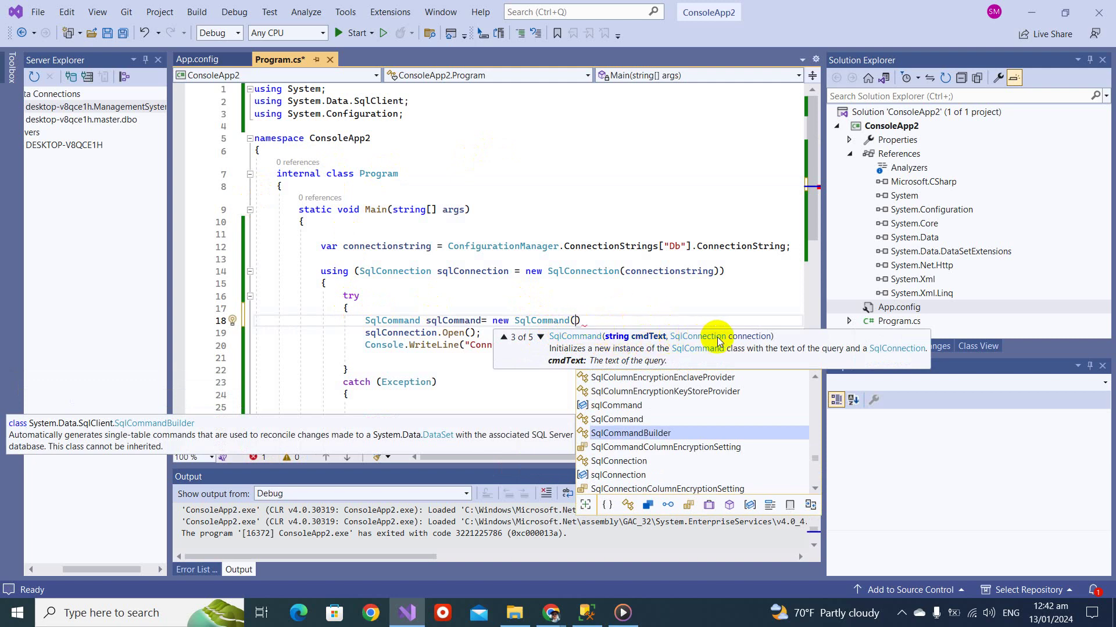
pyautogui.moveTo(762, 337)
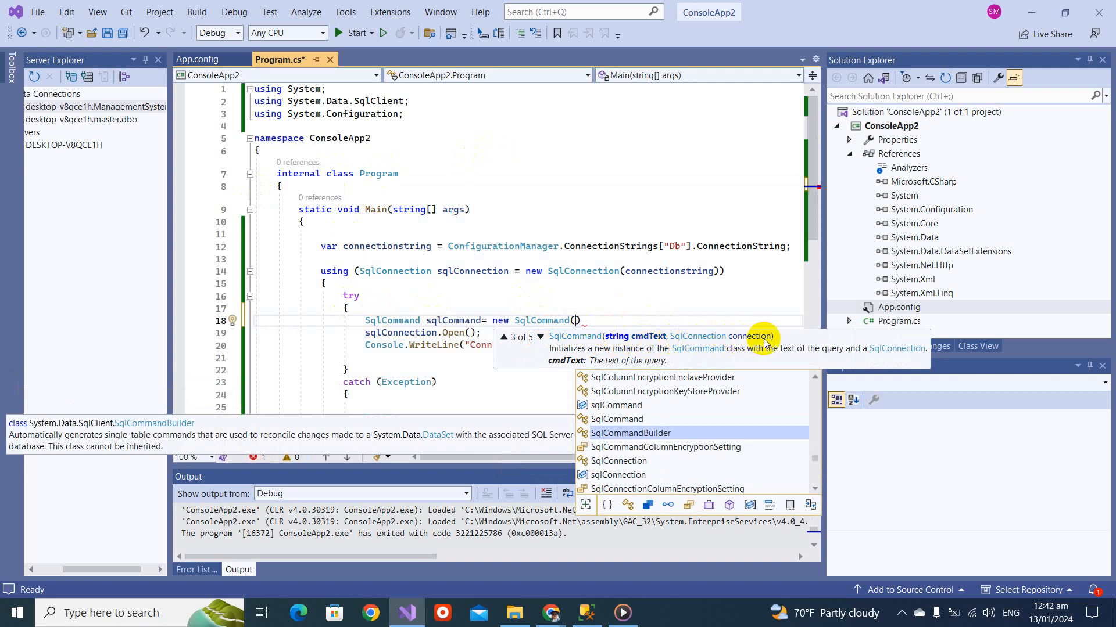
pyautogui.moveTo(653, 313)
pyautogui.write('"')
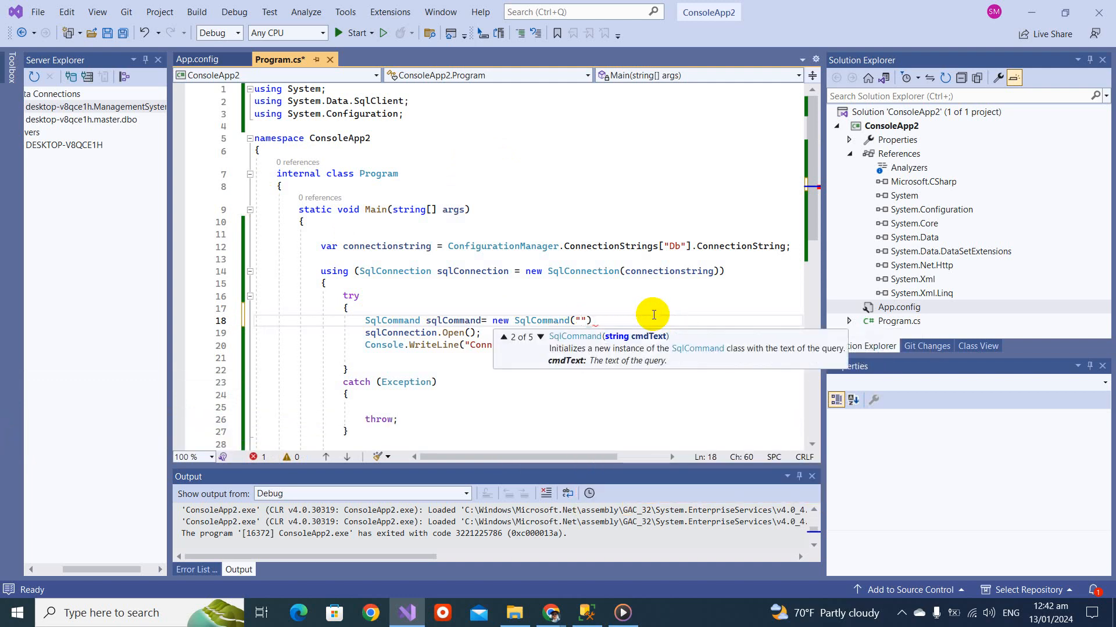
pyautogui.write(',')
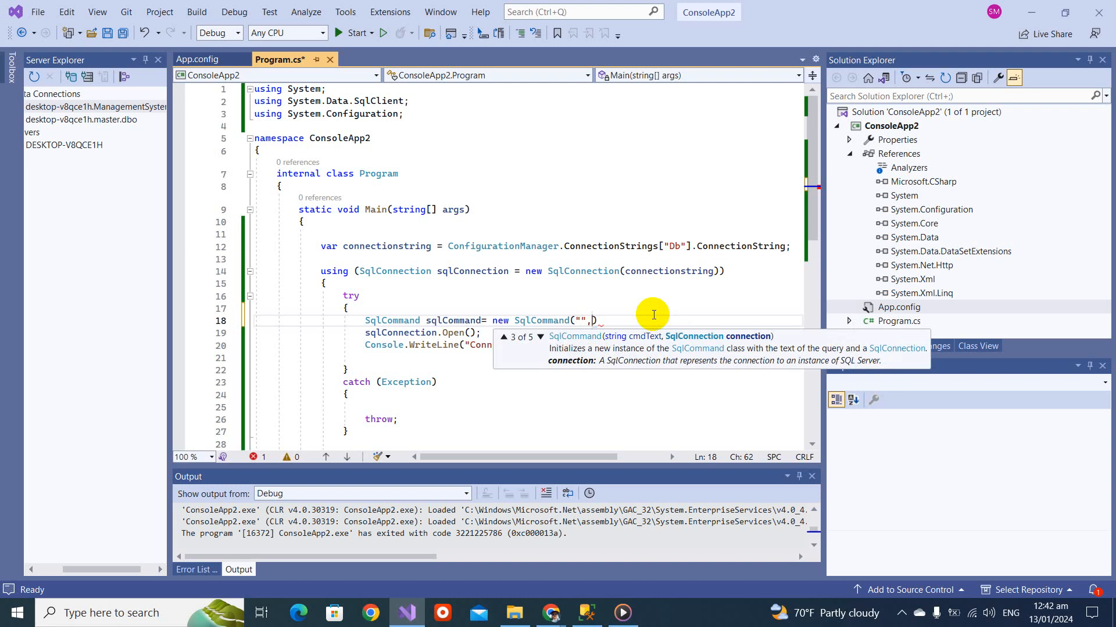
pyautogui.write('c')
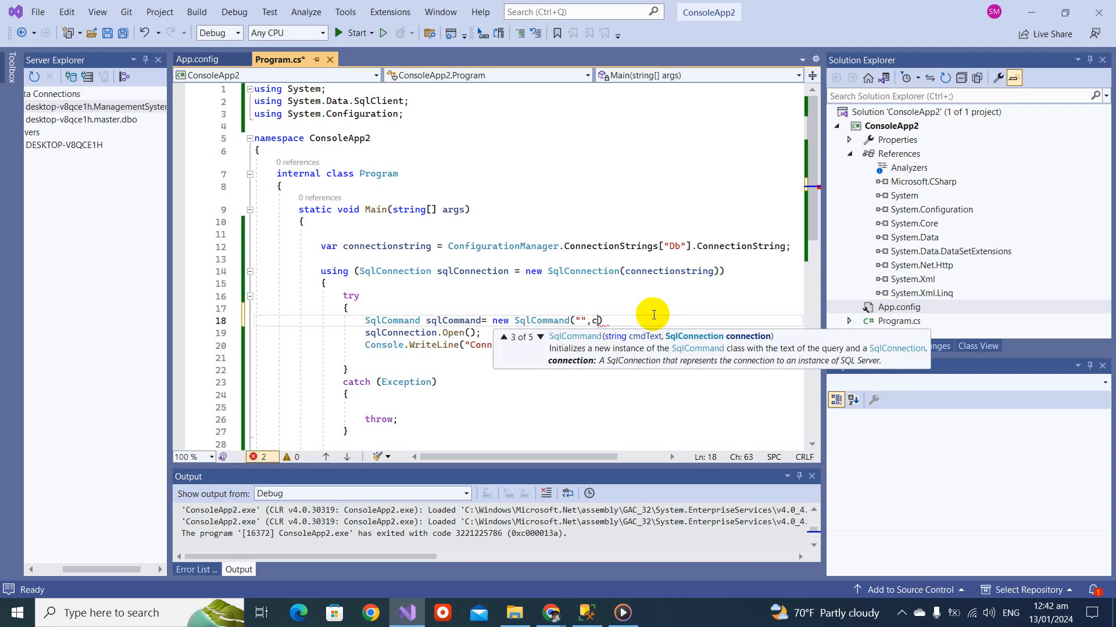
pyautogui.write('qlConnection')
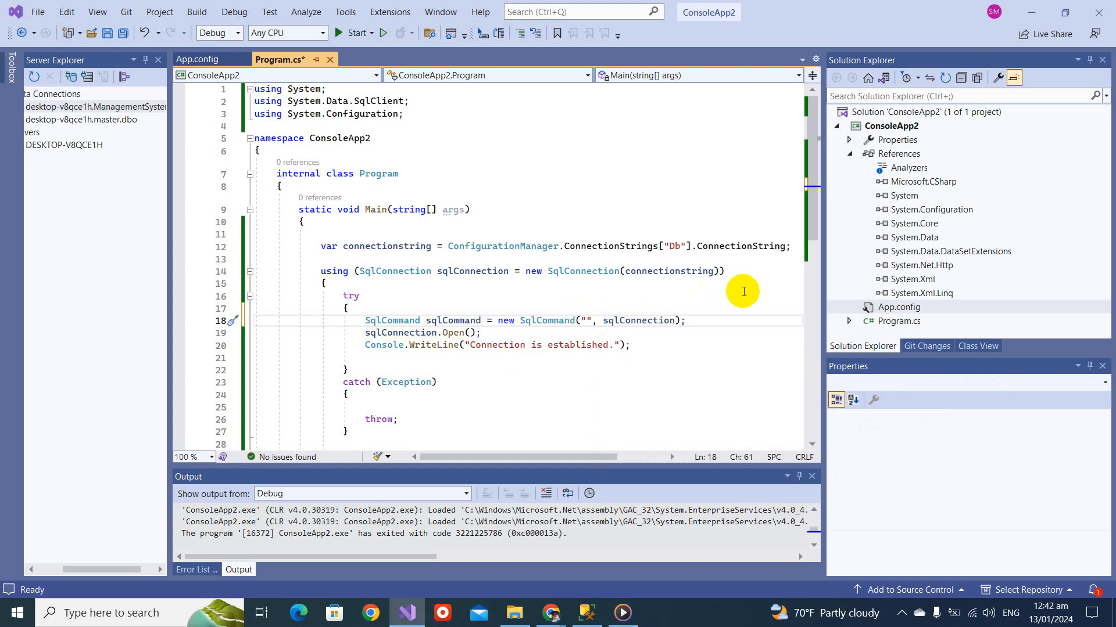
# Step: Set the SqlCommand's query text to "select * from employee"
pyautogui.write('select * from employee')
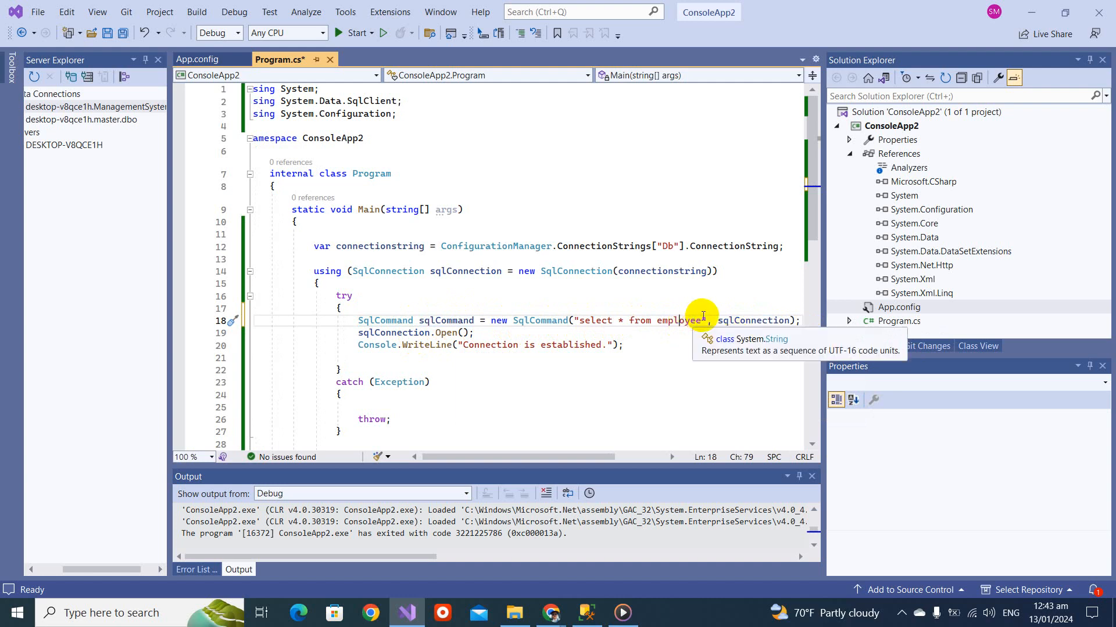
pyautogui.doubleClick(748, 321)
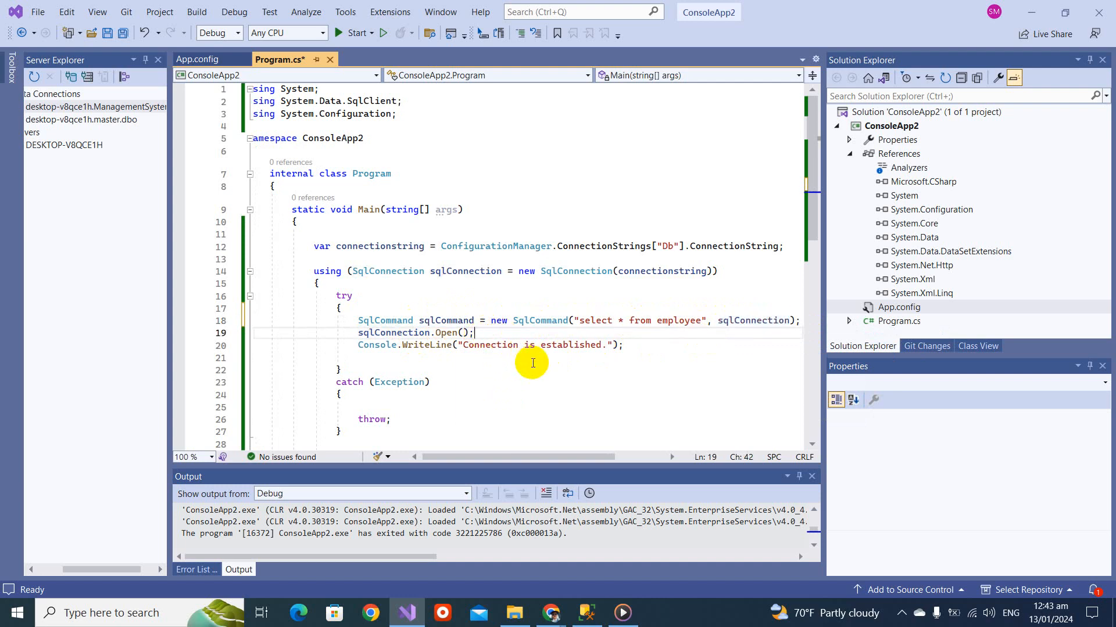
pyautogui.moveTo(413, 369)
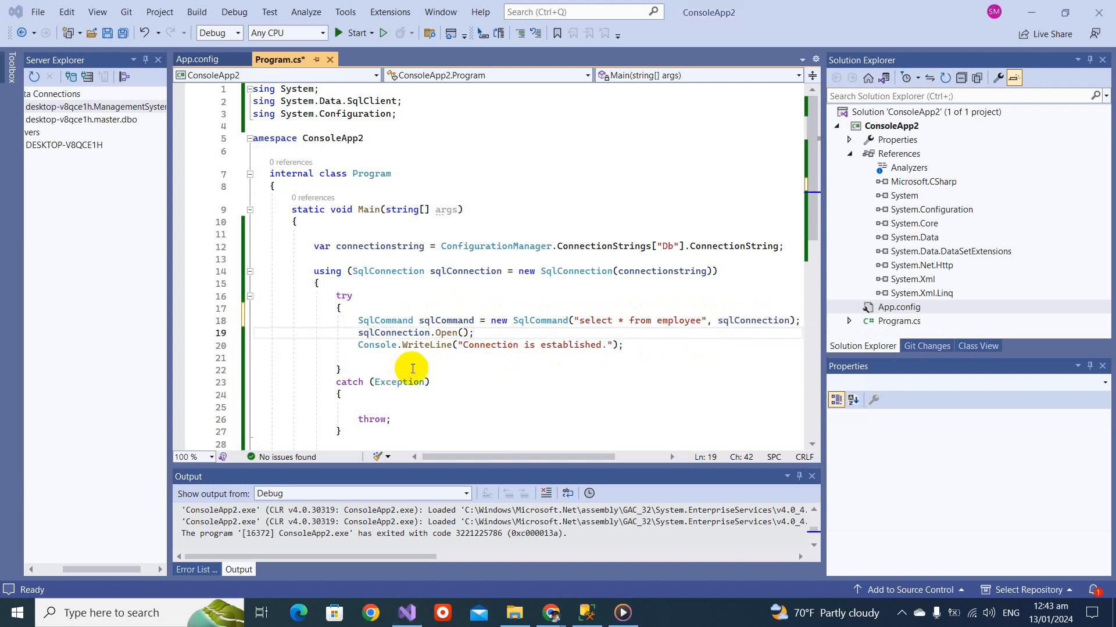
# Step: Add var reader = sqlCommand.ExecuteReader() and a while (reader.Read()) loop printing reader[0]
pyautogui.write('va')
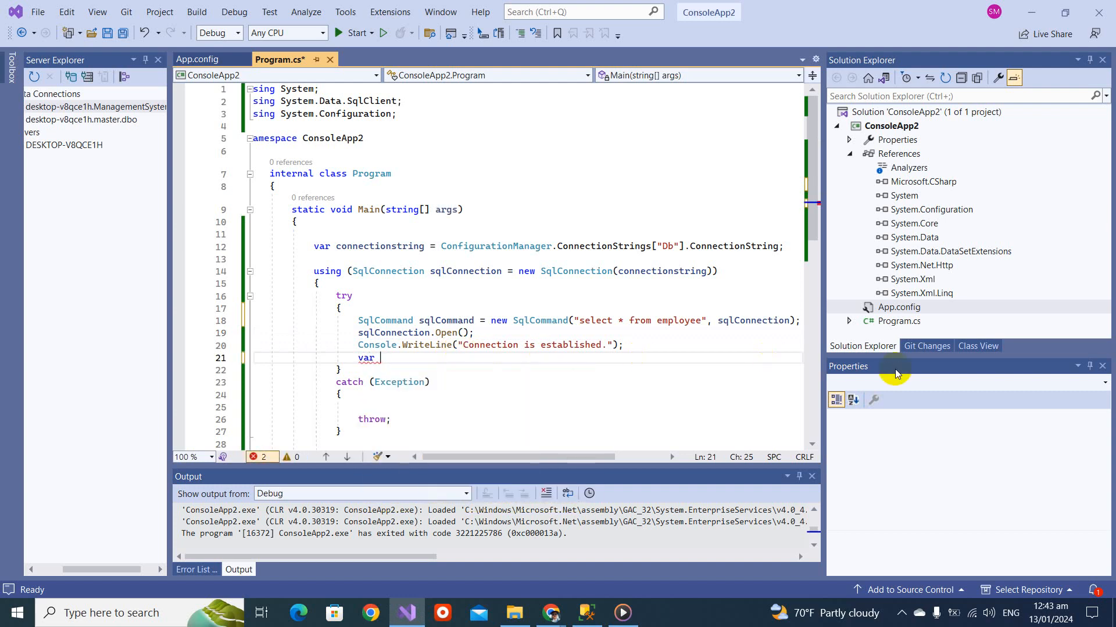
pyautogui.write('reader=sqlCommand.ExecuteReader();')
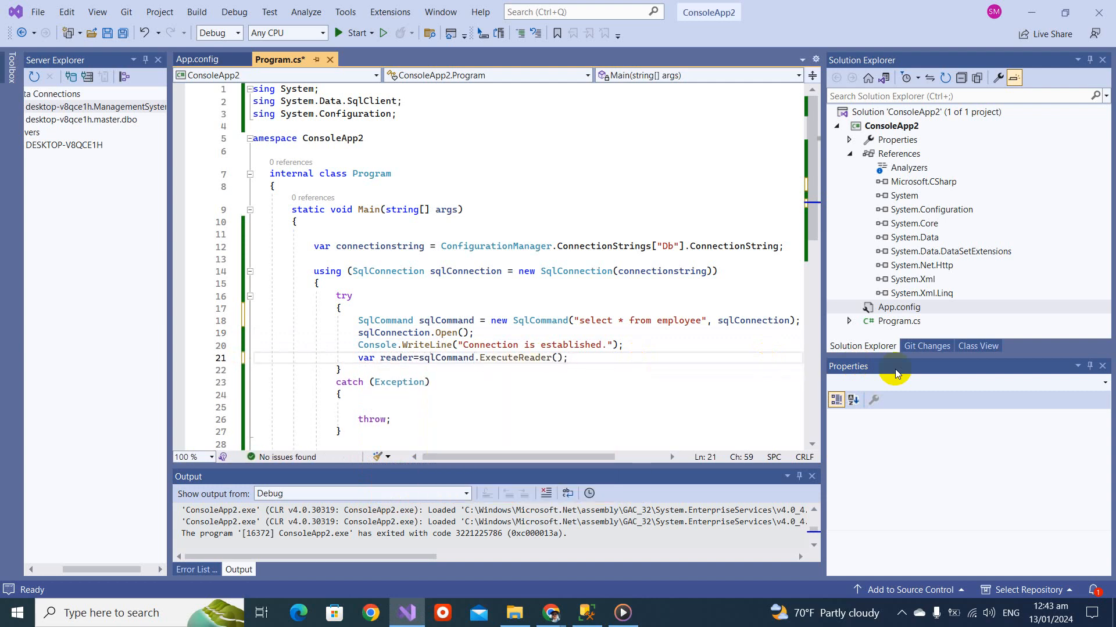
pyautogui.write('Console.WriteLine(')
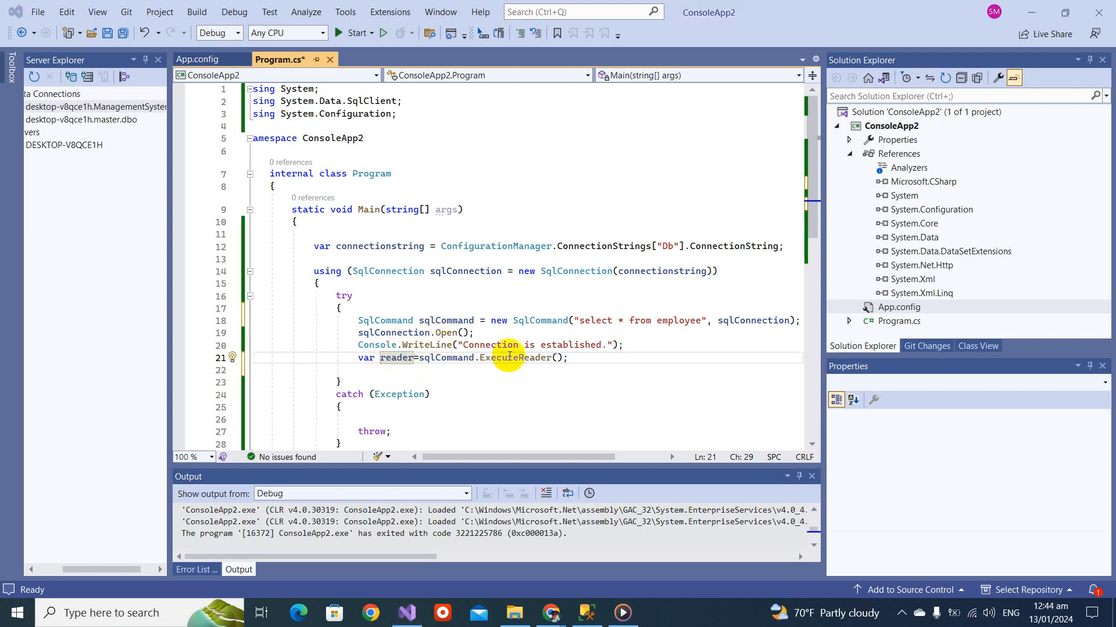
pyautogui.moveTo(605, 349)
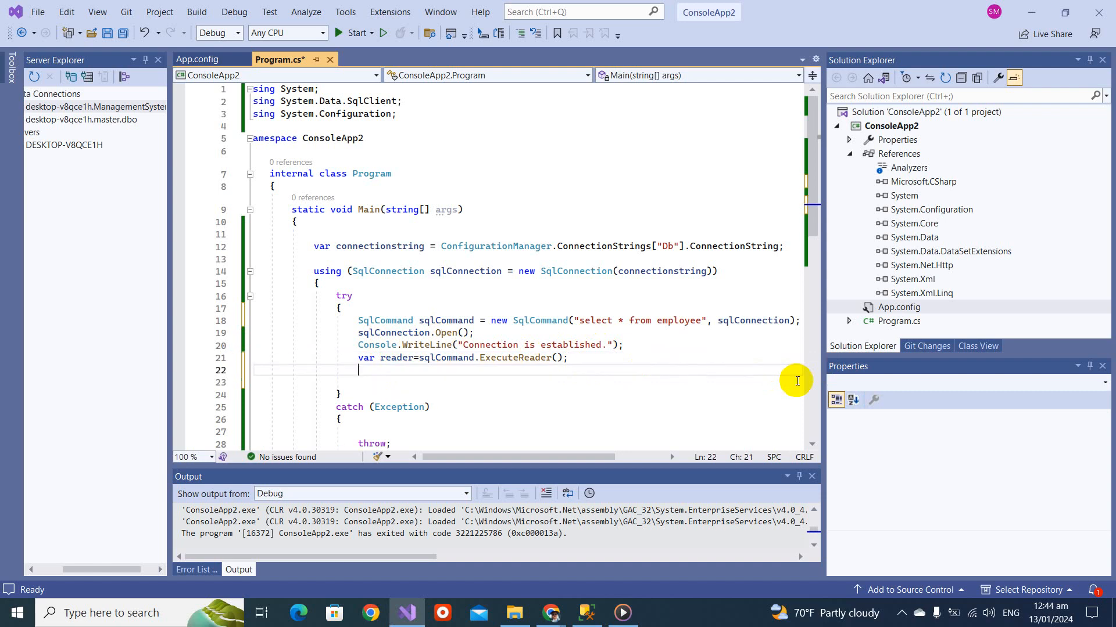
pyautogui.write('while (true)')
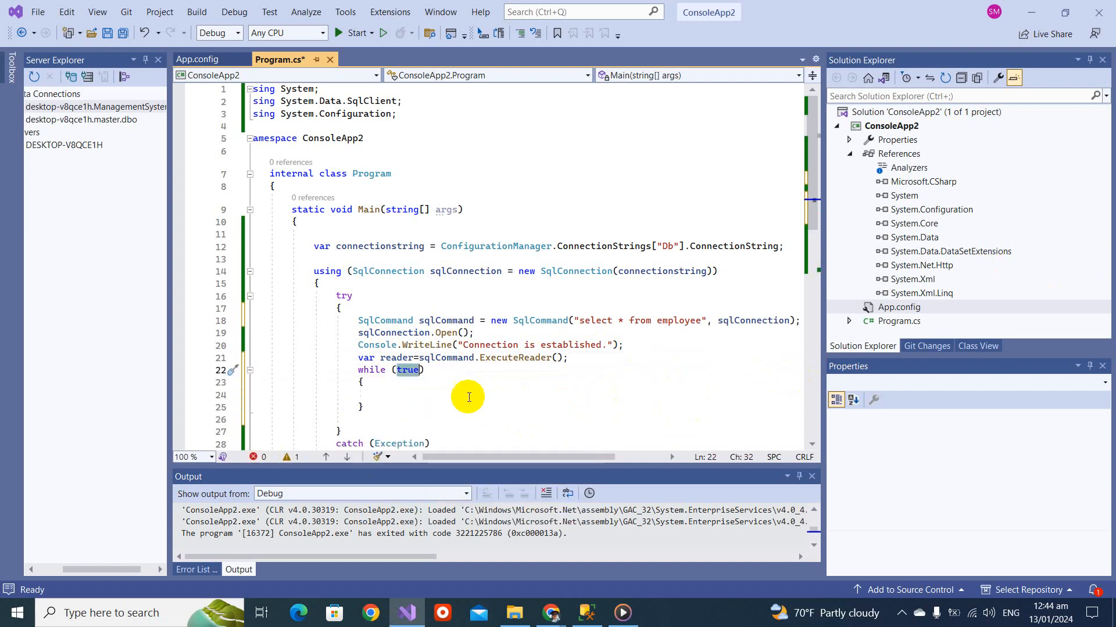
pyautogui.write('reader.Read')
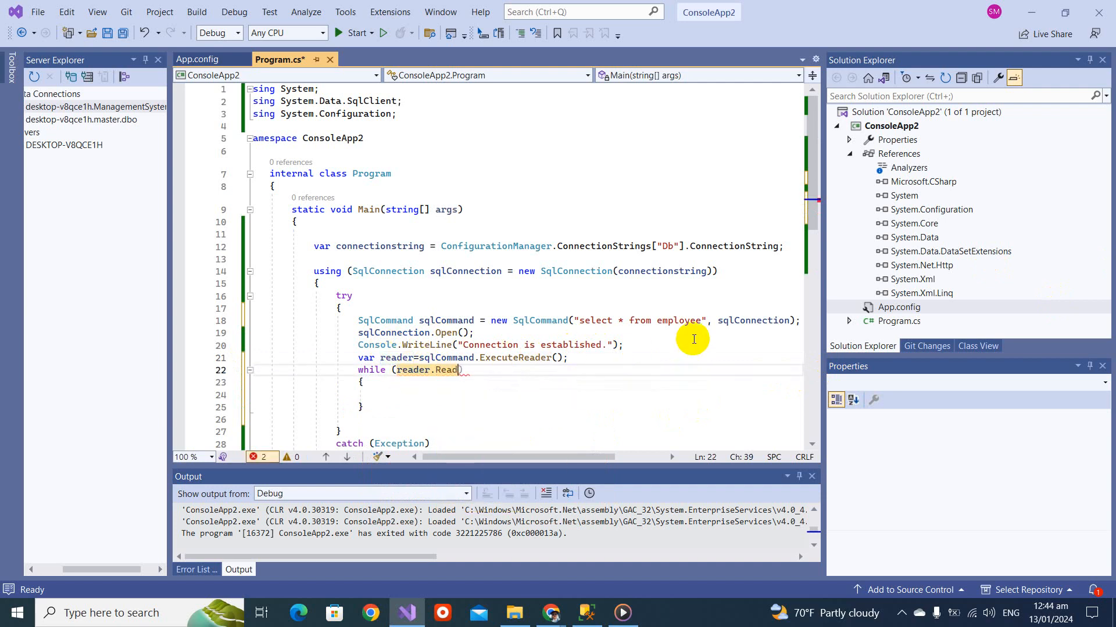
pyautogui.write('()')
pyautogui.click(527, 394)
pyautogui.write('Console.WriteLine();')
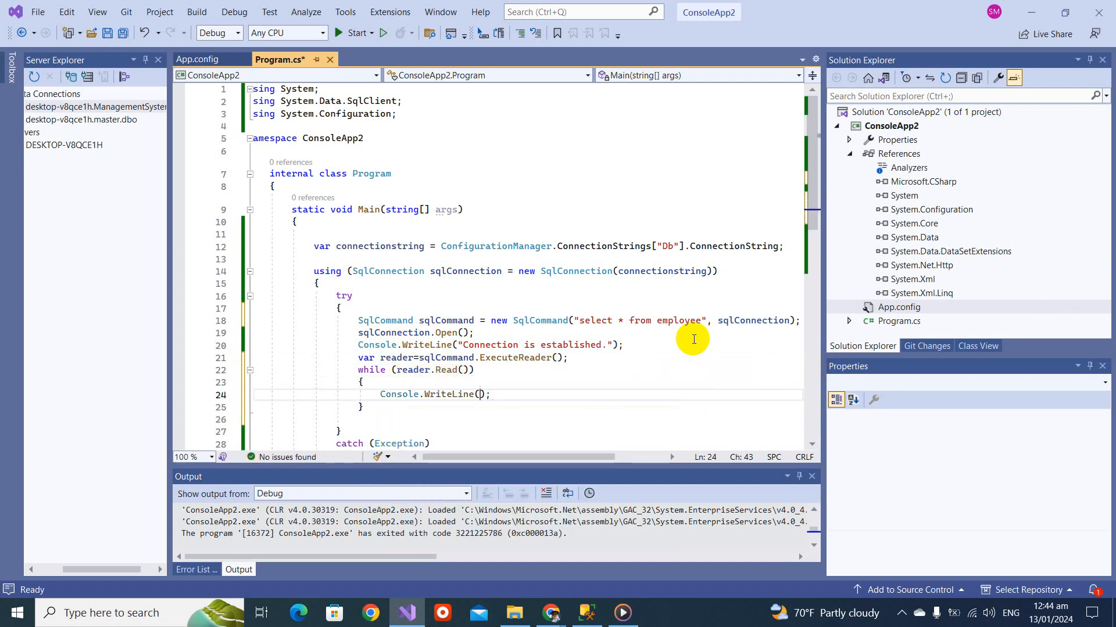
pyautogui.write('reader[')
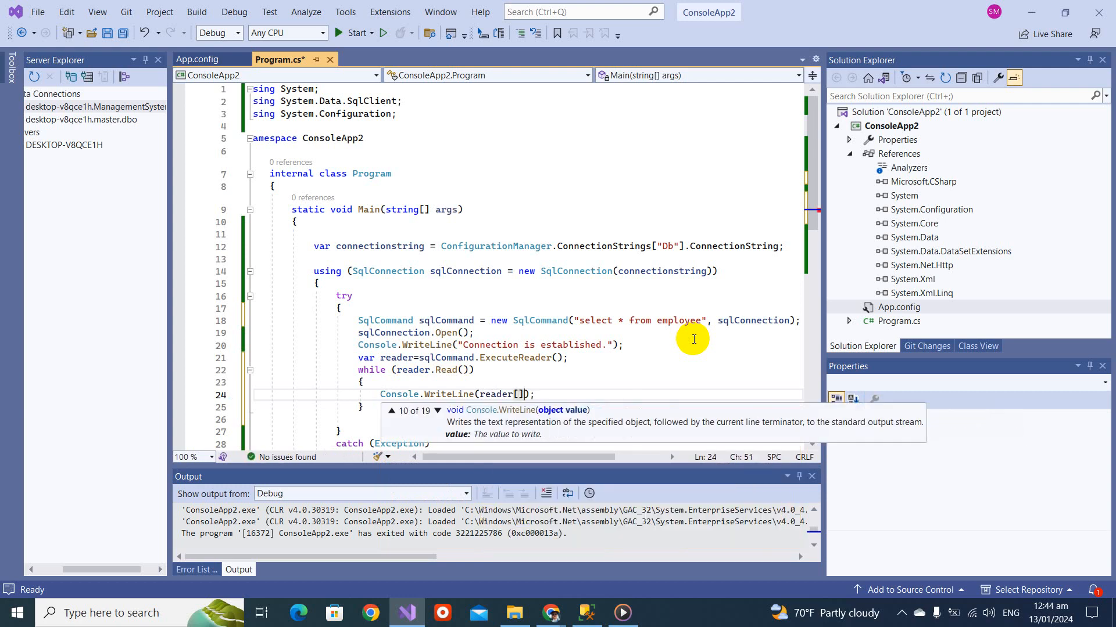
pyautogui.write('0')
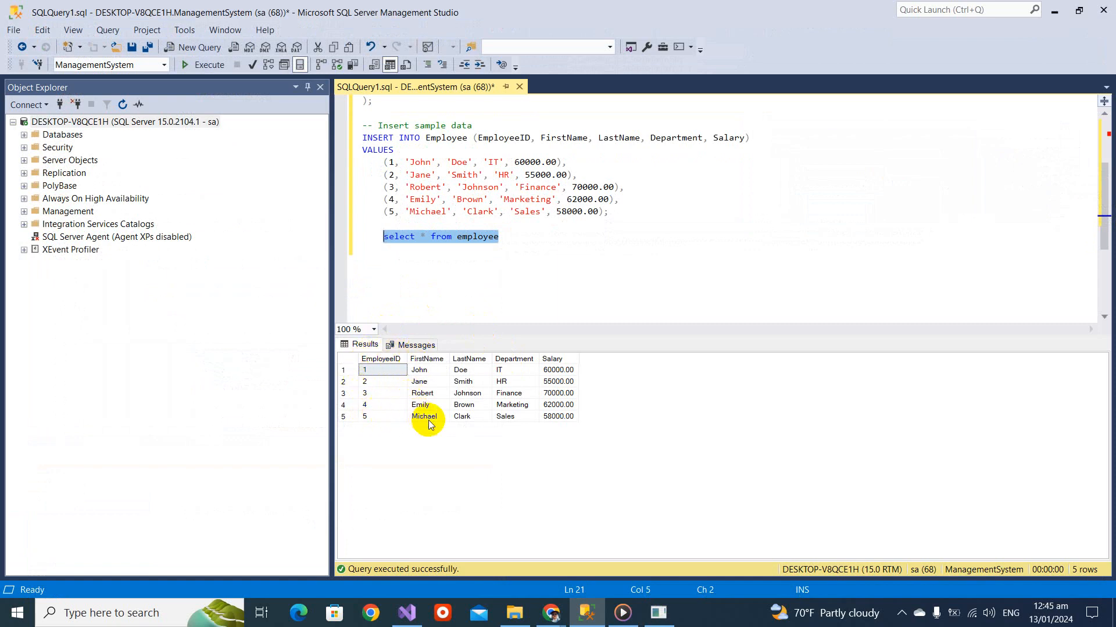
pyautogui.moveTo(522, 421)
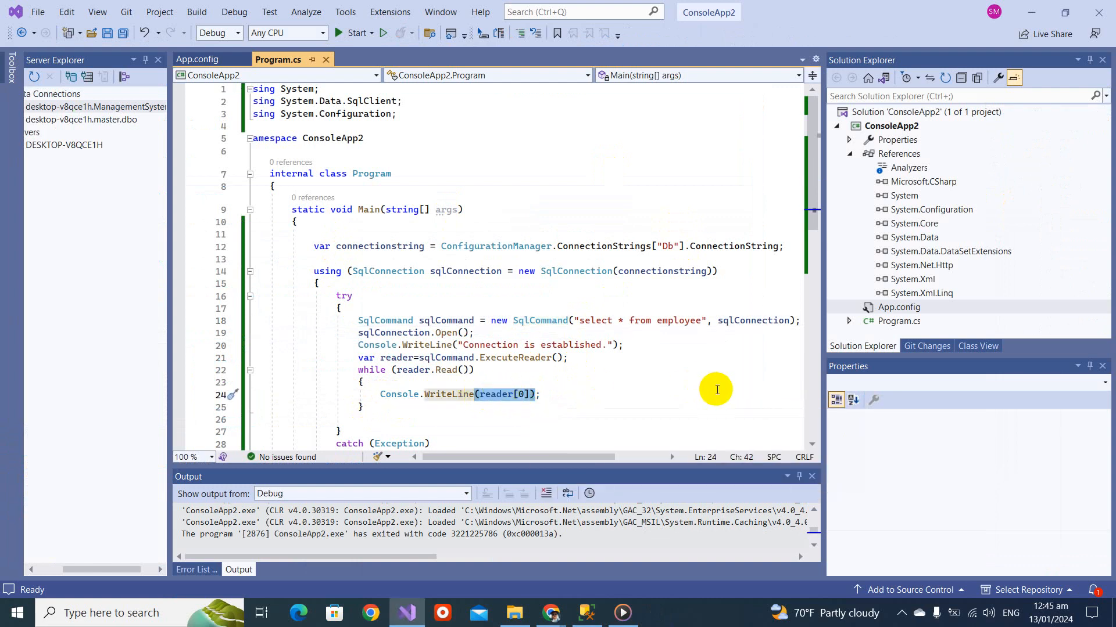
# Step: Print $"Id= {reader[0]} , Name={reader[1]}" per row, save and start the program
pyautogui.press('Delete')
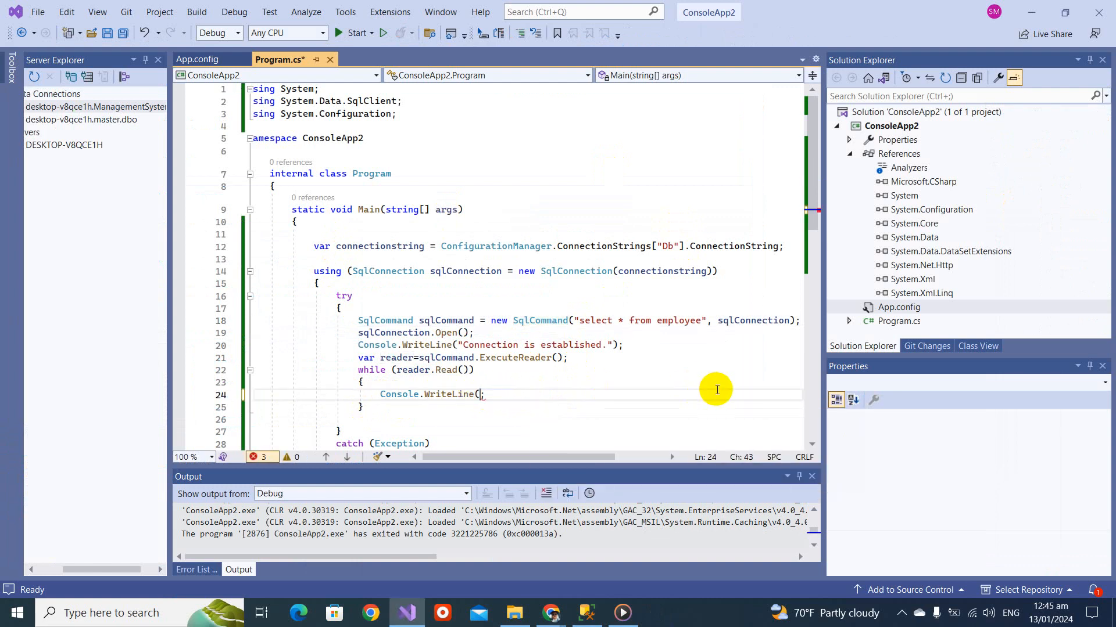
pyautogui.write('"")')
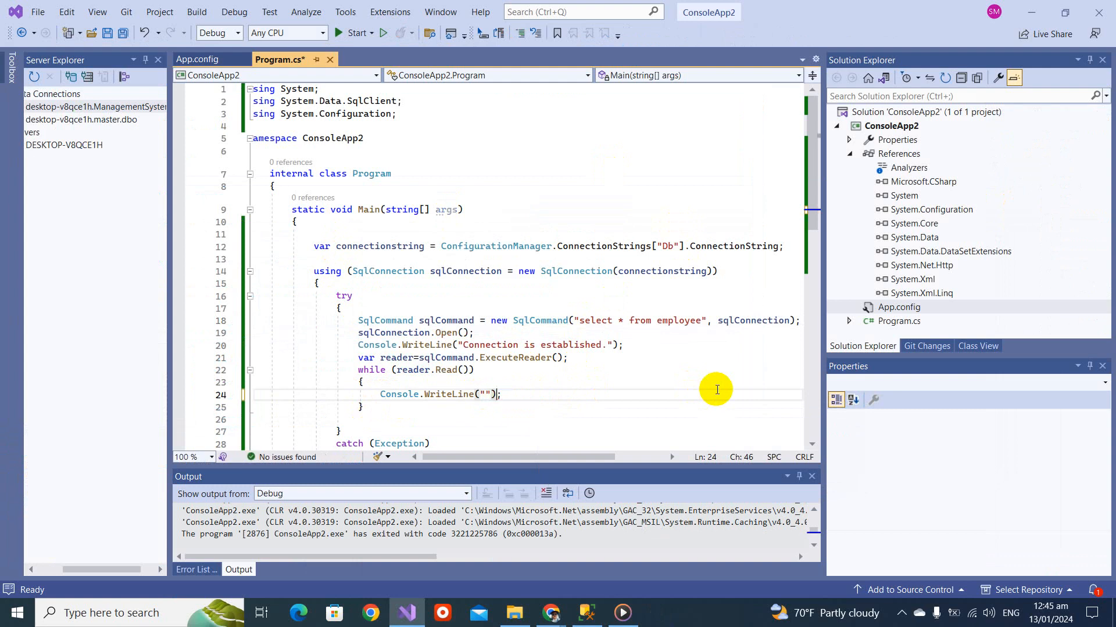
pyautogui.write('#')
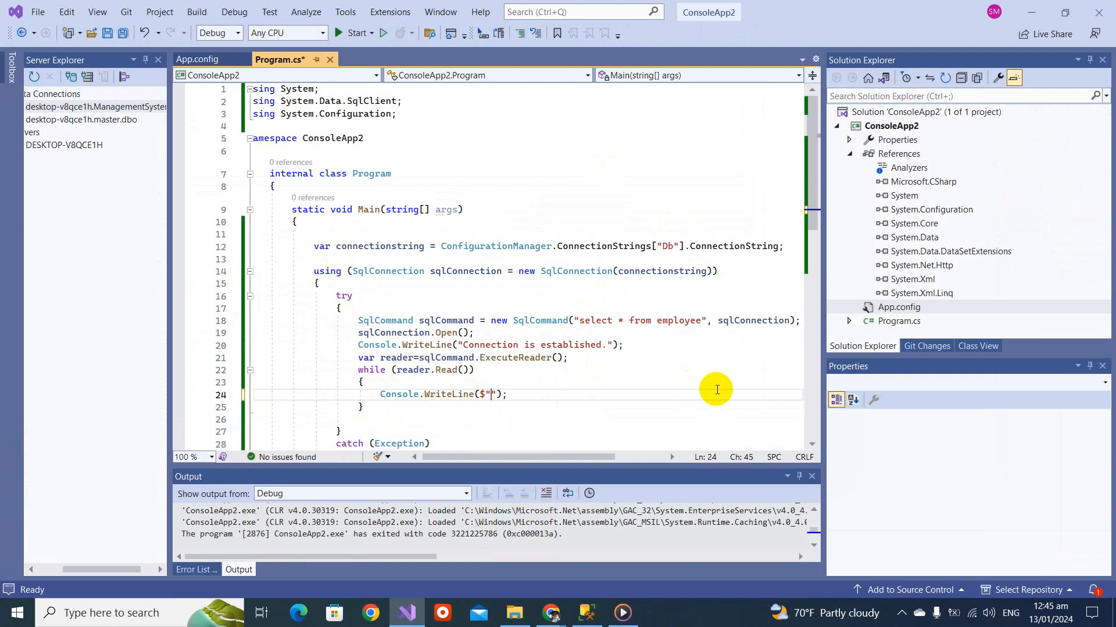
pyautogui.write('{}')
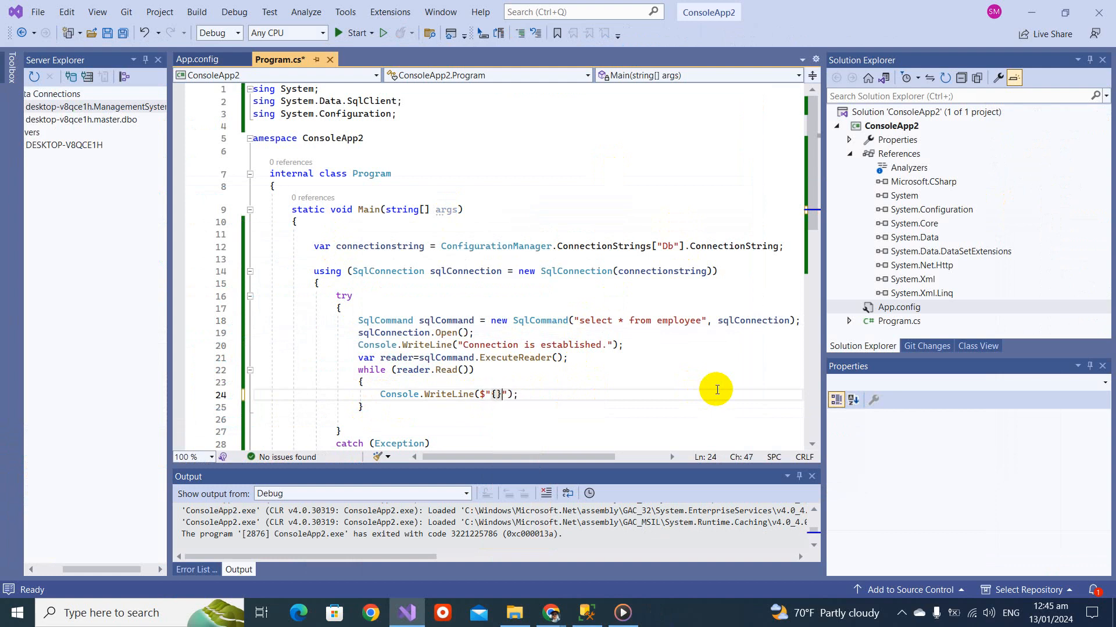
pyautogui.write('Id;')
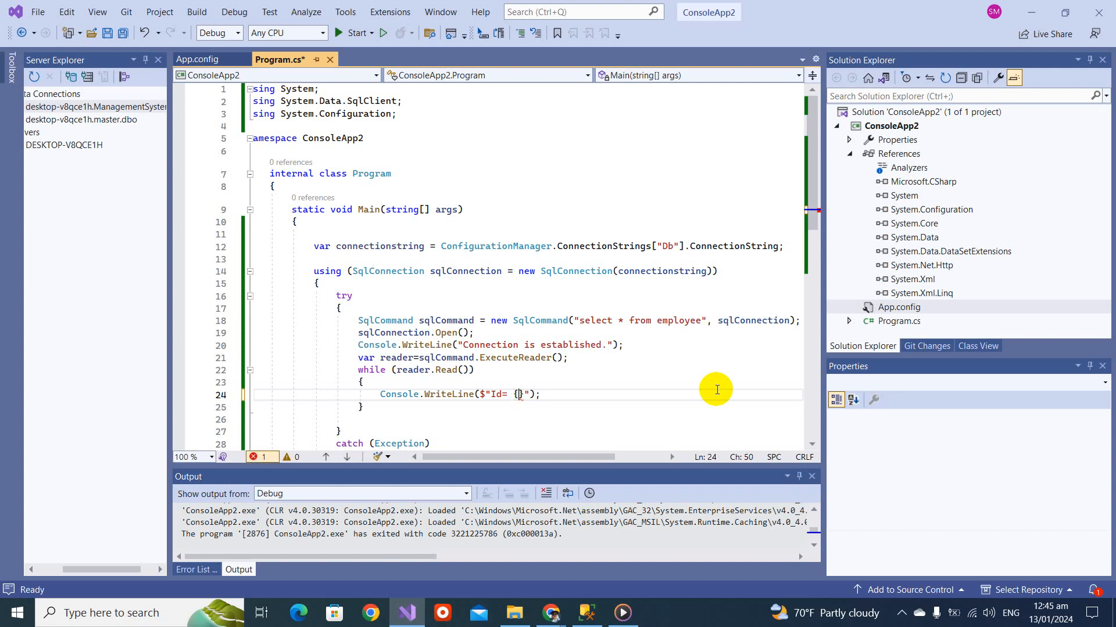
pyautogui.write('reader[]')
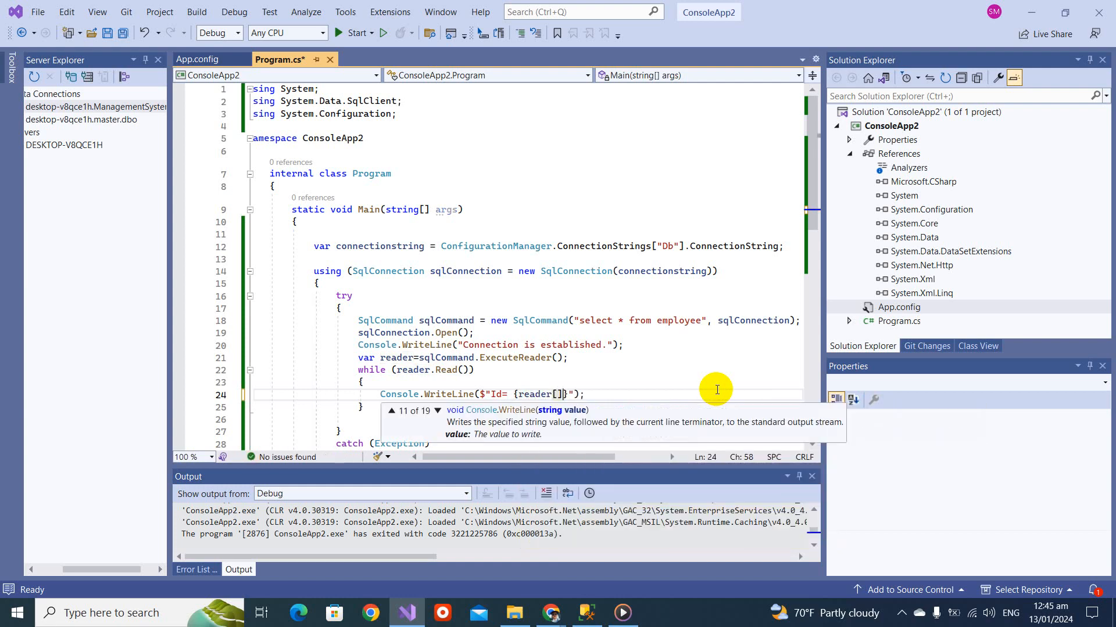
pyautogui.write('0')
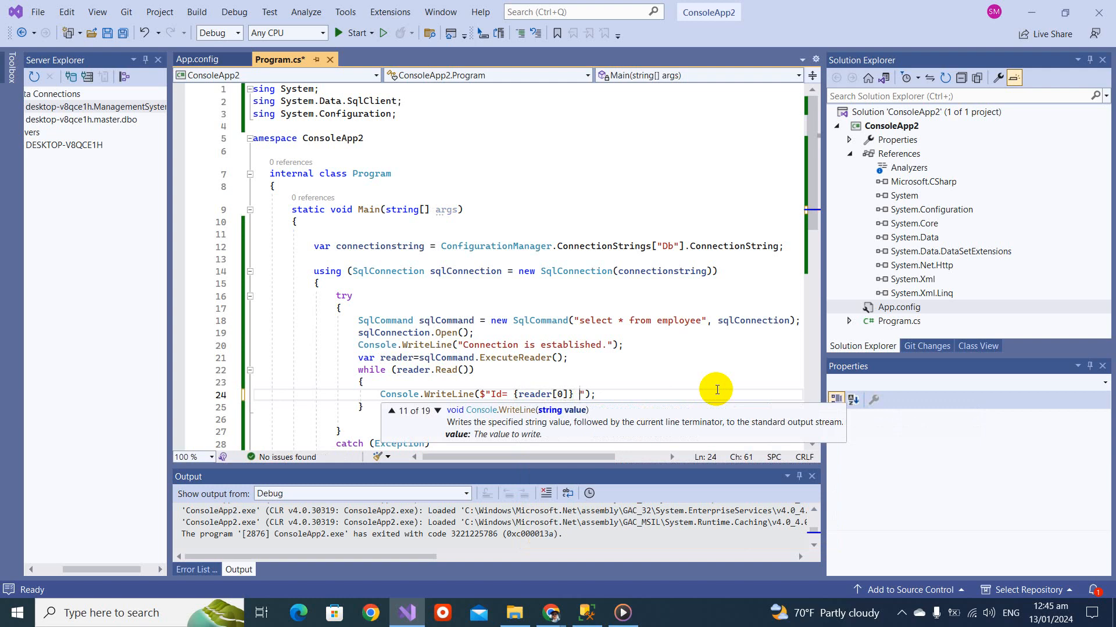
pyautogui.write(', Name')
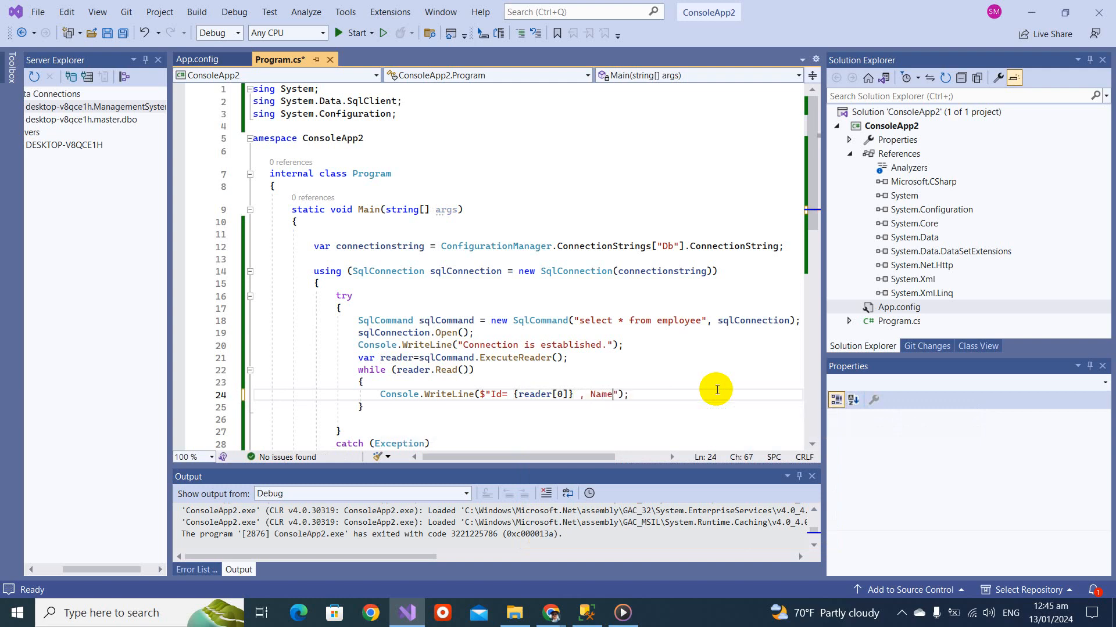
pyautogui.write('={}')
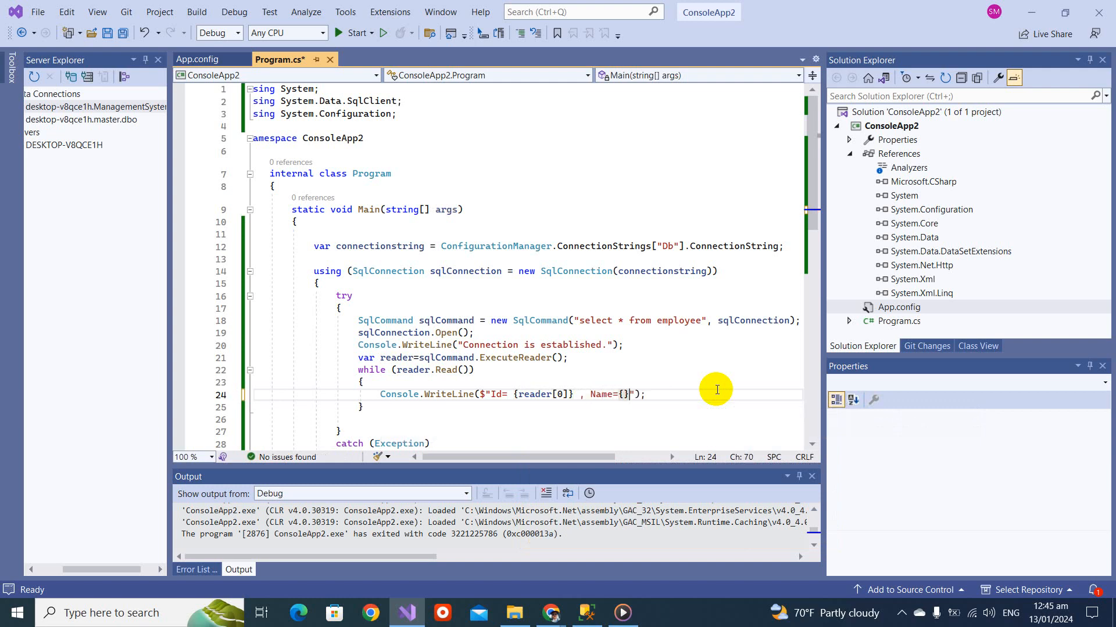
pyautogui.write('reader[1')
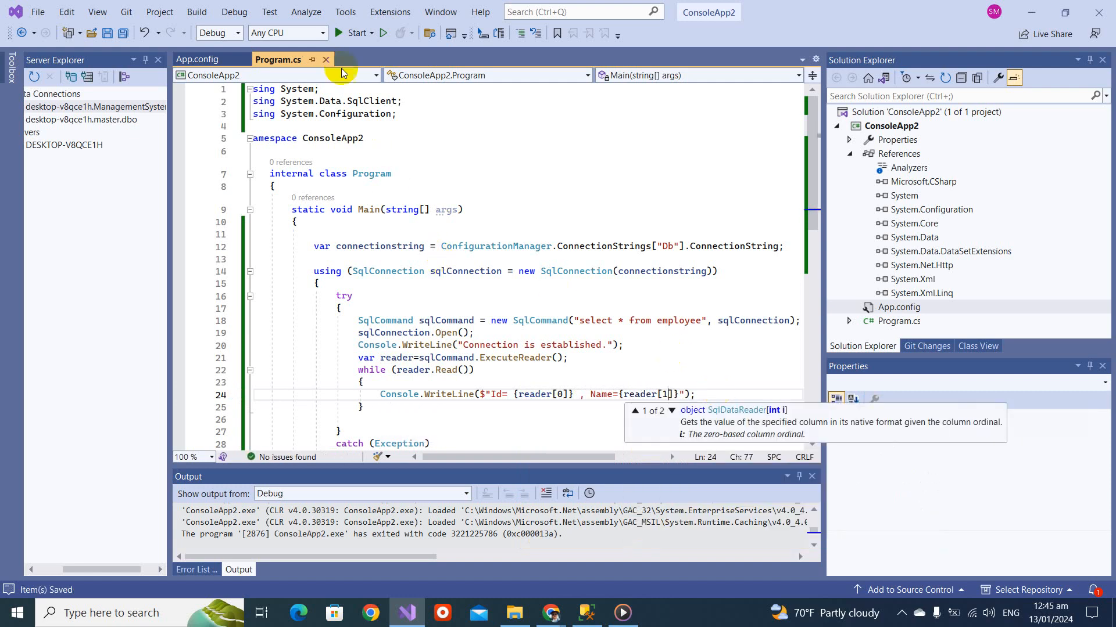
pyautogui.click(353, 32)
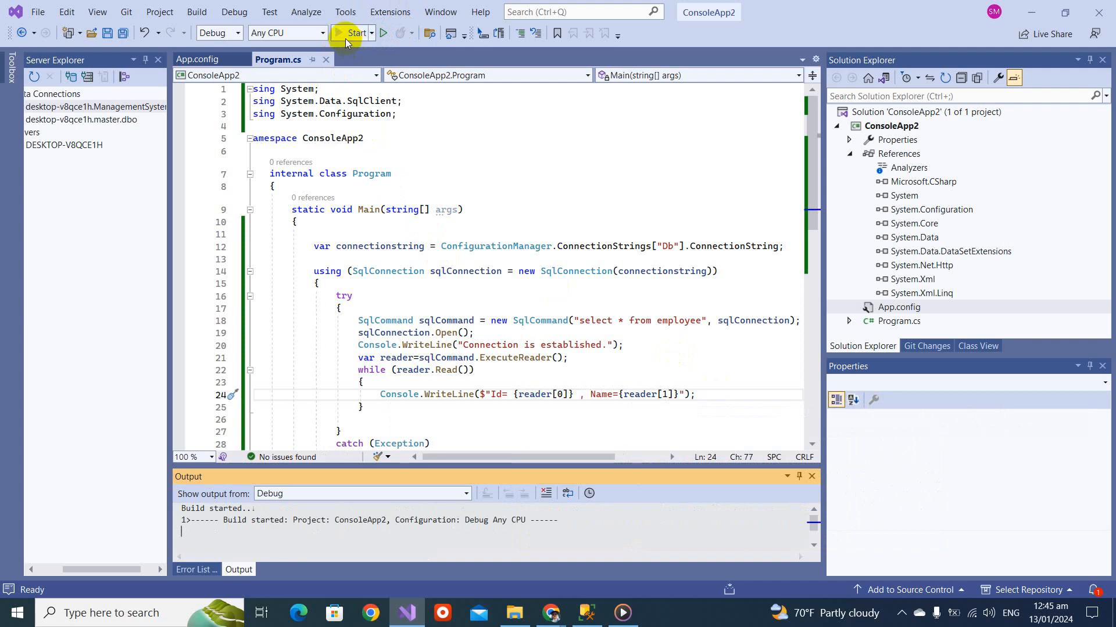
# Step: Let the console app run under the debugger, then return to SQL Server Management Studio
pyautogui.click(348, 33)
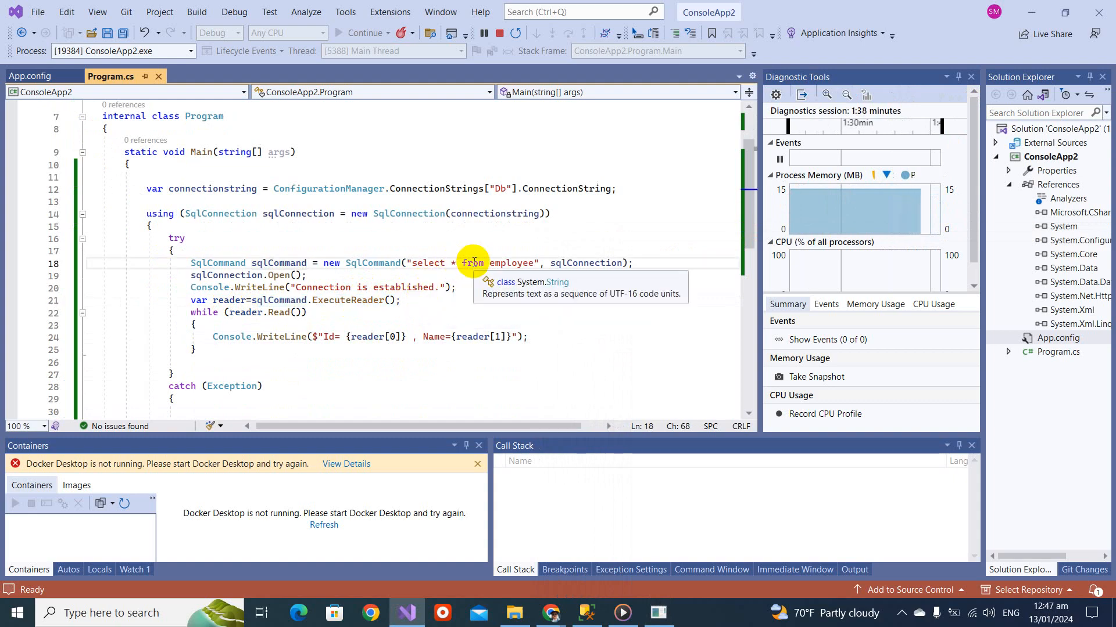
pyautogui.click(583, 611)
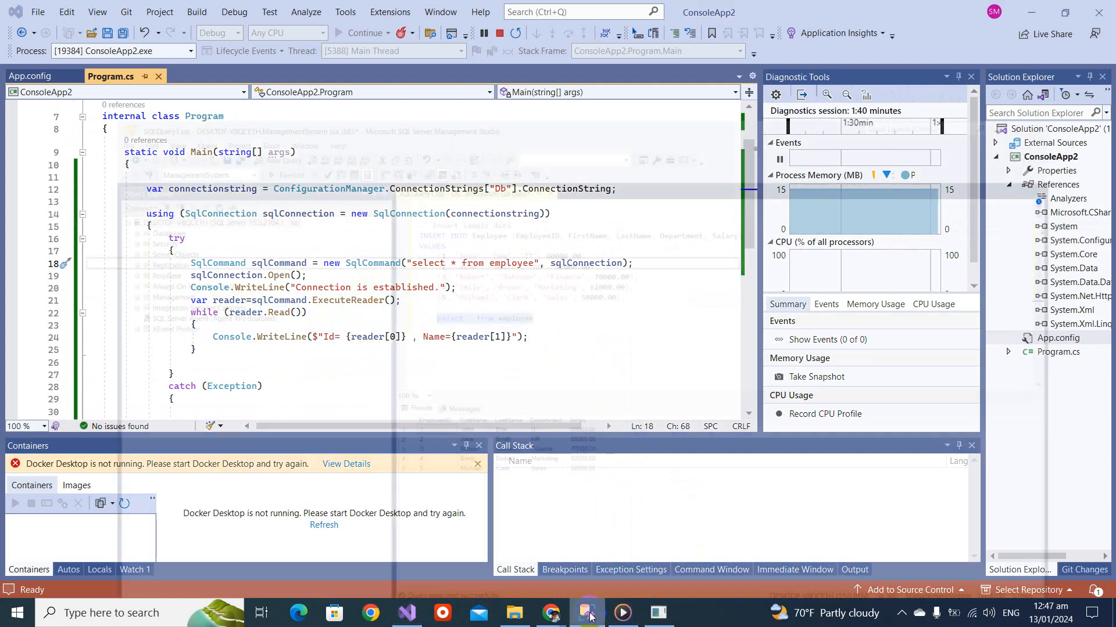
# Step: Write select COUNT(*) from Employee in the query editor and run it
pyautogui.click(587, 614)
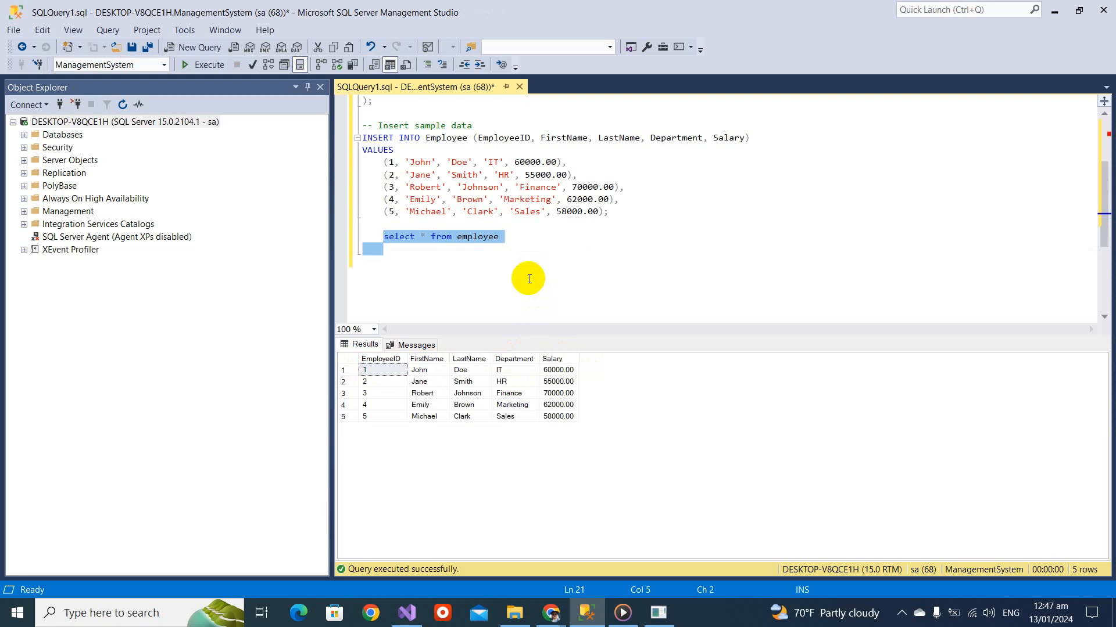
pyautogui.write('select')
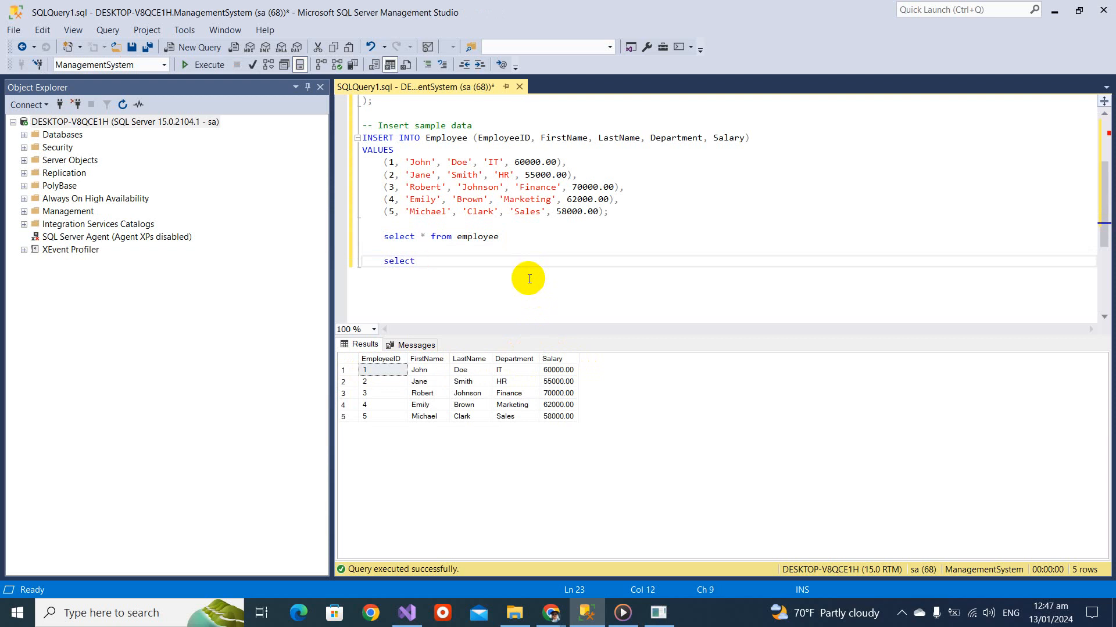
pyautogui.write('*')
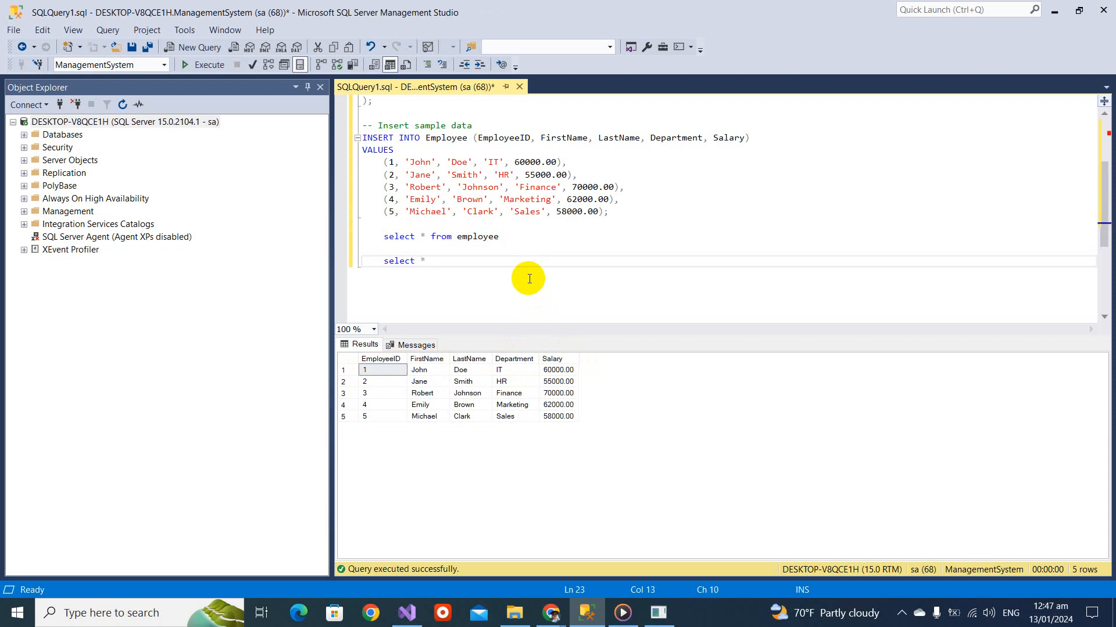
pyautogui.write('from empl')
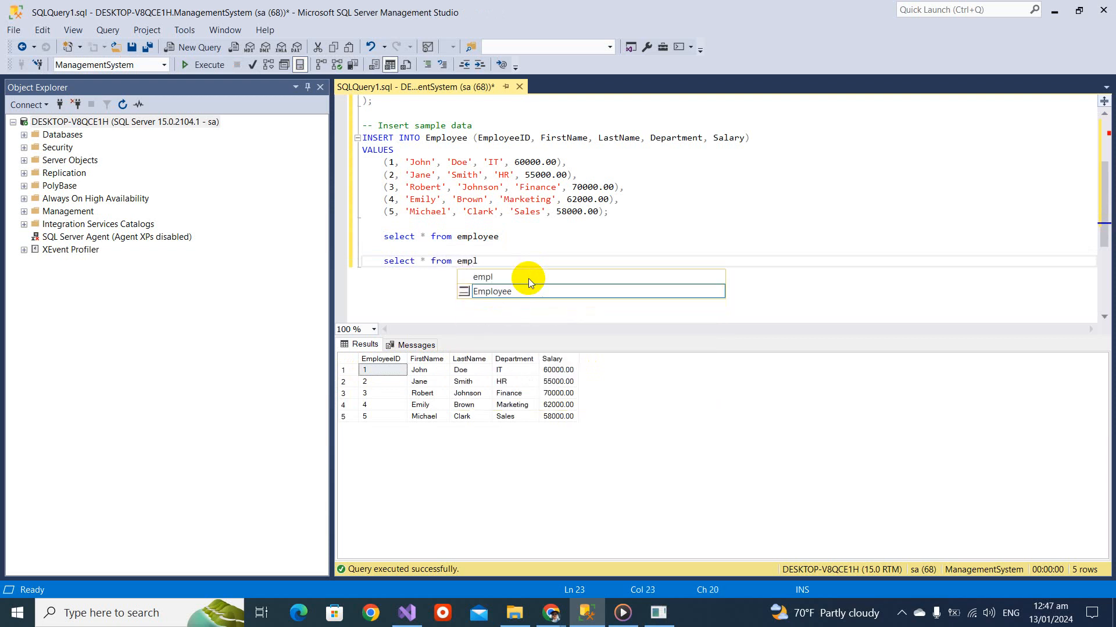
pyautogui.press('Tab')
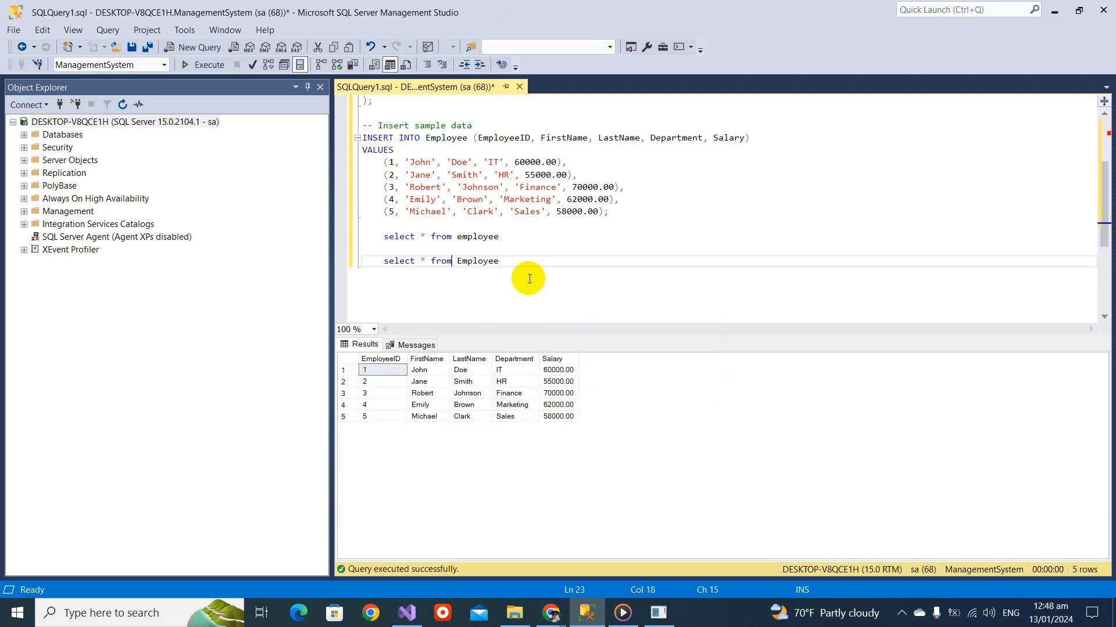
pyautogui.write('count')
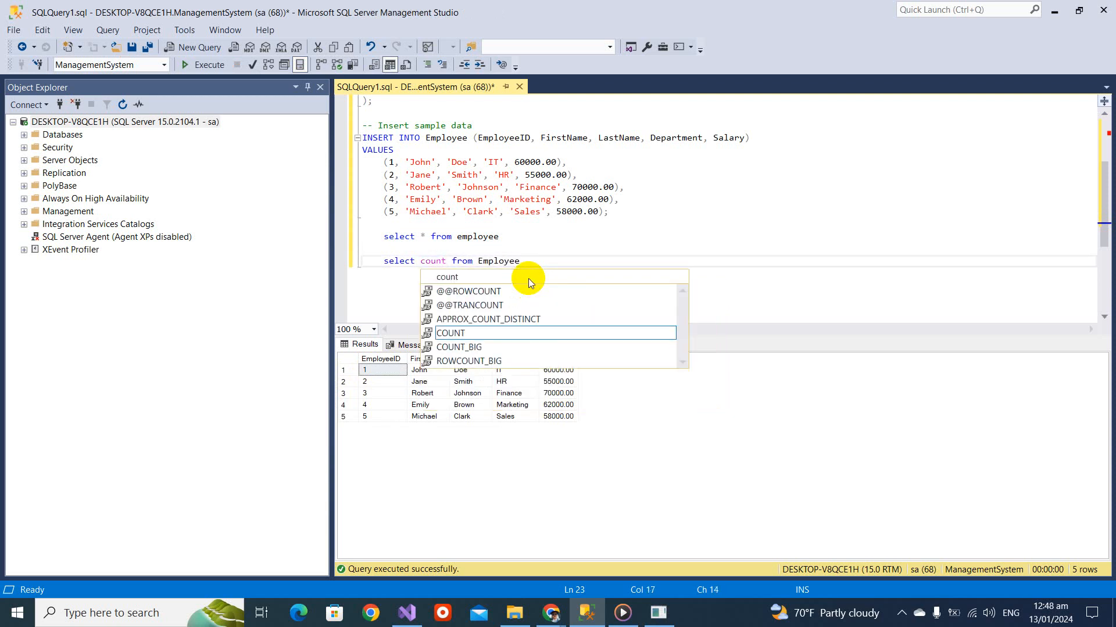
pyautogui.write('P')
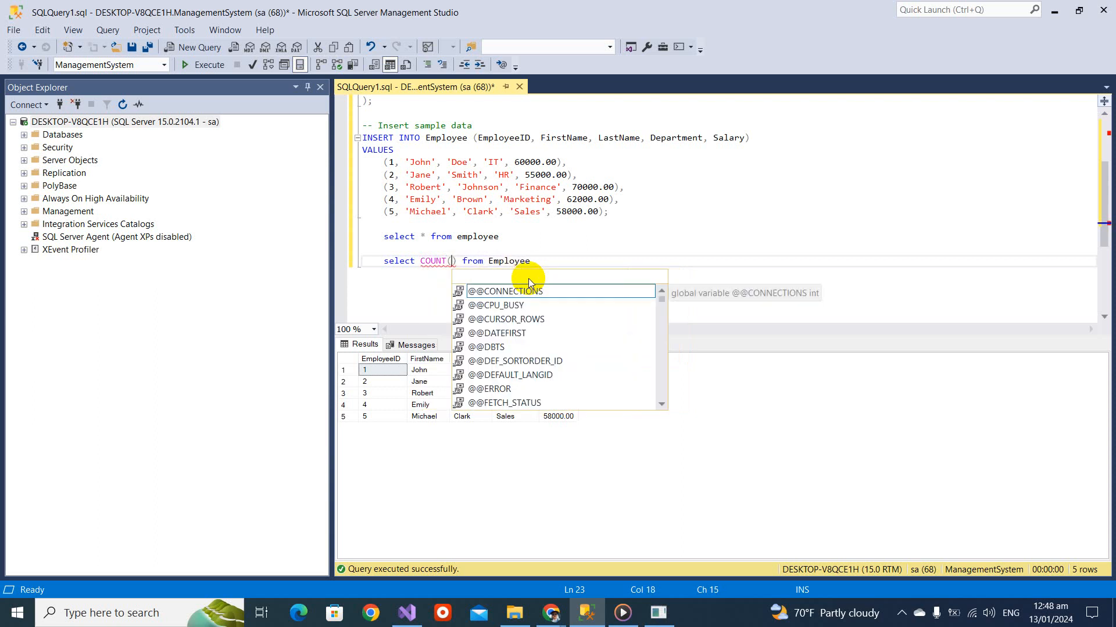
pyautogui.write('*')
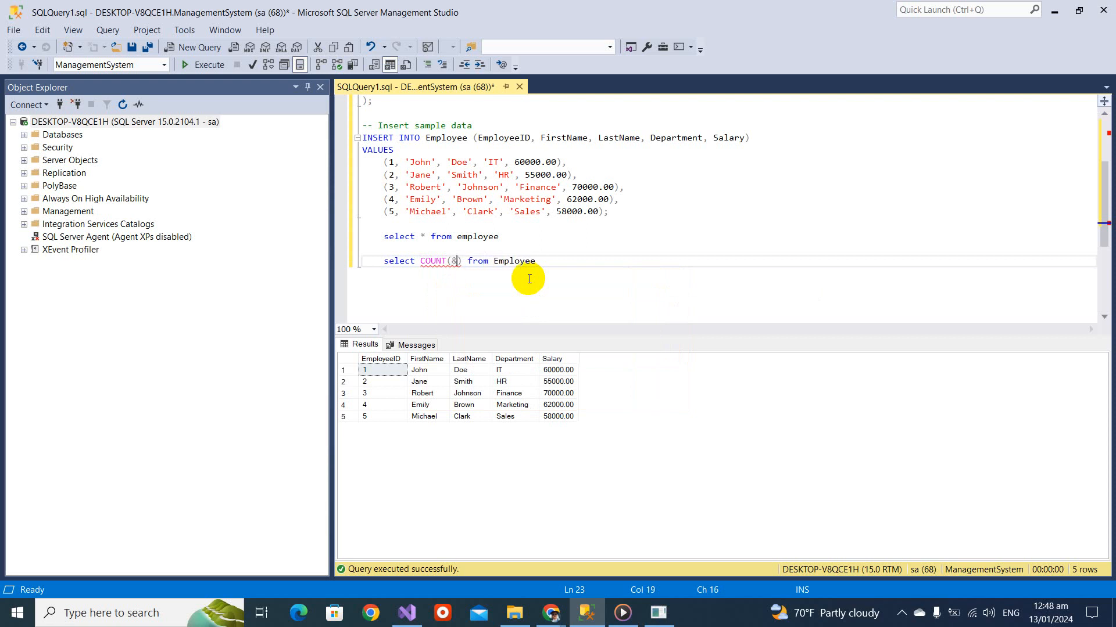
pyautogui.write('*')
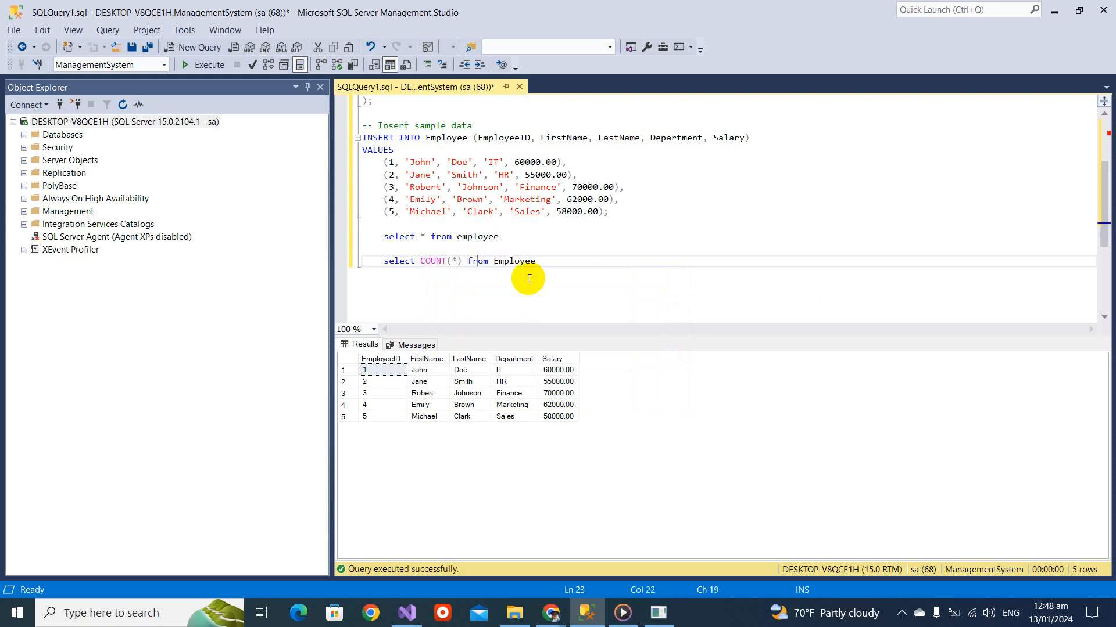
pyautogui.press('Enter')
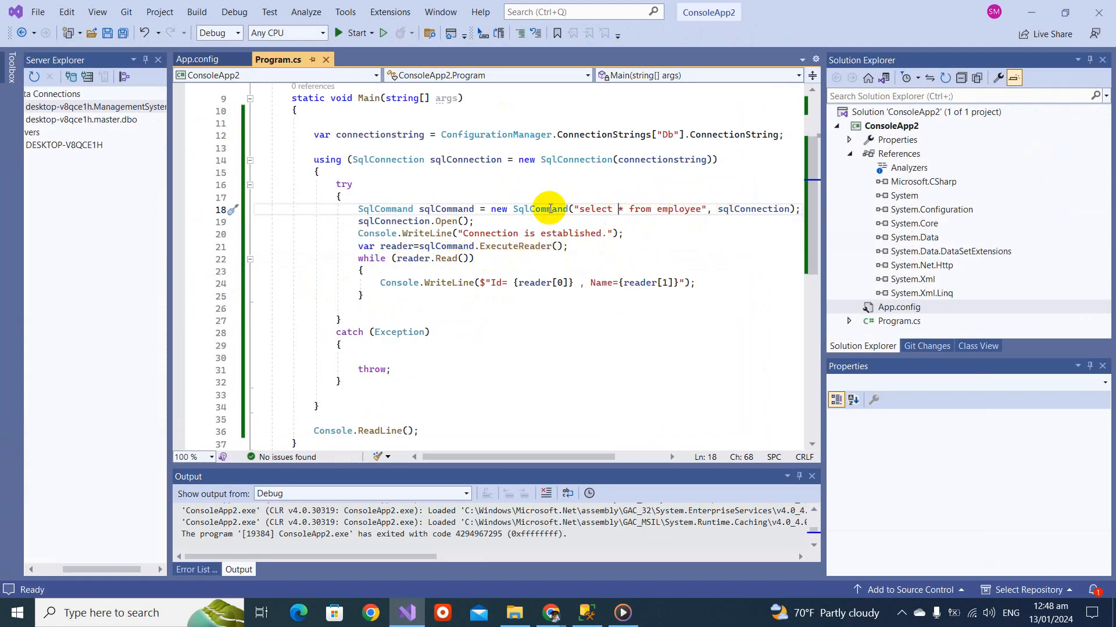
# Step: Store the COUNT(*) SQL in var query, replace the reader loop with ExecuteScalar and WriteLine its result
pyautogui.write('var q')
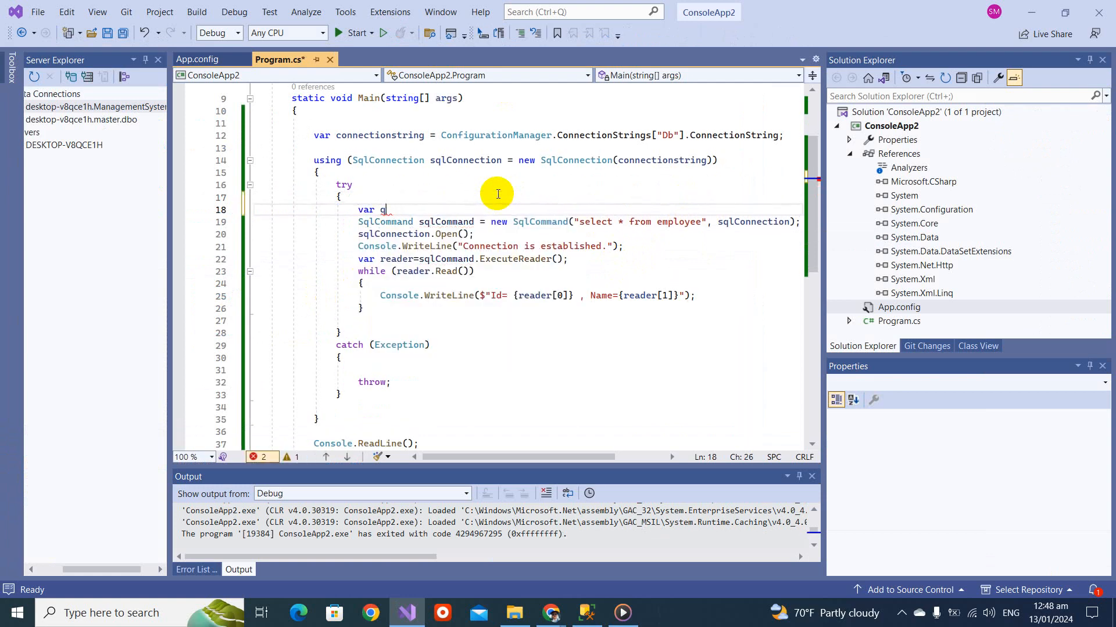
pyautogui.write('uery = "select COUNT(*) from Employee";')
pyautogui.click(579, 221)
pyautogui.write('qu')
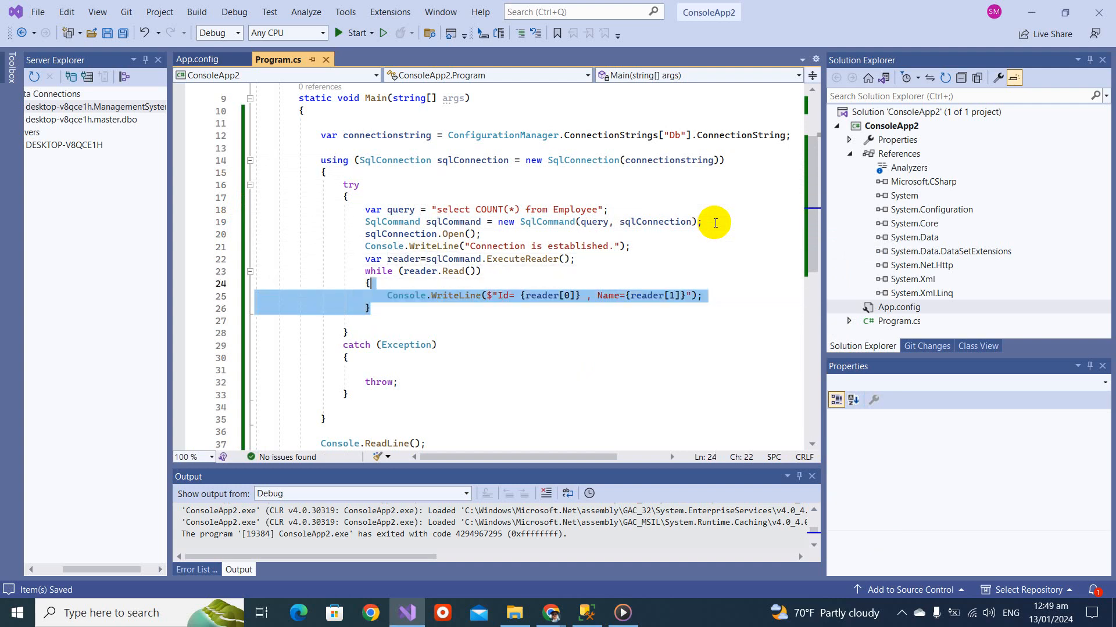
pyautogui.press('Delete')
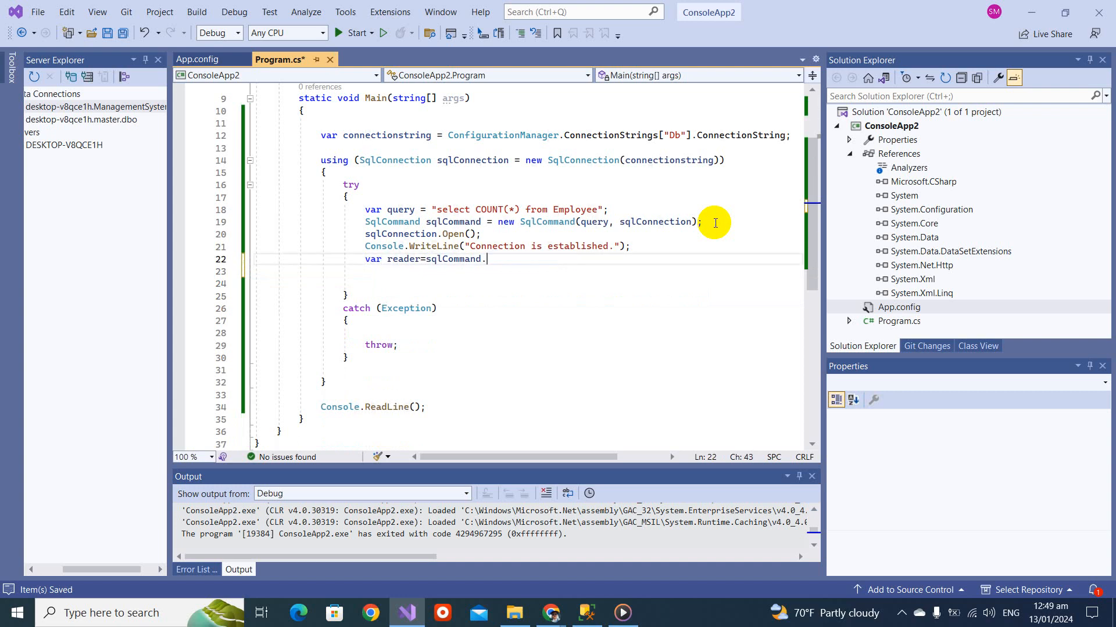
pyautogui.write('ex')
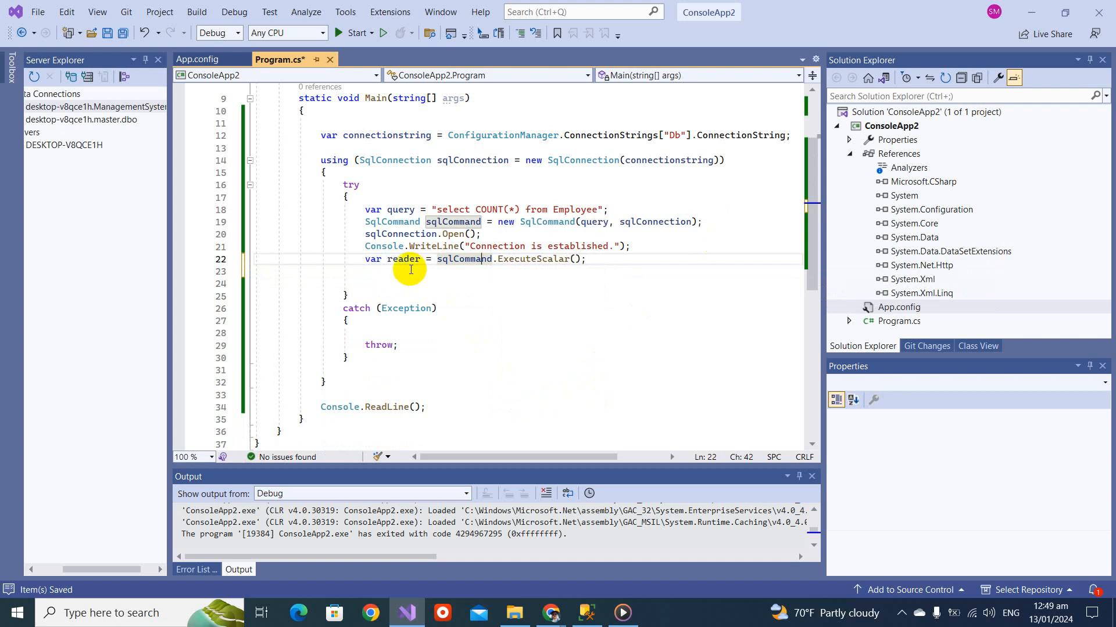
pyautogui.moveTo(402, 259)
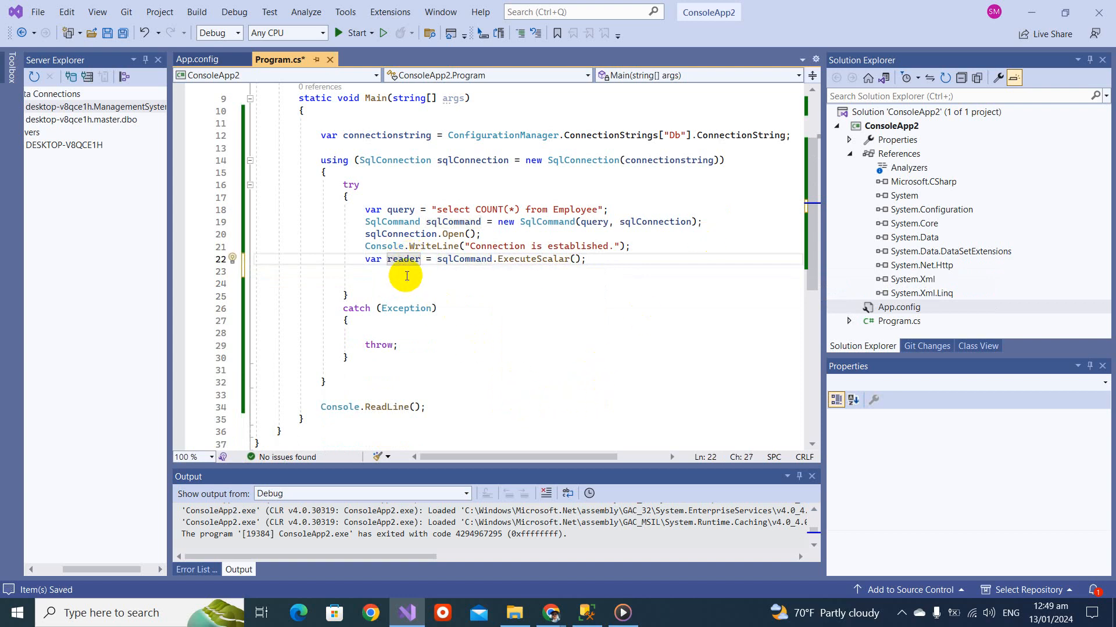
pyautogui.write('Console.WriteLine();')
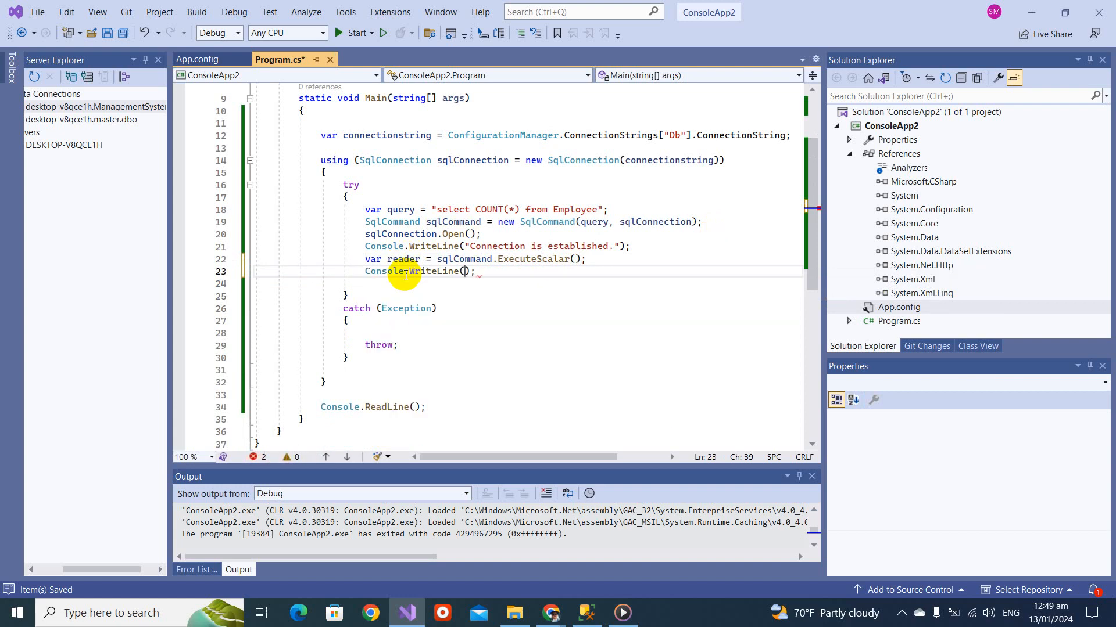
pyautogui.write('reader')
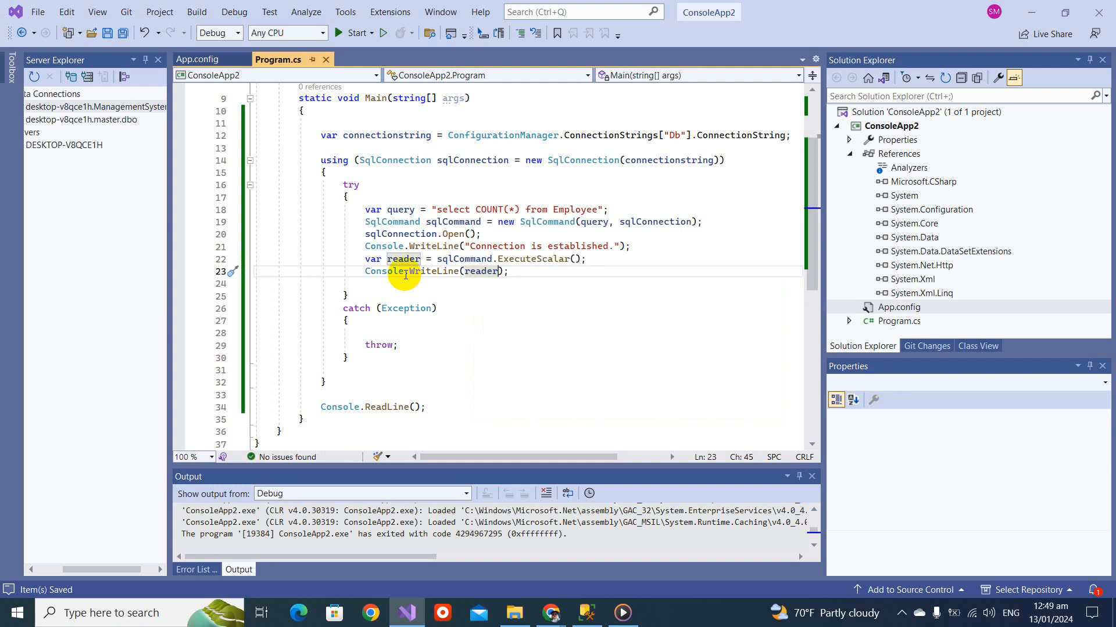
# Step: Start the program and return to the SSMS query window
pyautogui.click(352, 33)
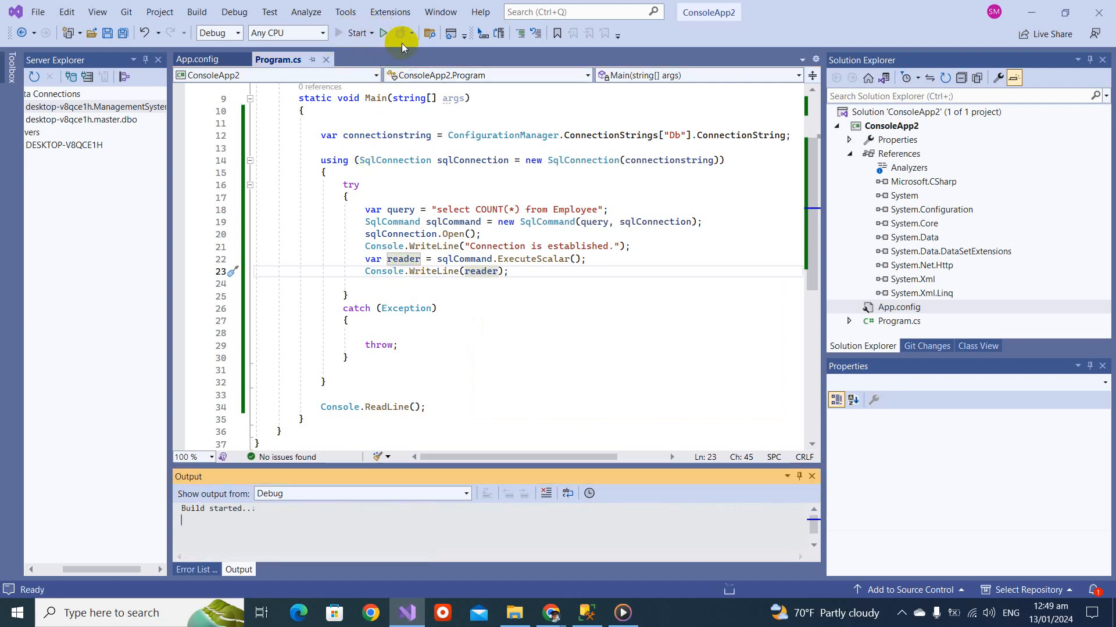
pyautogui.click(355, 32)
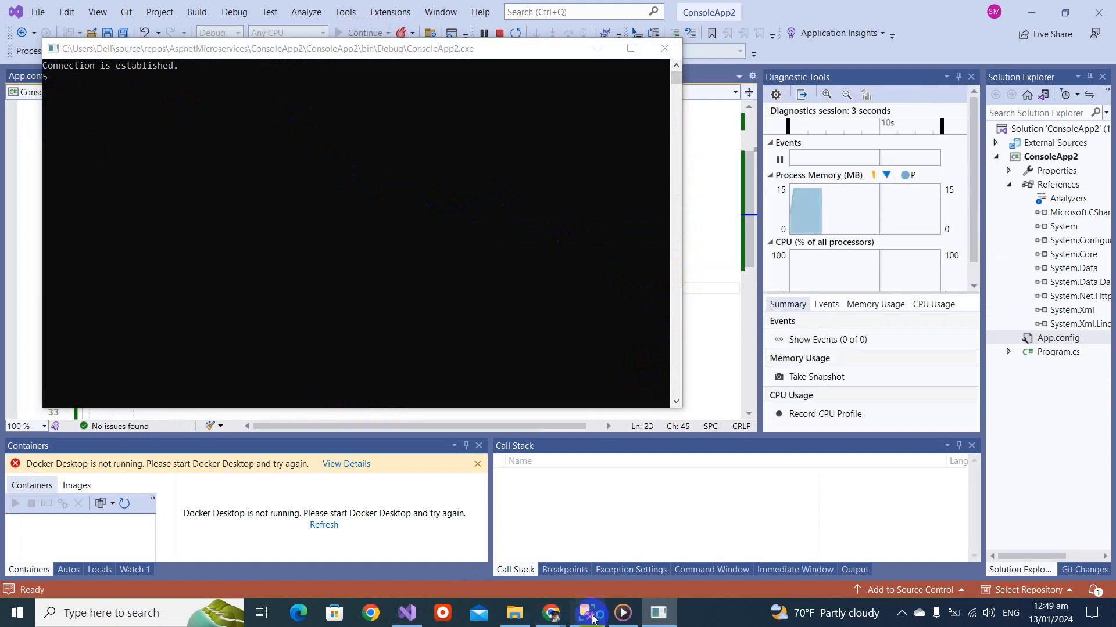
pyautogui.click(586, 612)
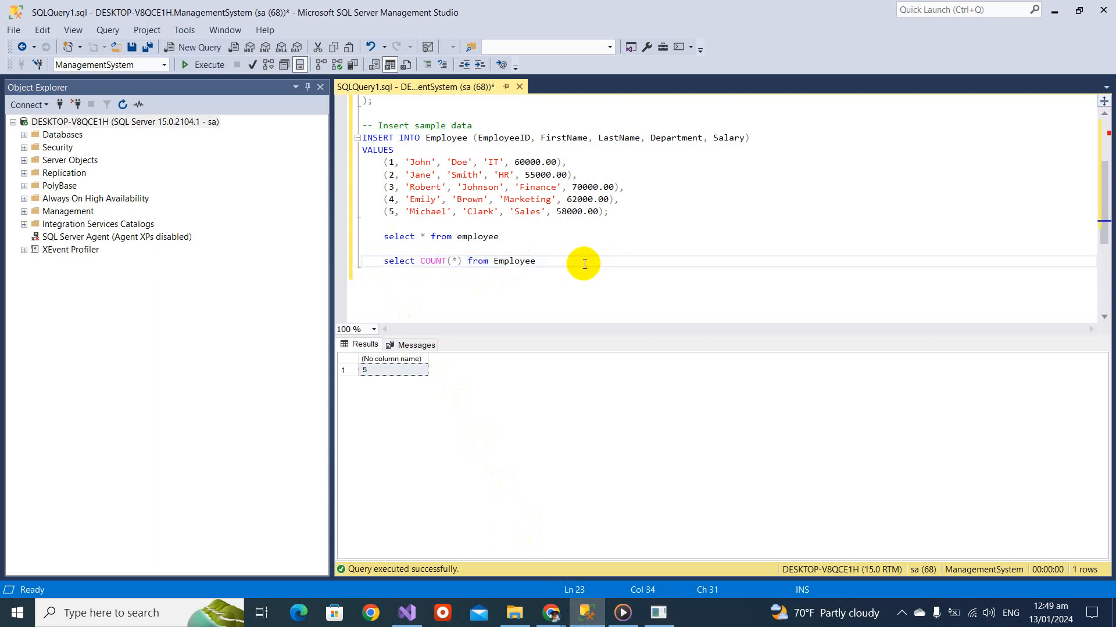
# Step: Append where Salary>58000 to the COUNT query, run it getting 3, and copy the clause
pyautogui.write('where')
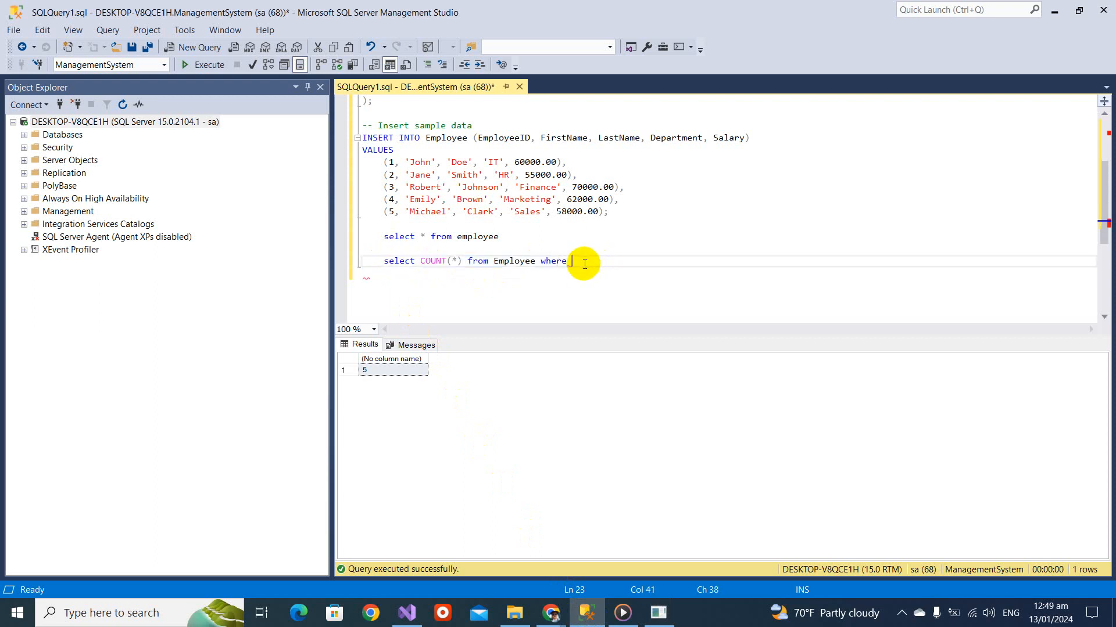
pyautogui.write('Salary')
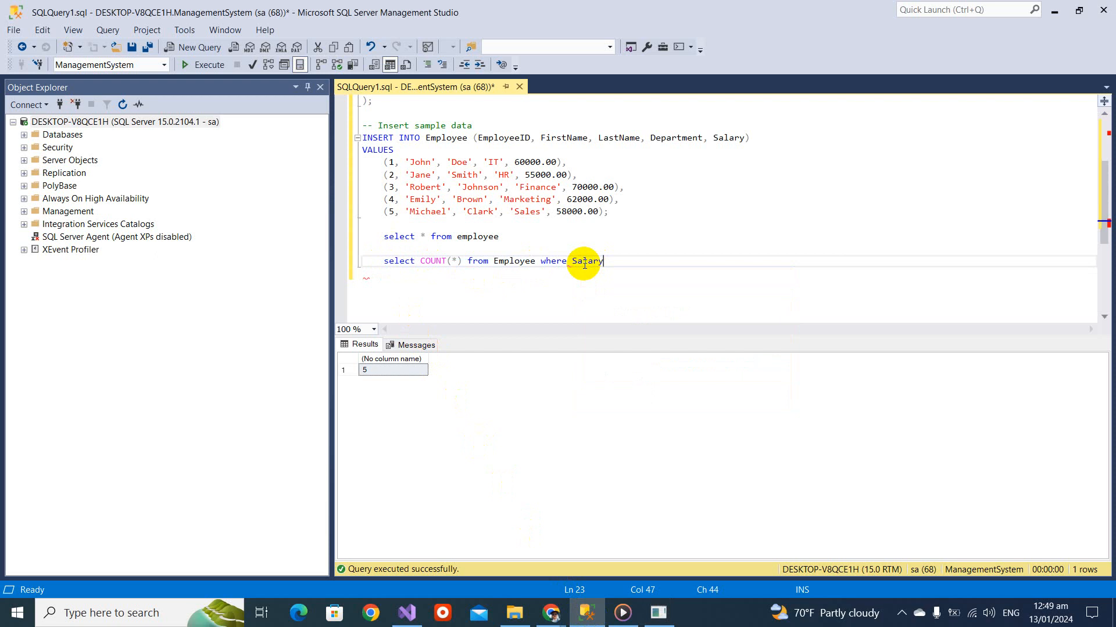
pyautogui.write('>')
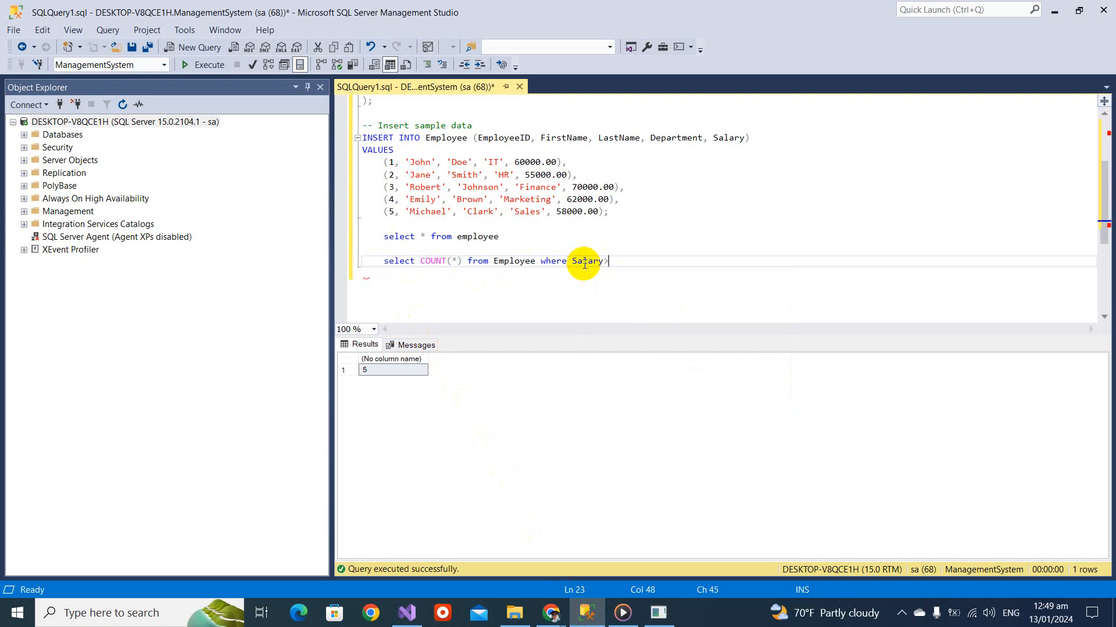
pyautogui.write('5')
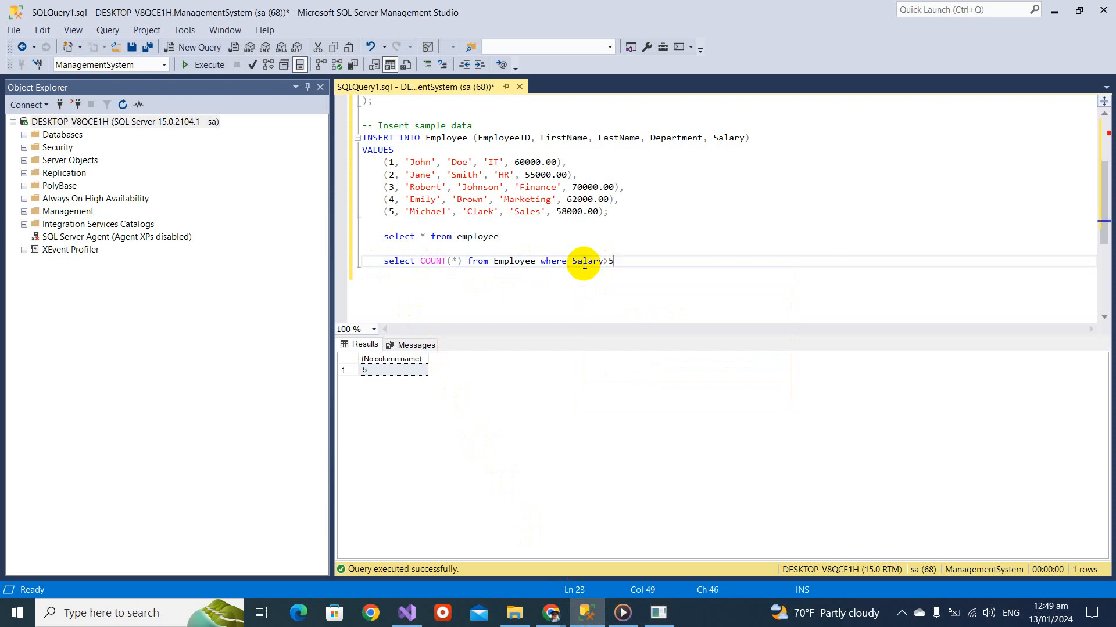
pyautogui.write('8000')
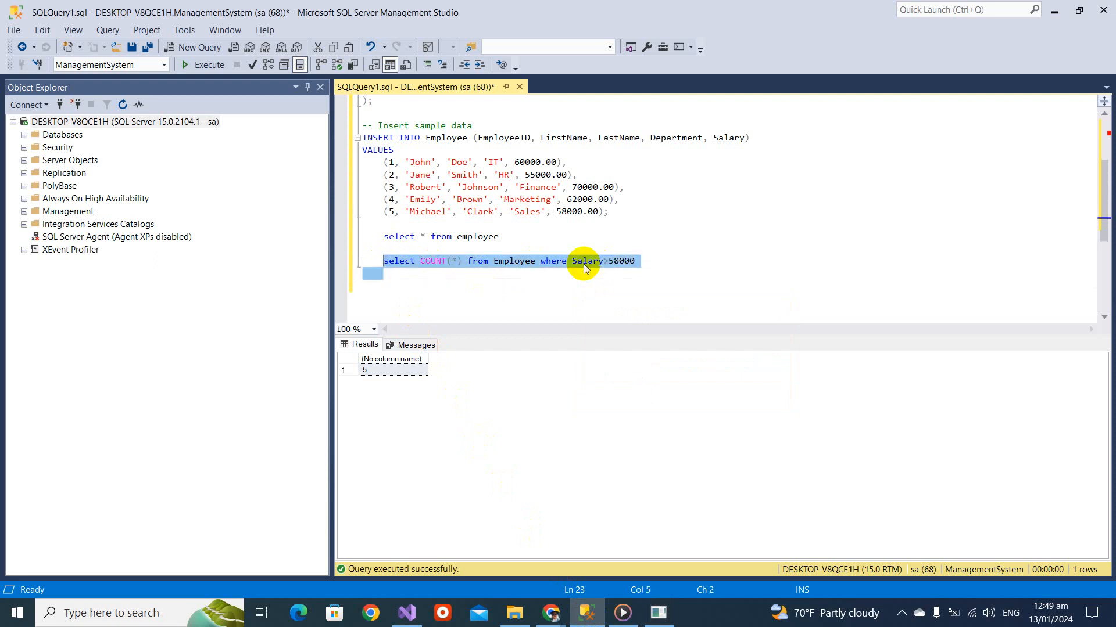
pyautogui.click(185, 65)
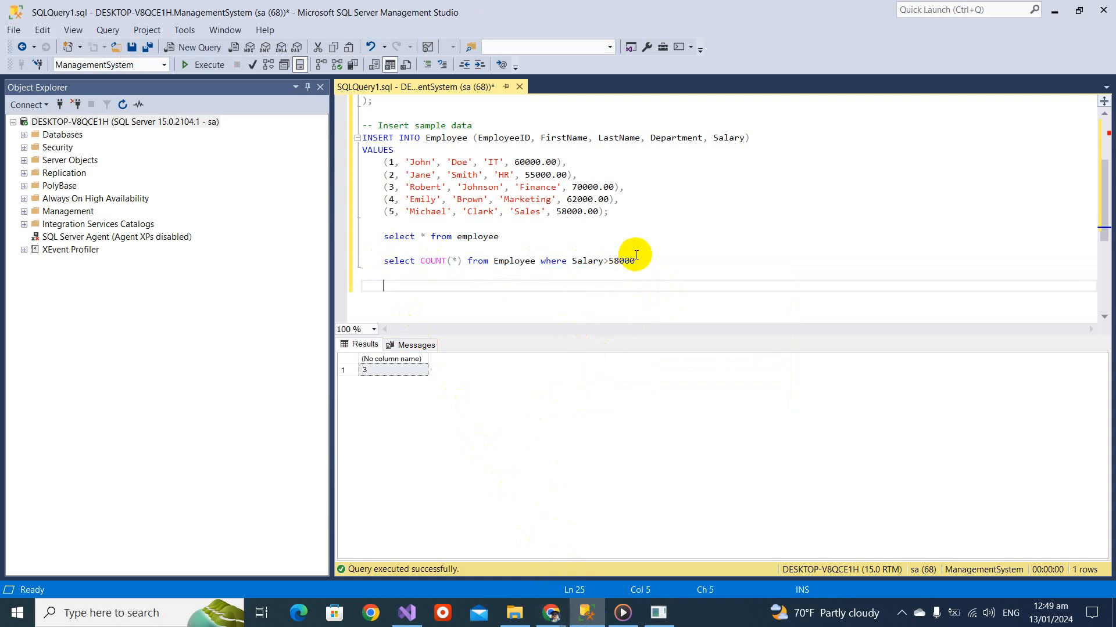
pyautogui.moveTo(541, 260); pyautogui.dragTo(634, 261)
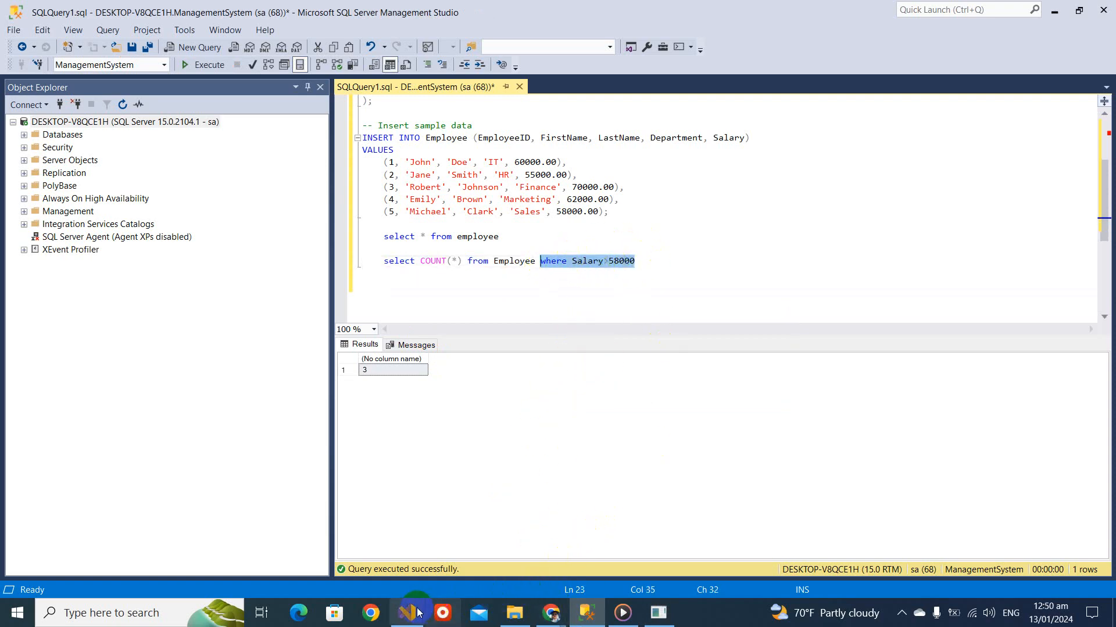
# Step: Stop debugging in Visual Studio, paste the salary filter into the query string and restart the program
pyautogui.click(406, 614)
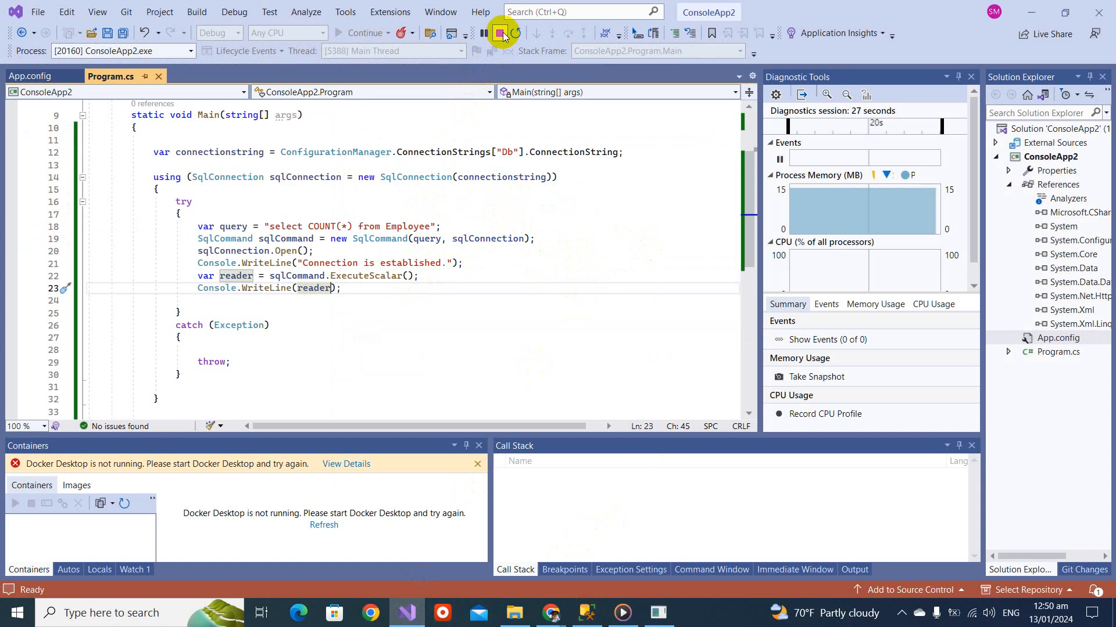
pyautogui.click(499, 33)
pyautogui.write(' where Salary>58000')
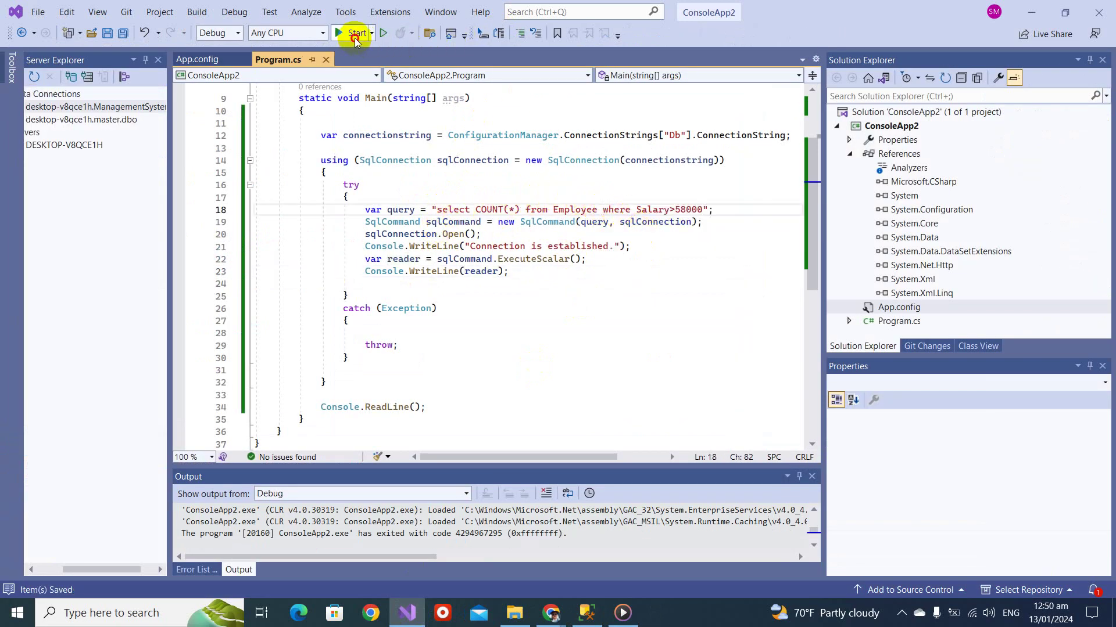
pyautogui.click(348, 33)
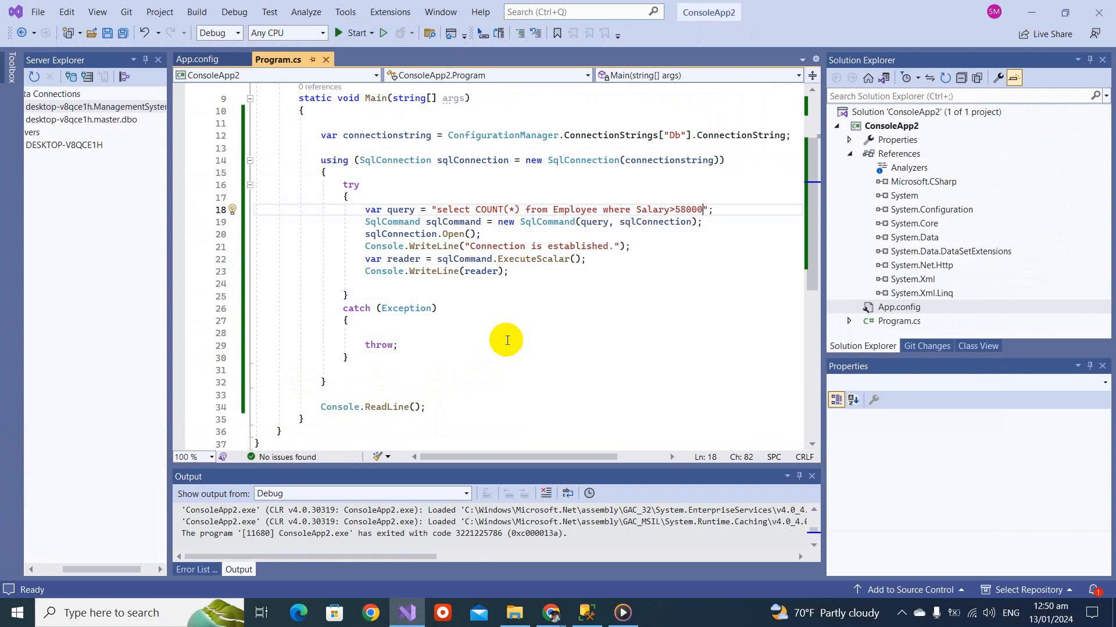
# Step: Review the ExecuteScalar call running the Salary>58000 COUNT query, leaving the code unchanged
pyautogui.click(527, 258)
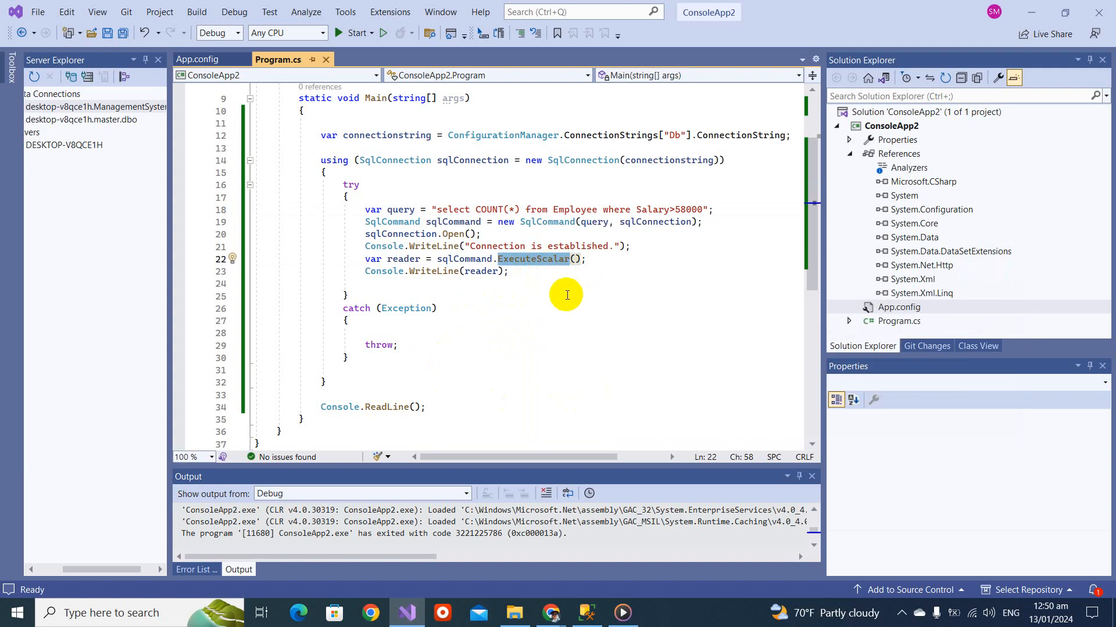
pyautogui.moveTo(563, 296)
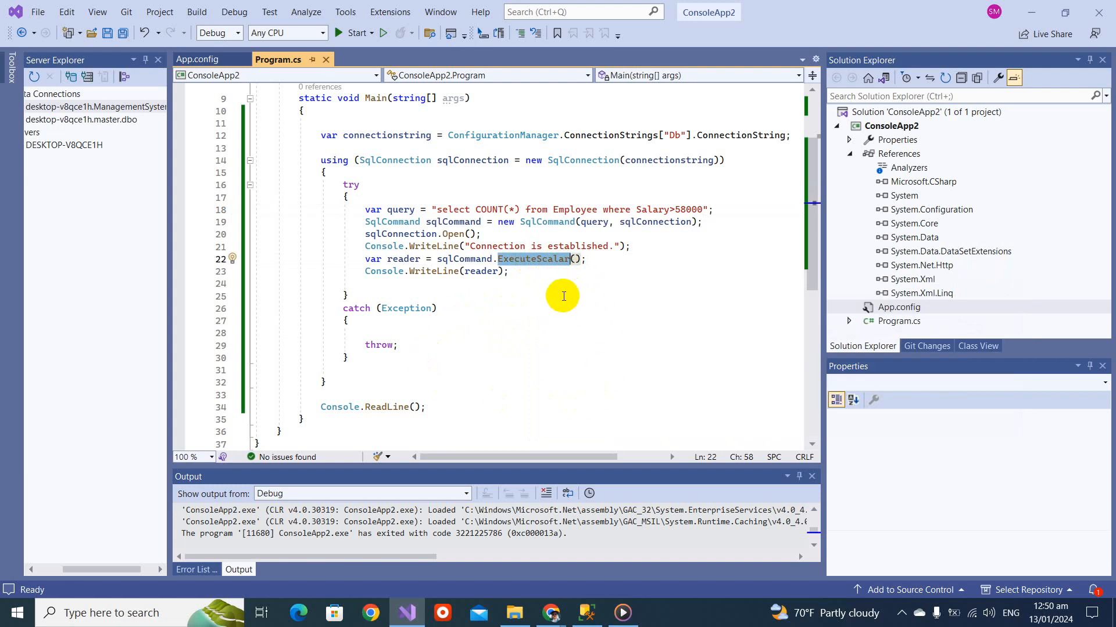
pyautogui.moveTo(525, 260)
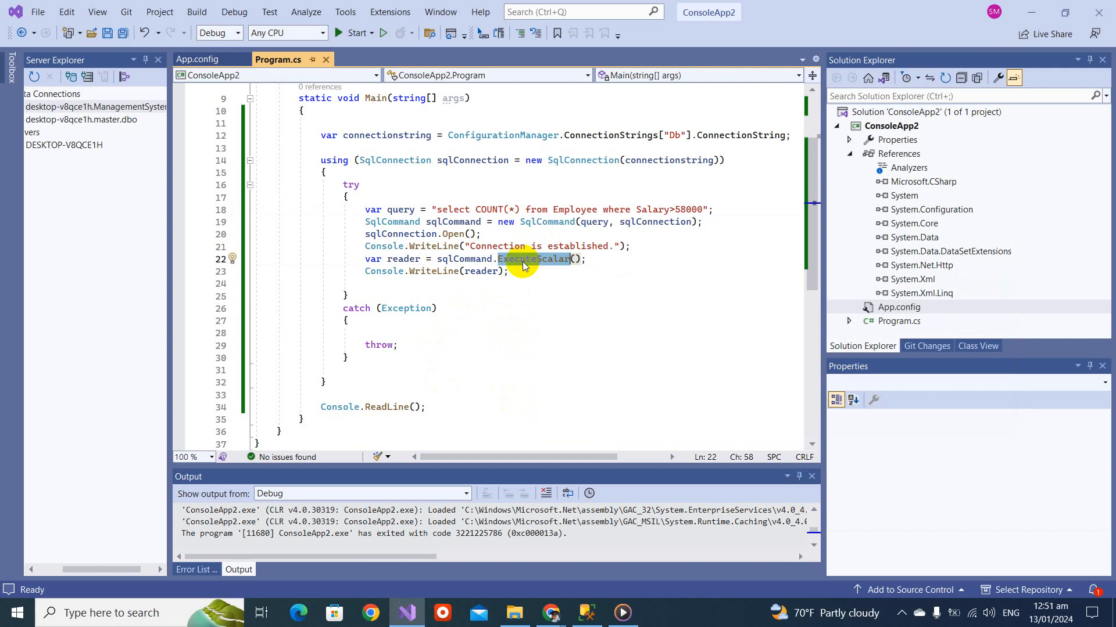
pyautogui.moveTo(526, 259)
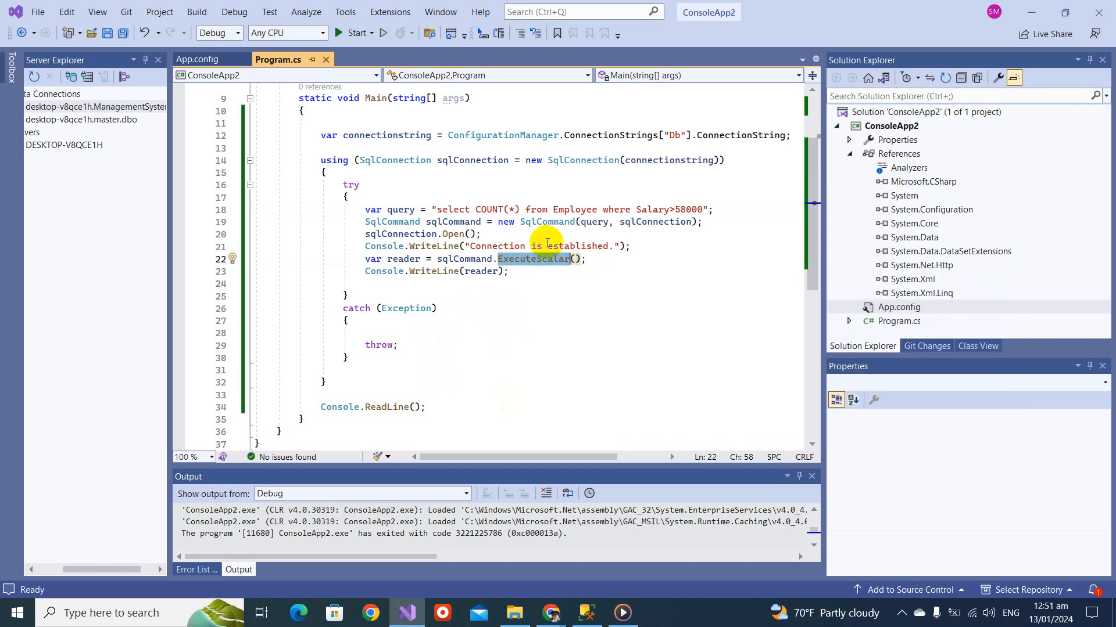
pyautogui.moveTo(435, 210)
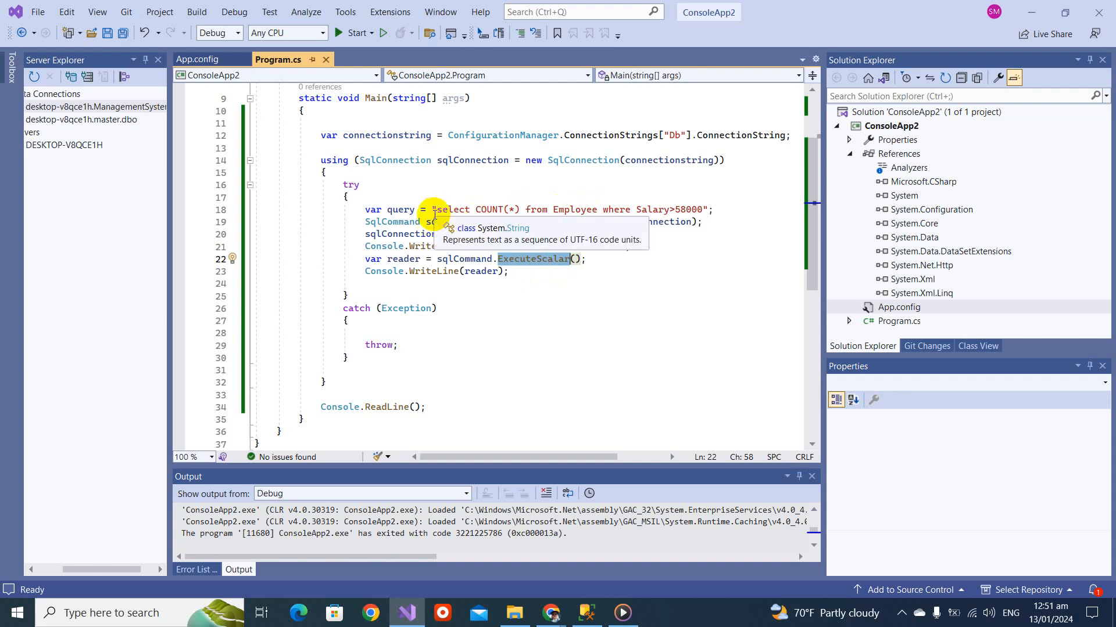
pyautogui.moveTo(353, 188)
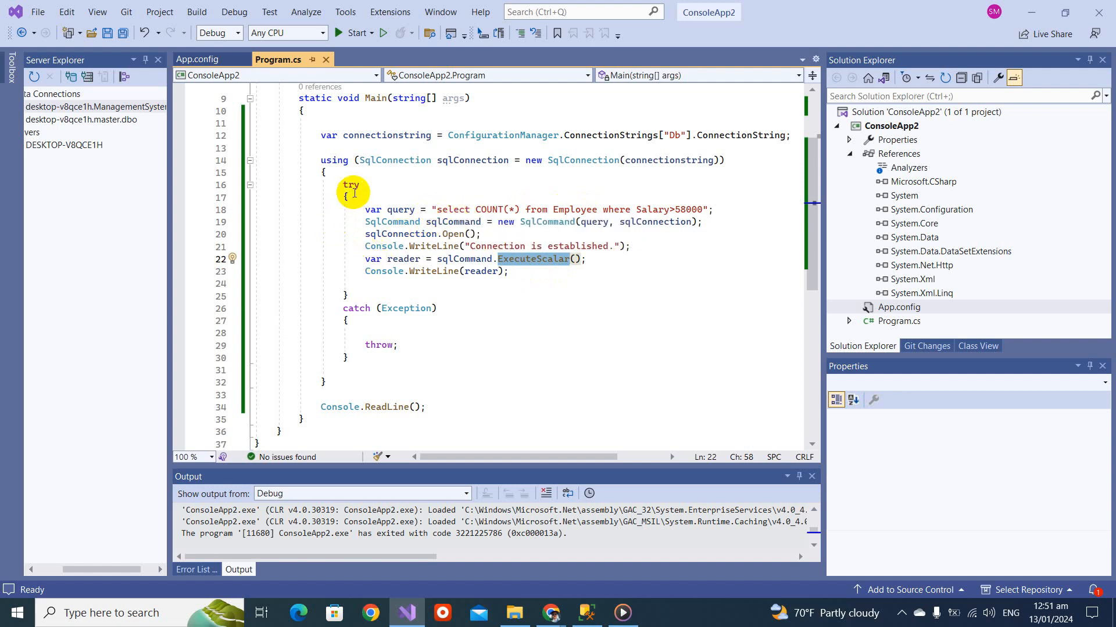
pyautogui.click(423, 185)
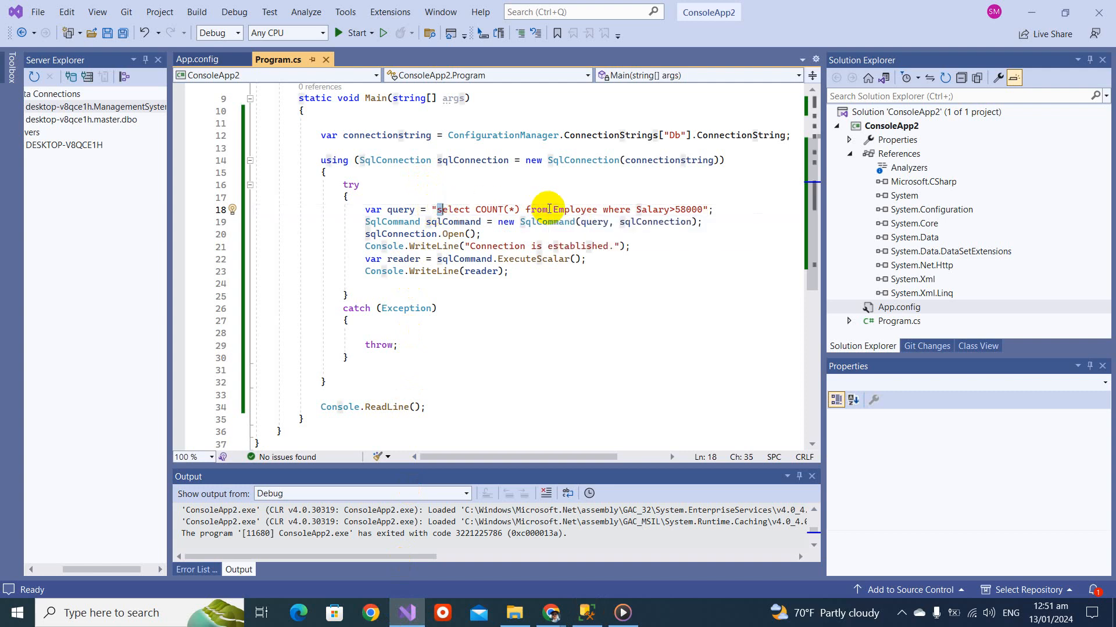
pyautogui.moveTo(436, 209); pyautogui.dragTo(701, 209)
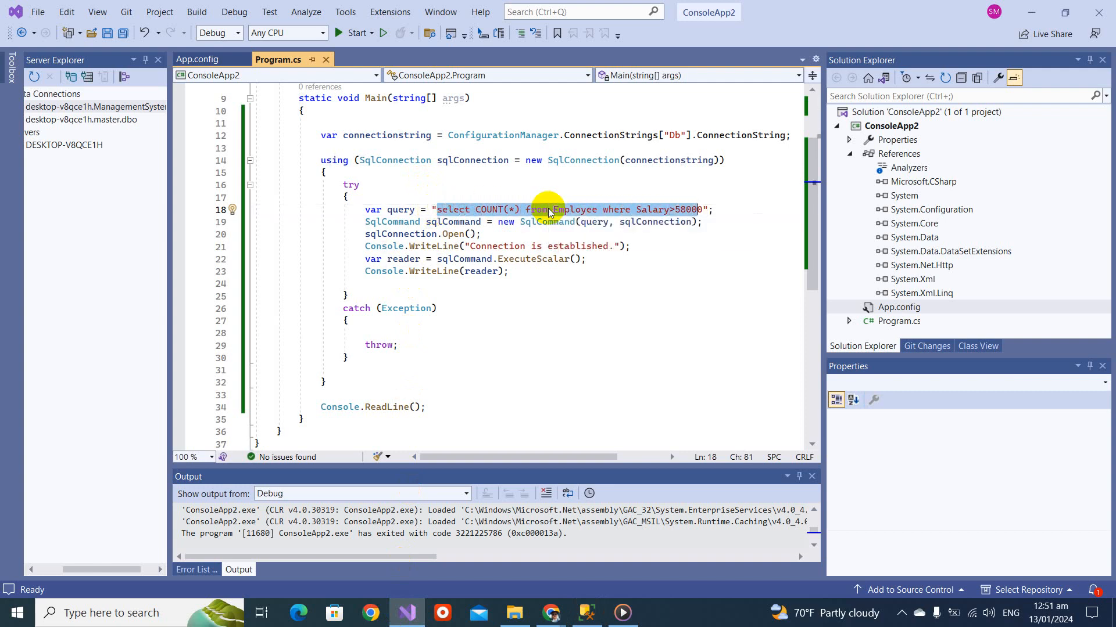
pyautogui.write('INSERT INTO Employee (EmployeeID, FirstName, LastName, Department,')
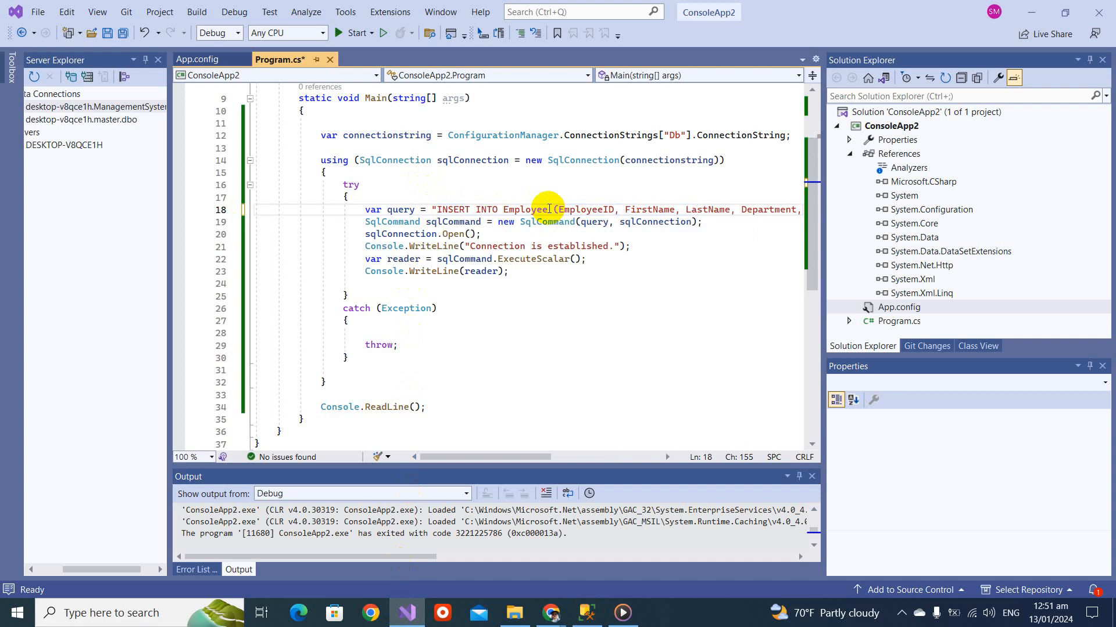
pyautogui.moveTo(426, 456); pyautogui.dragTo(540, 457)
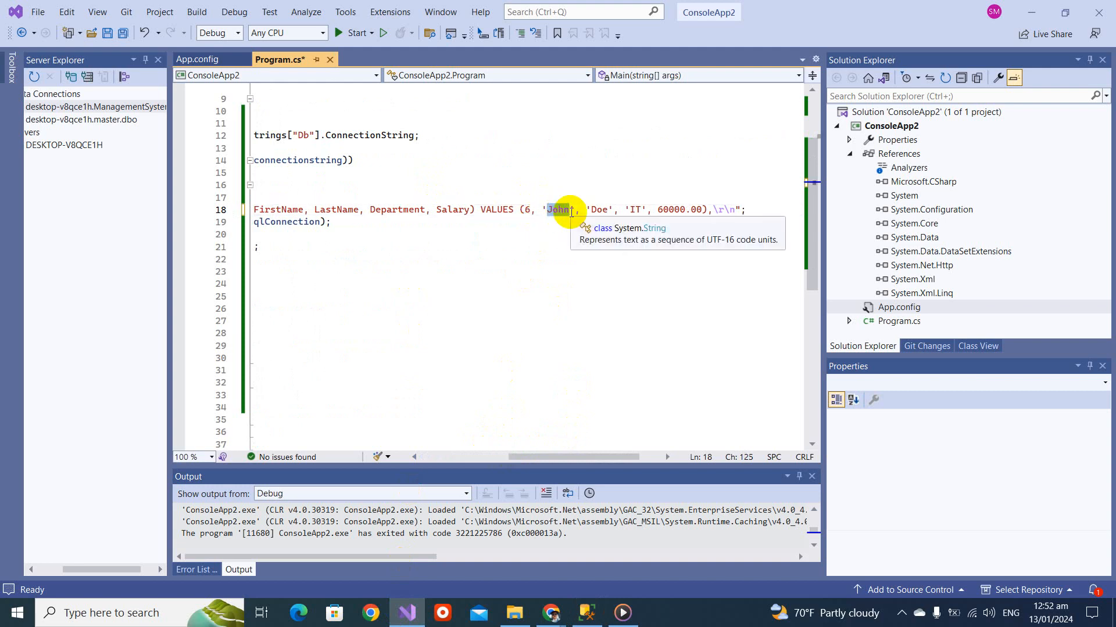
pyautogui.write('Salman')
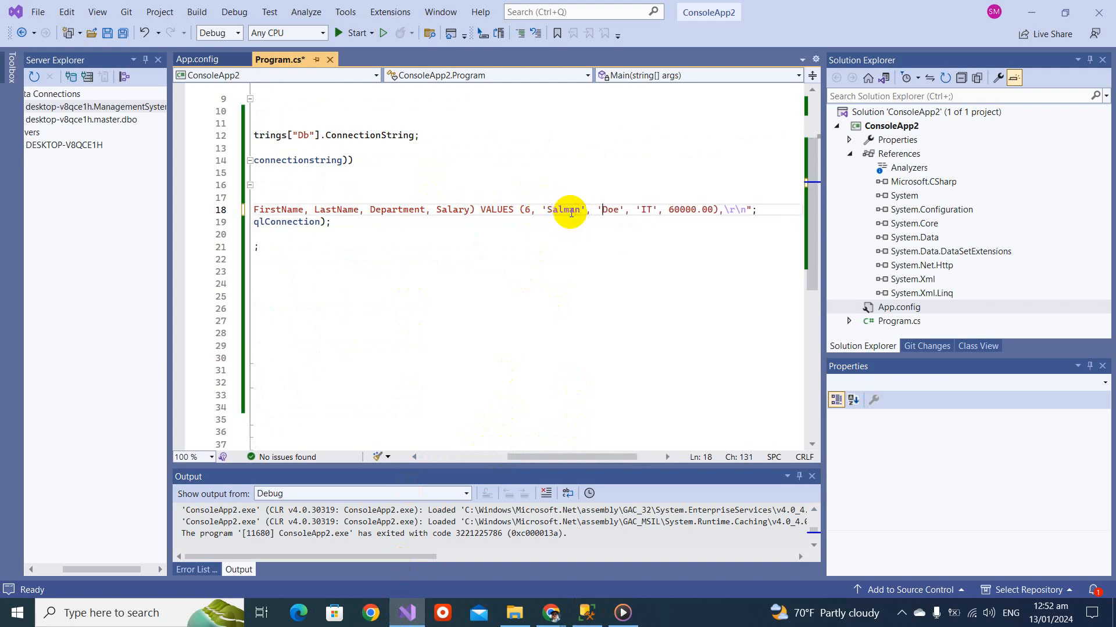
pyautogui.write('Masood')
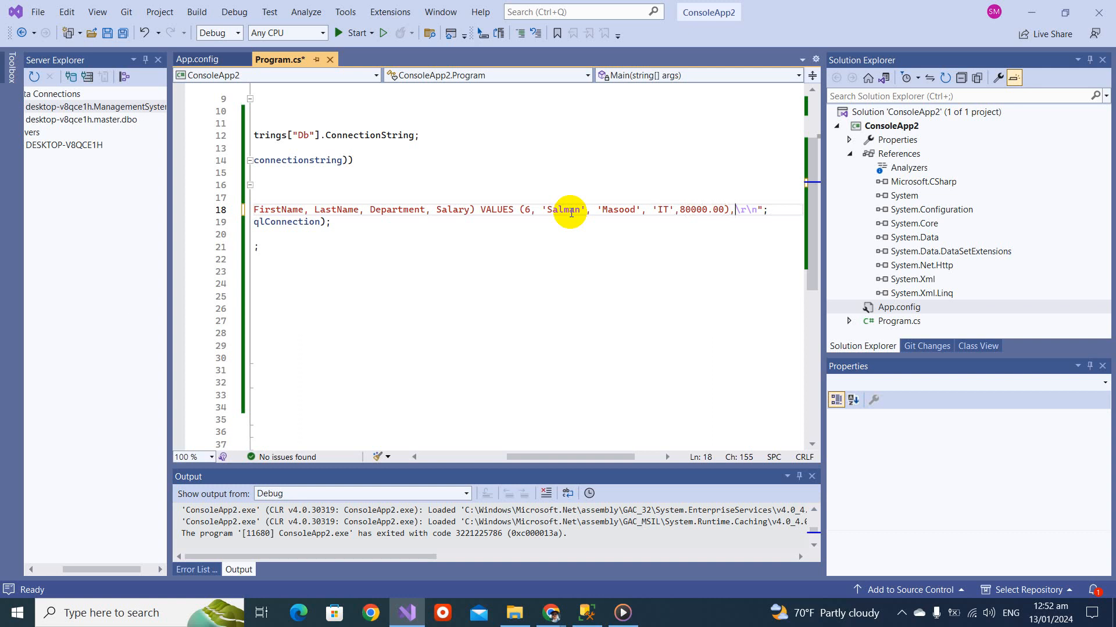
pyautogui.press('Backspace')
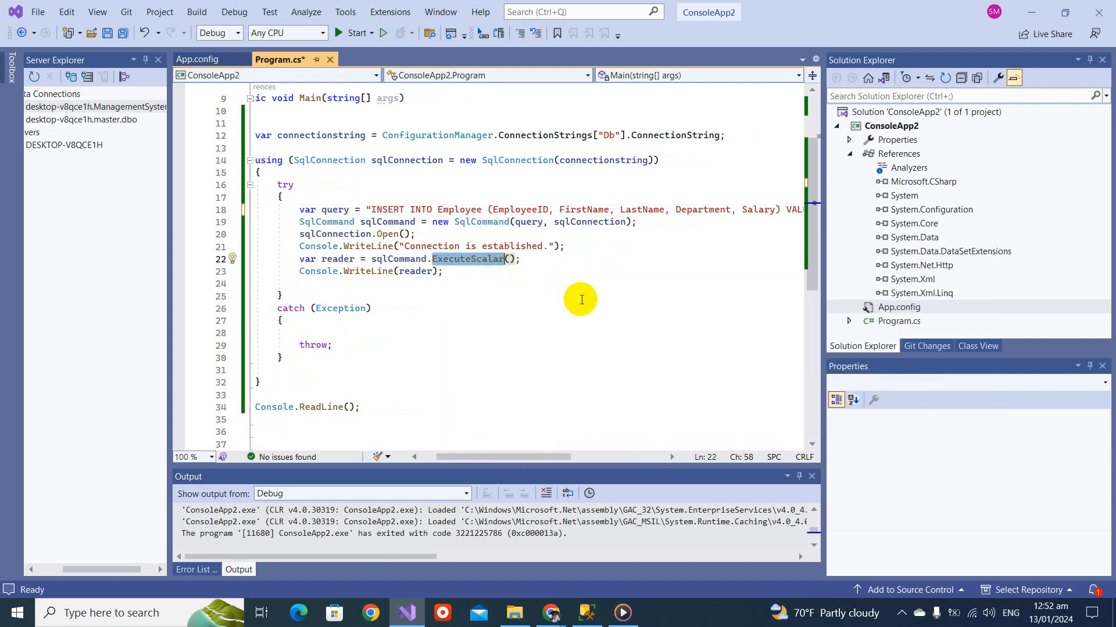
# Step: Switch the command call from ExecuteScalar to ExecuteNonQuery via IntelliSense and save
pyautogui.write('e')
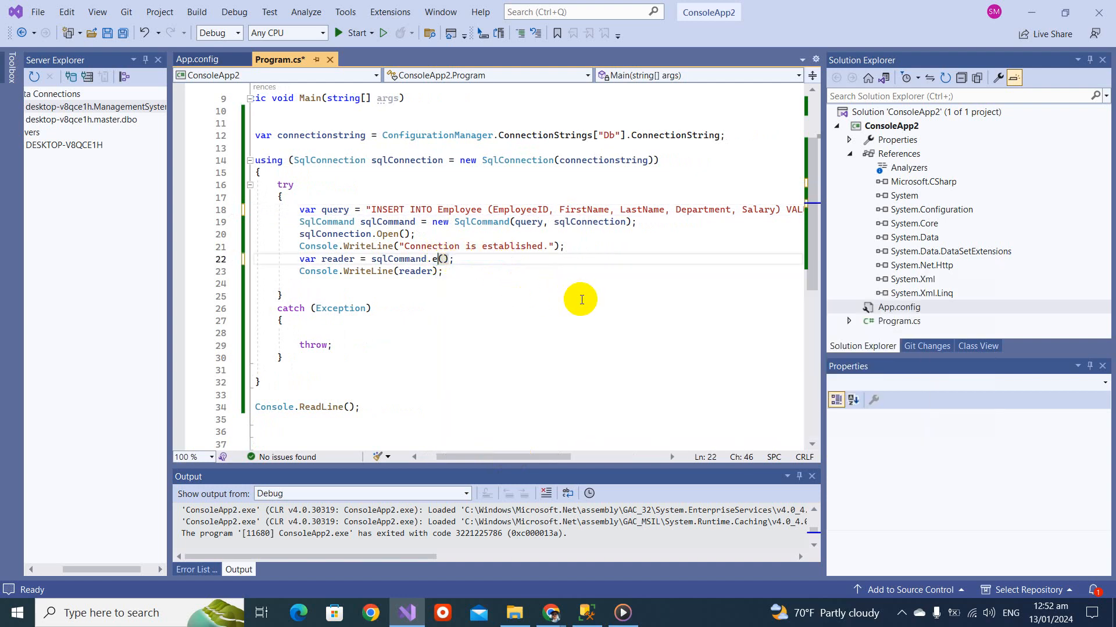
pyautogui.write('xe')
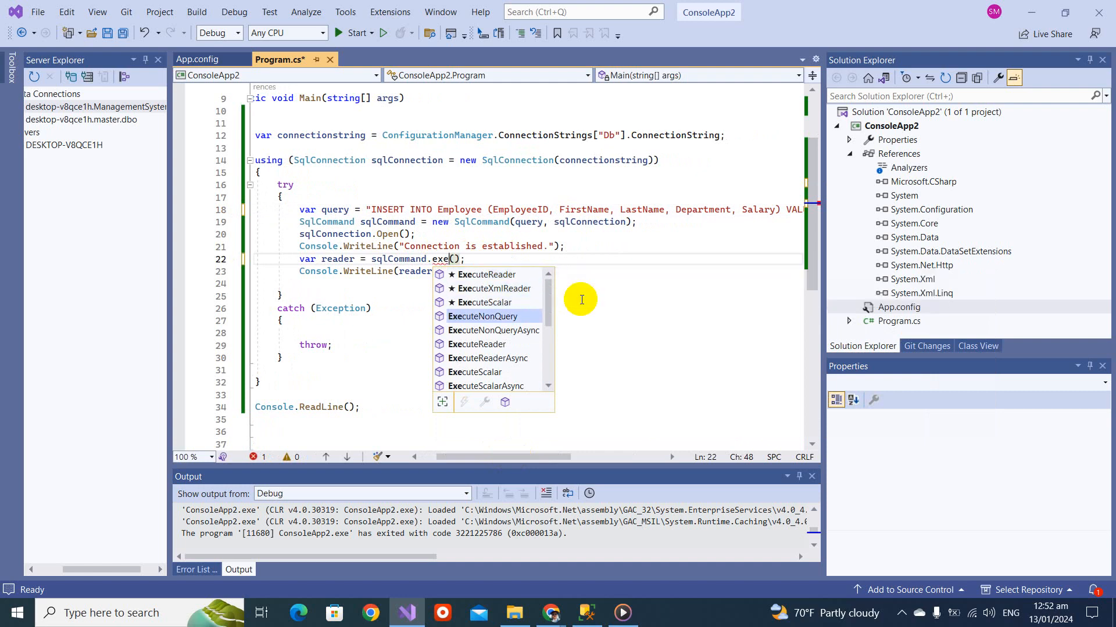
pyautogui.click(482, 316)
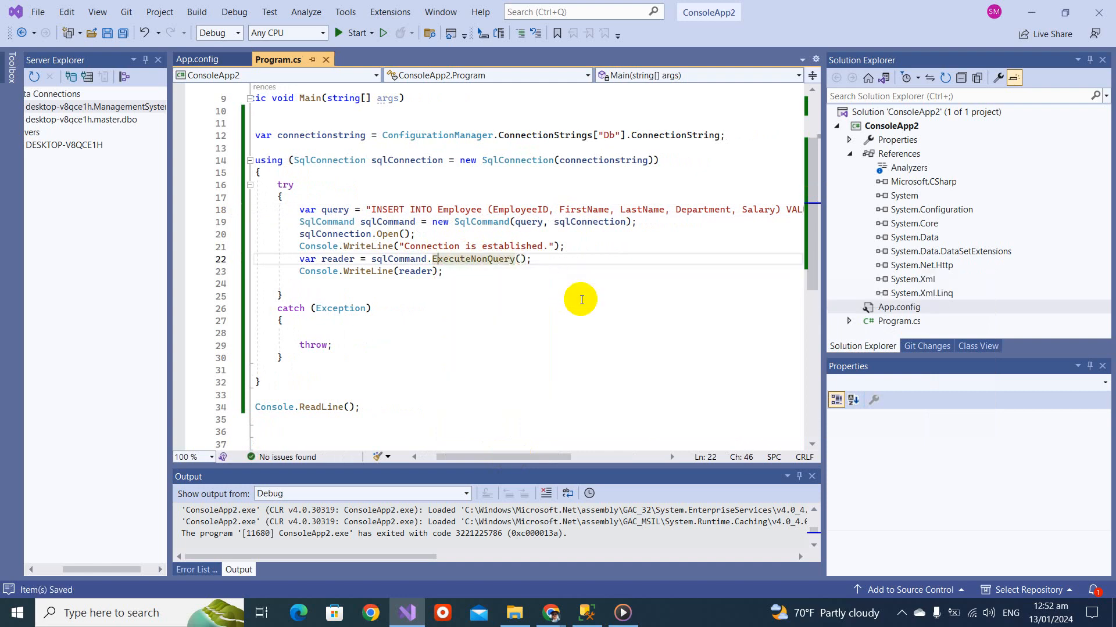
pyautogui.click(342, 272)
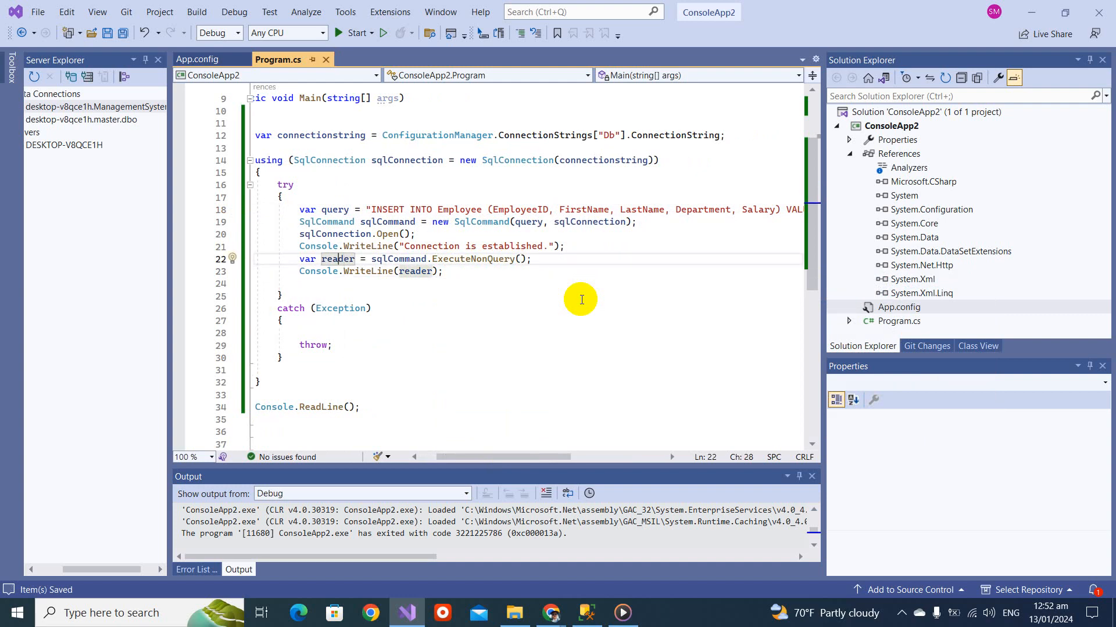
pyautogui.moveTo(337, 258)
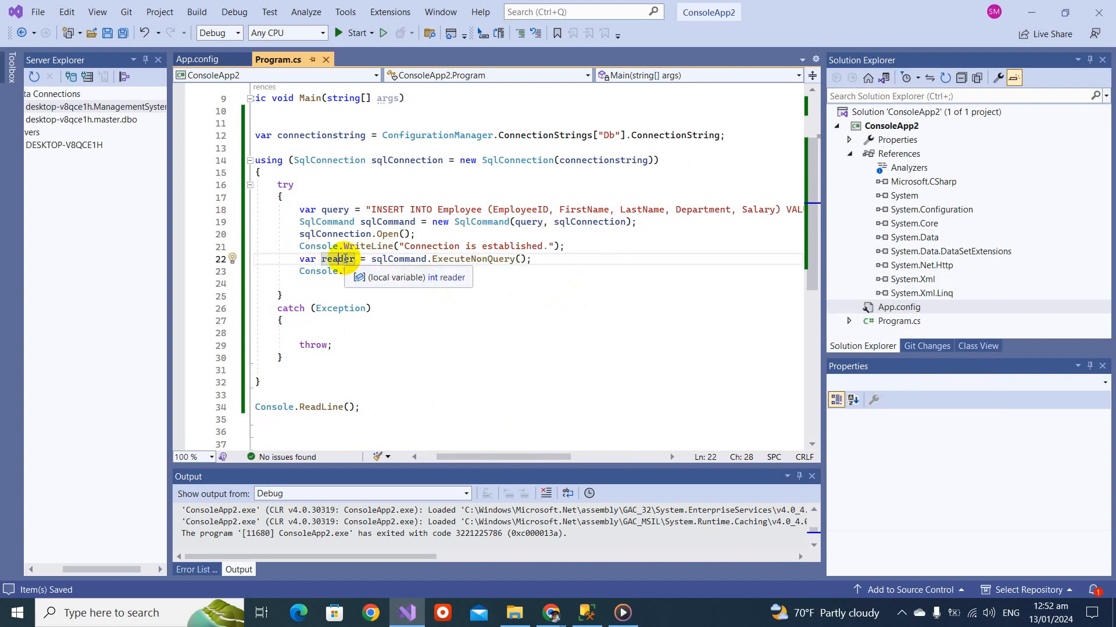
# Step: Start the console app so the insert runs, then bring up Management Studio
pyautogui.click(353, 33)
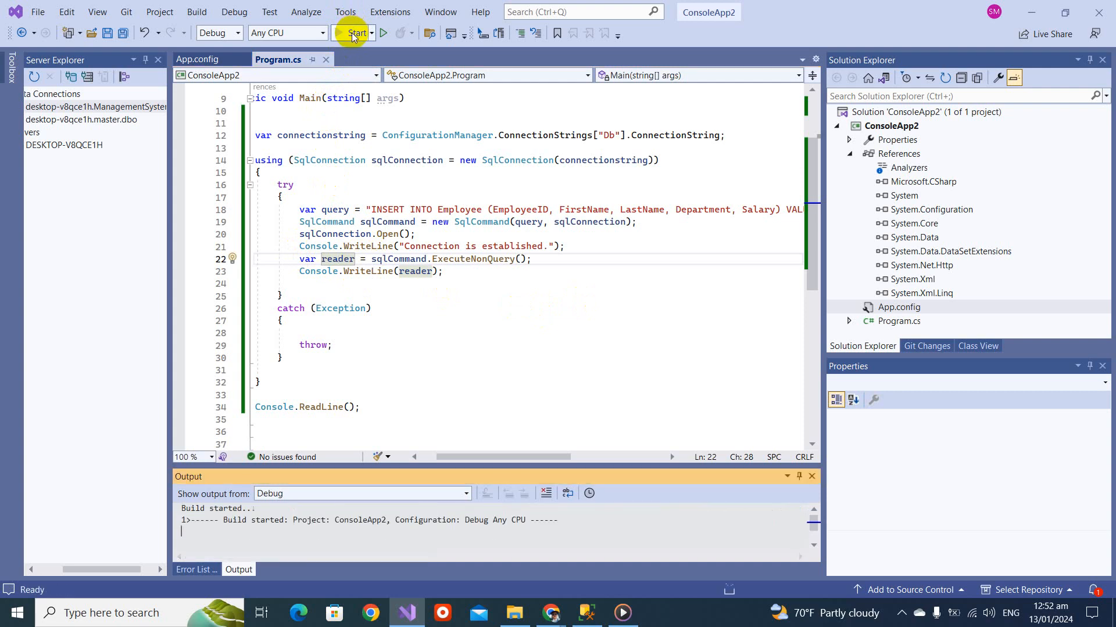
pyautogui.click(354, 32)
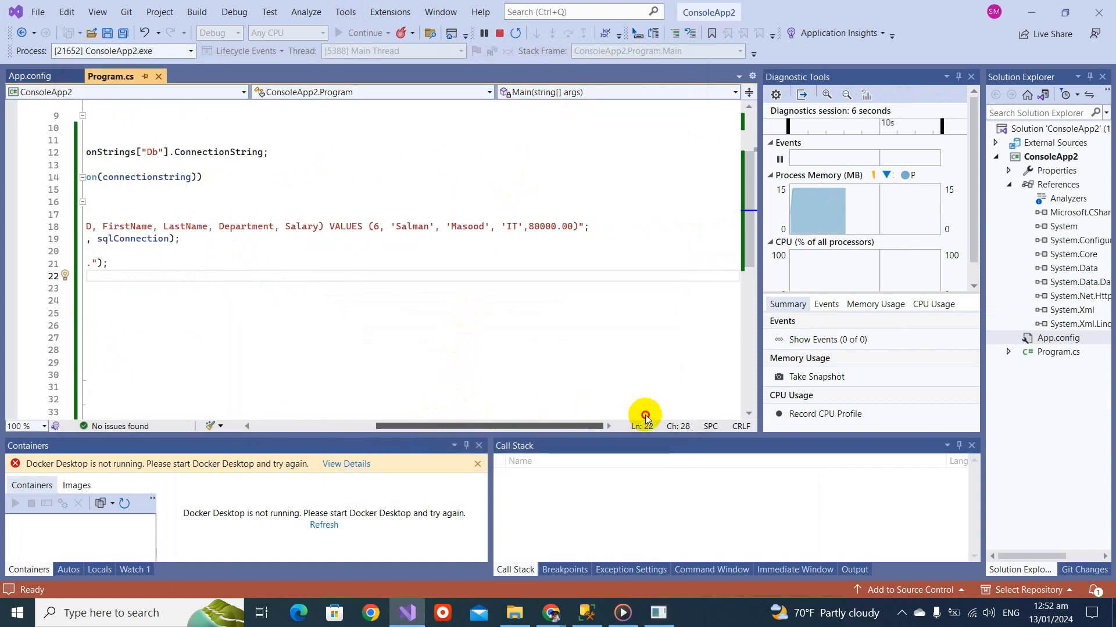
pyautogui.moveTo(371, 227)
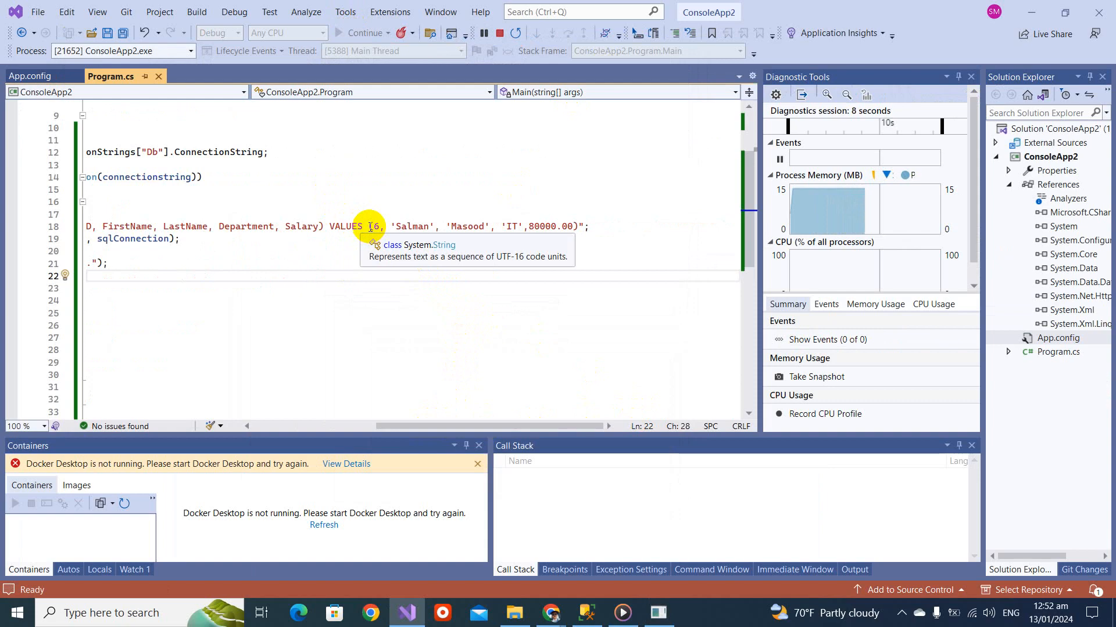
pyautogui.moveTo(329, 225)
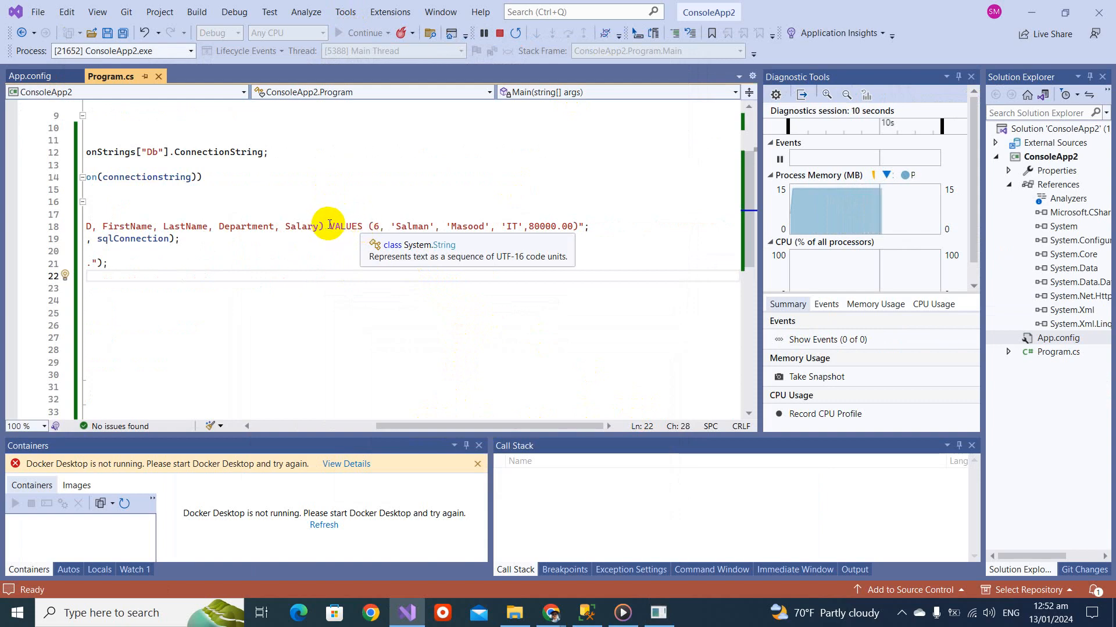
pyautogui.click(587, 613)
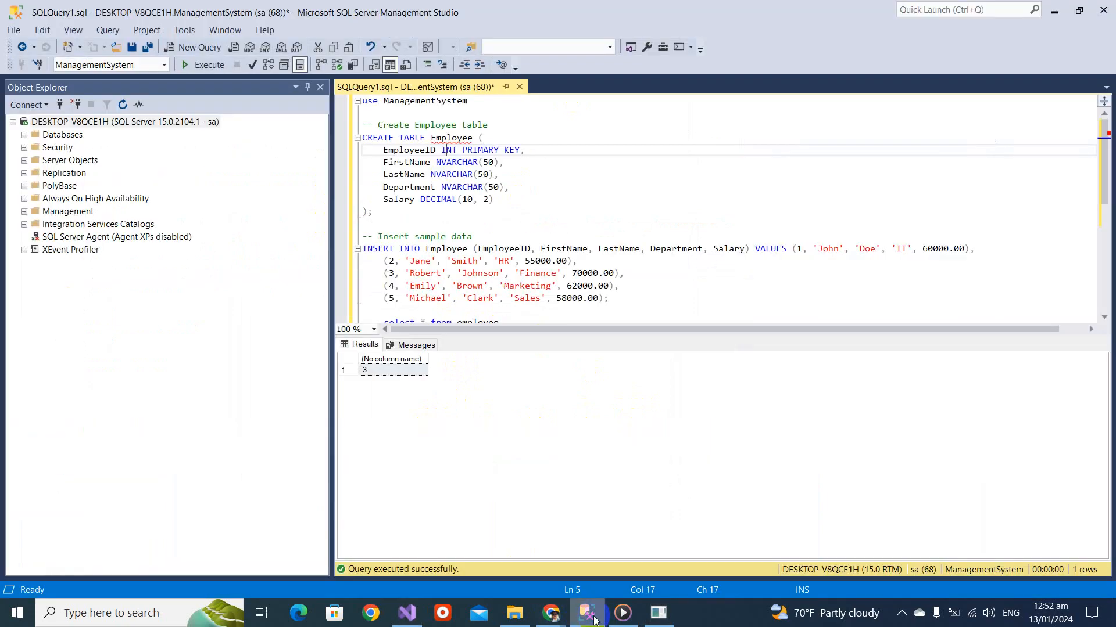
# Step: Duplicate the VALUES tuple into rows 7 Salman2 Masood2 and 8 Salman3 Masood3, then stop debugging
pyautogui.click(587, 613)
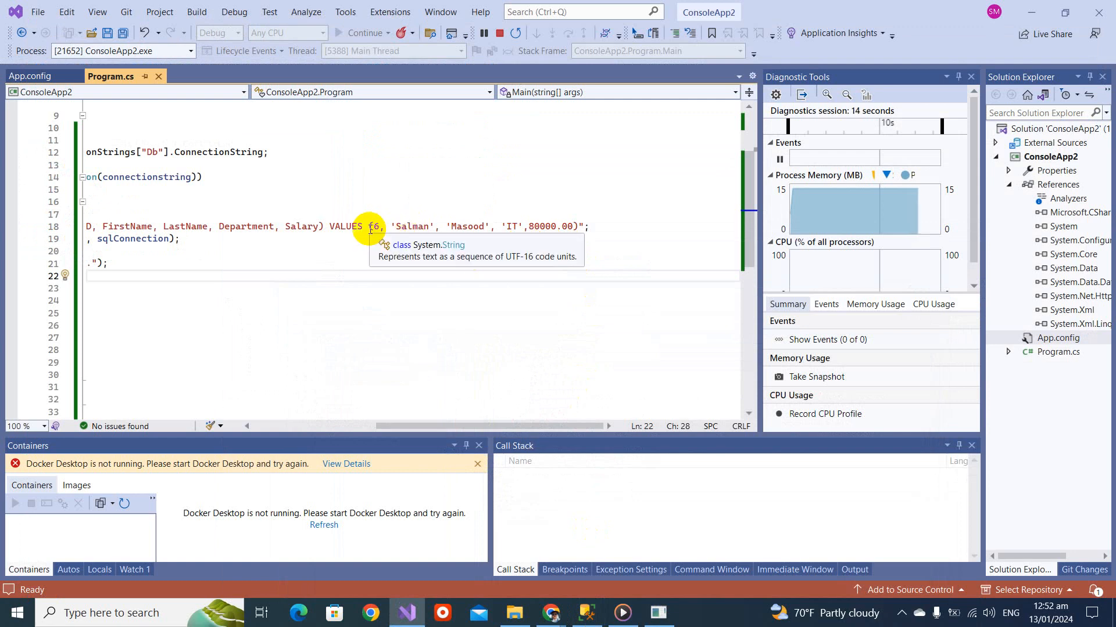
pyautogui.moveTo(368, 226); pyautogui.dragTo(579, 227)
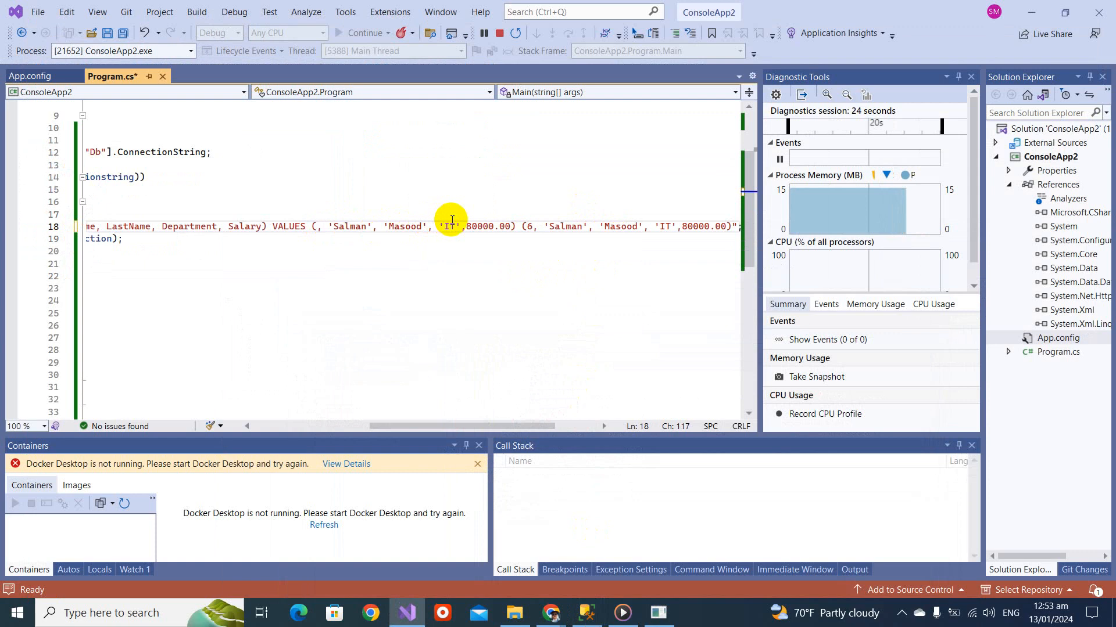
pyautogui.write('7')
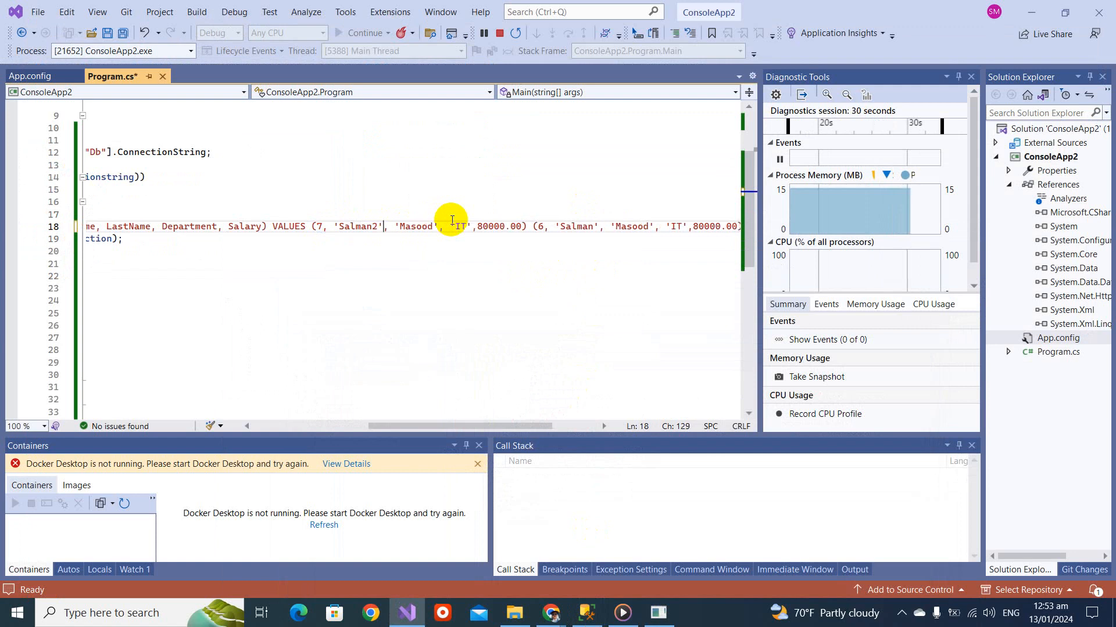
pyautogui.write('2d')
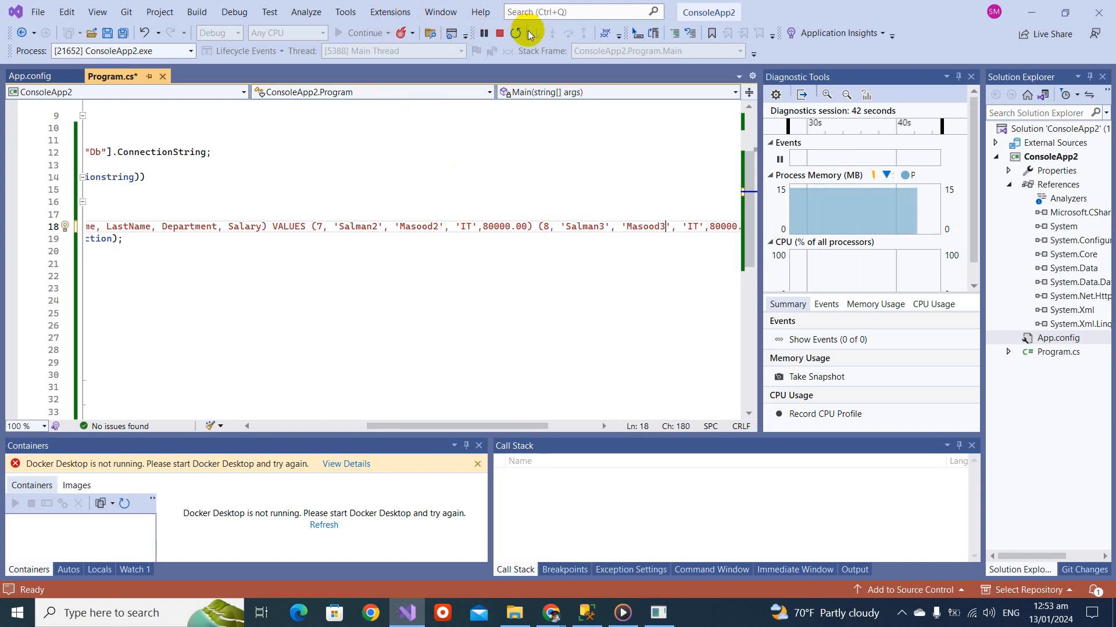
pyautogui.click(499, 32)
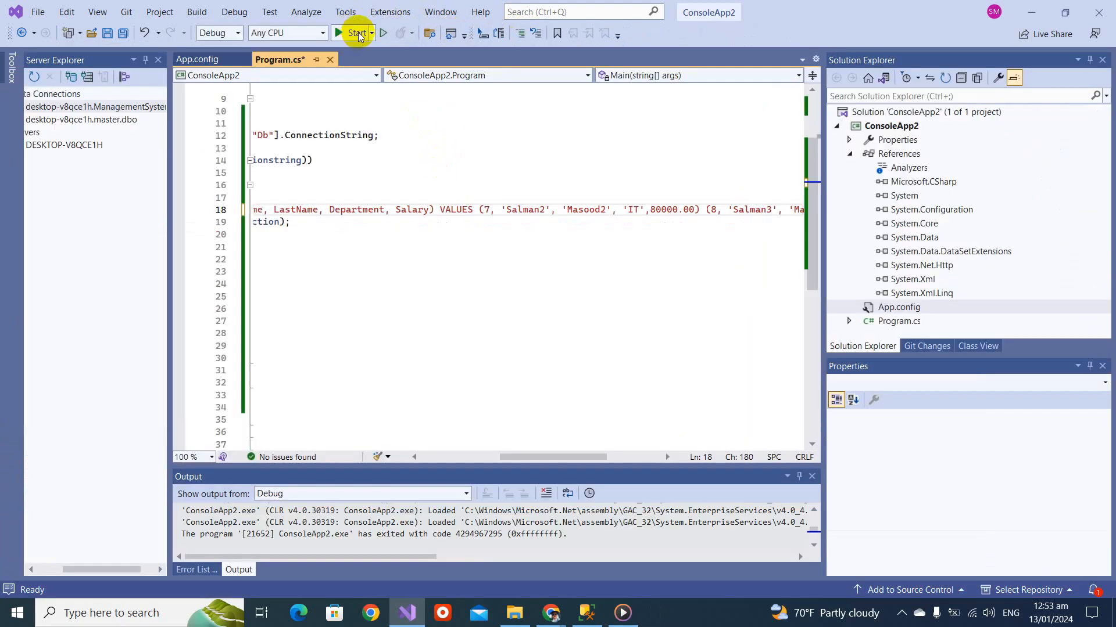
# Step: Run the two-row insert, see 'Incorrect syntax near 8', add the missing comma between tuples
pyautogui.click(356, 32)
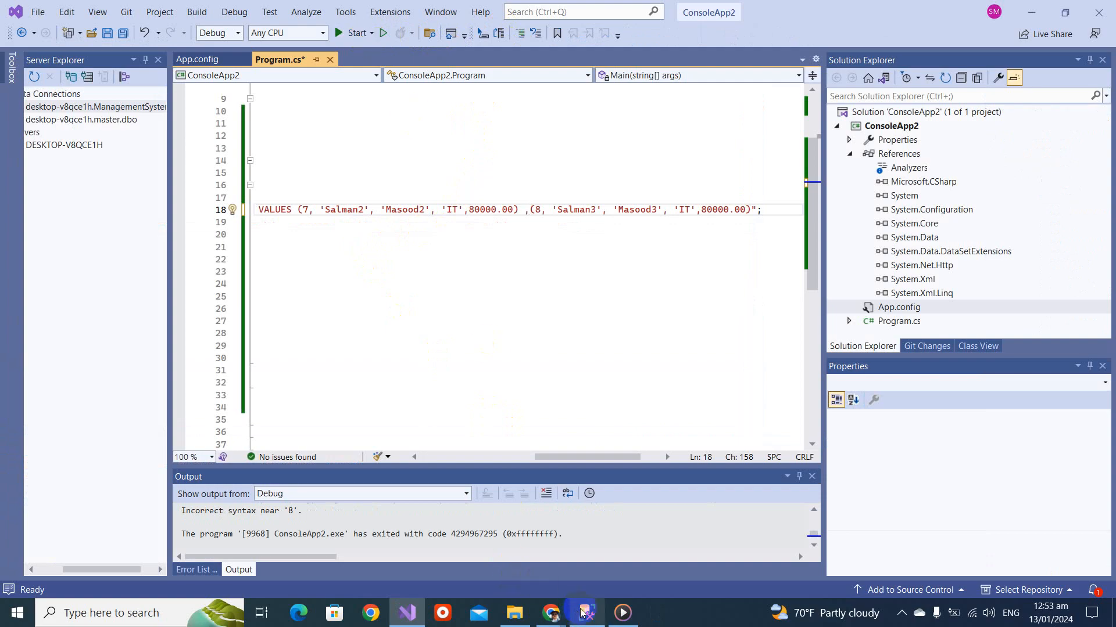
pyautogui.click(586, 613)
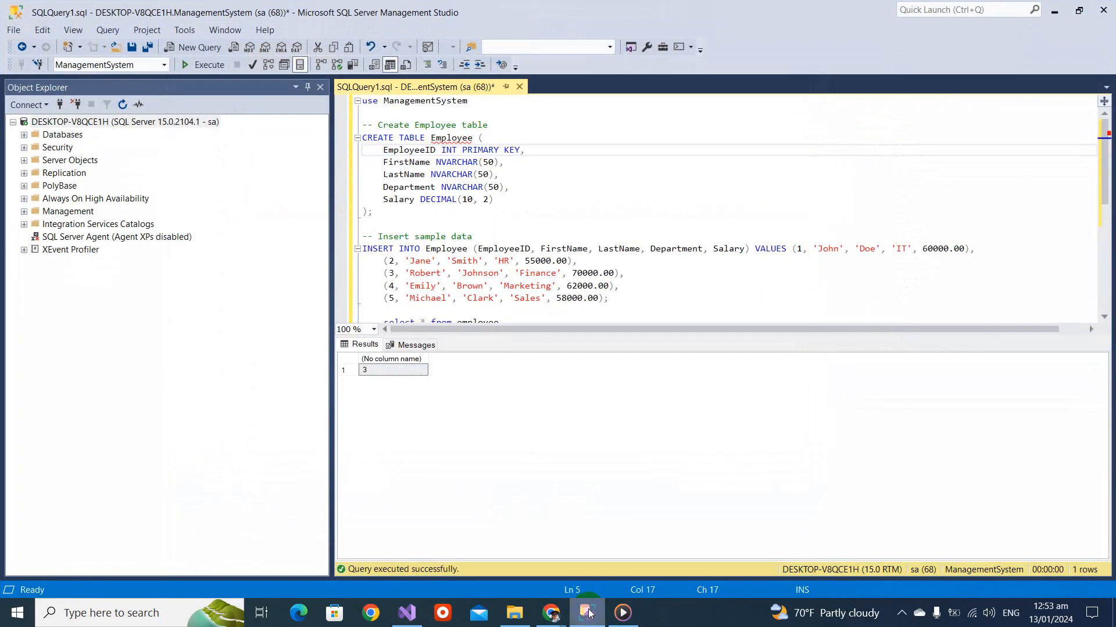
# Step: Run select * from employee and highlight the new rows 6, 7 and 8, then return to Visual Studio
pyautogui.click(586, 612)
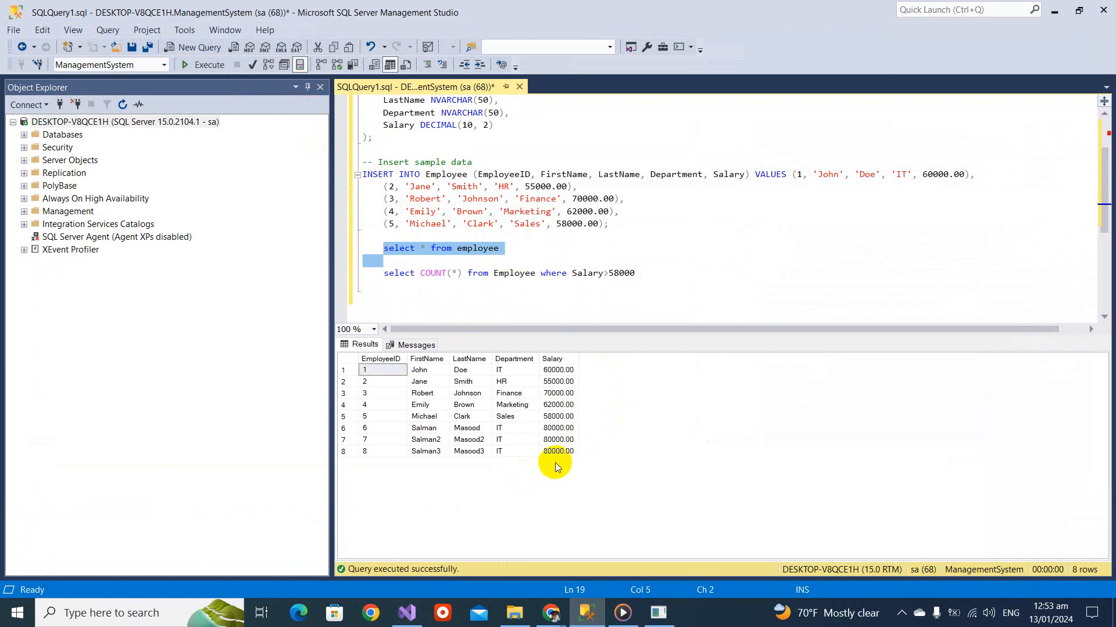
pyautogui.moveTo(363, 428); pyautogui.dragTo(562, 451)
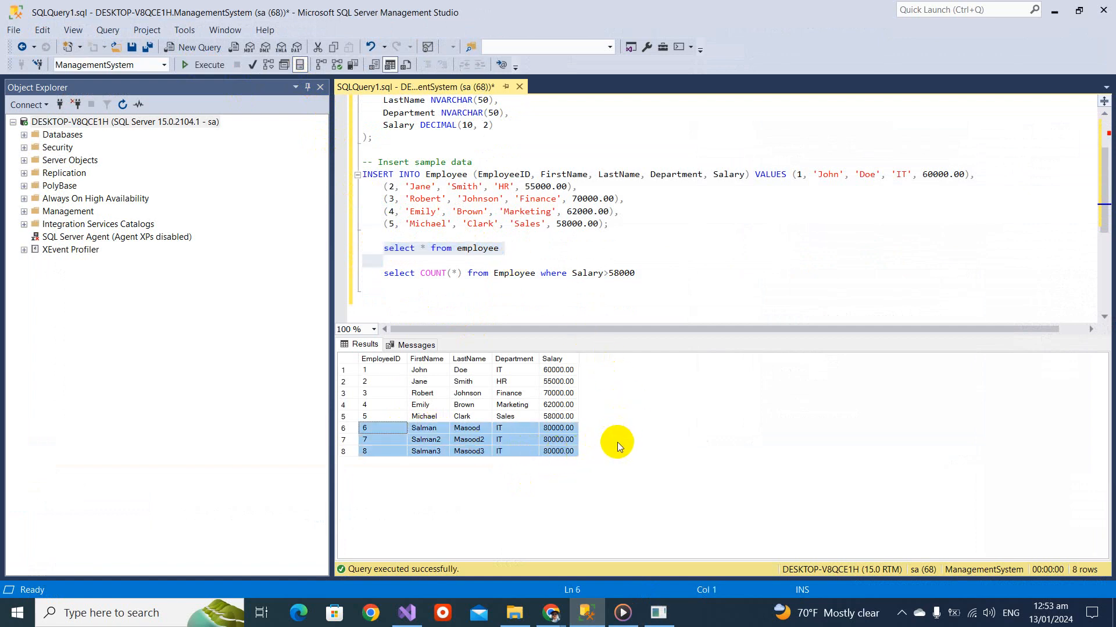
pyautogui.moveTo(618, 472)
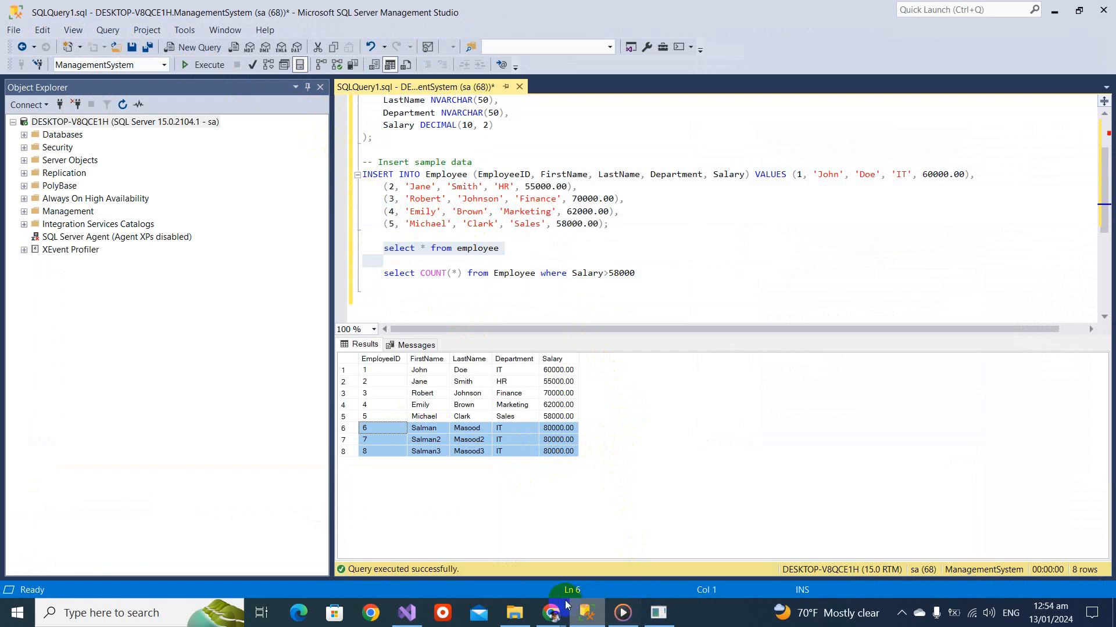
pyautogui.moveTo(407, 614)
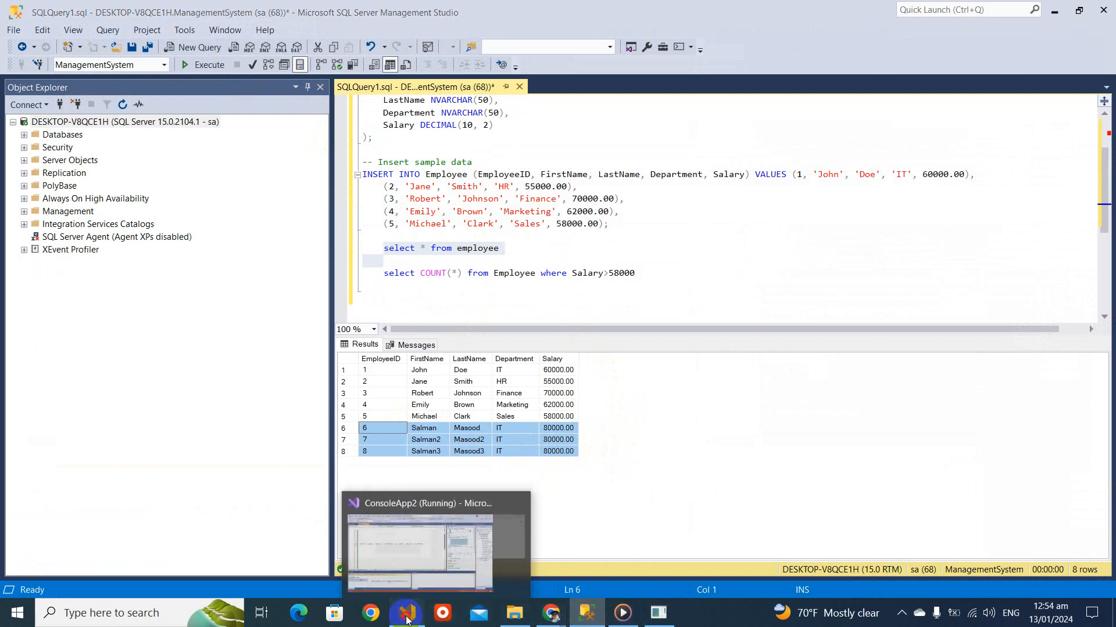
pyautogui.click(406, 614)
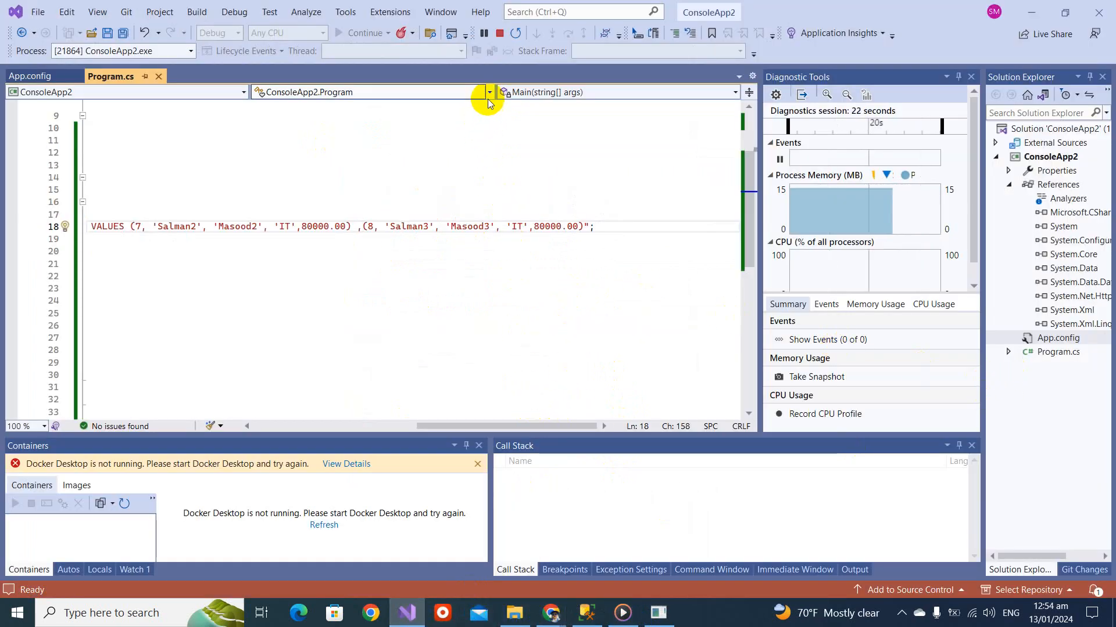